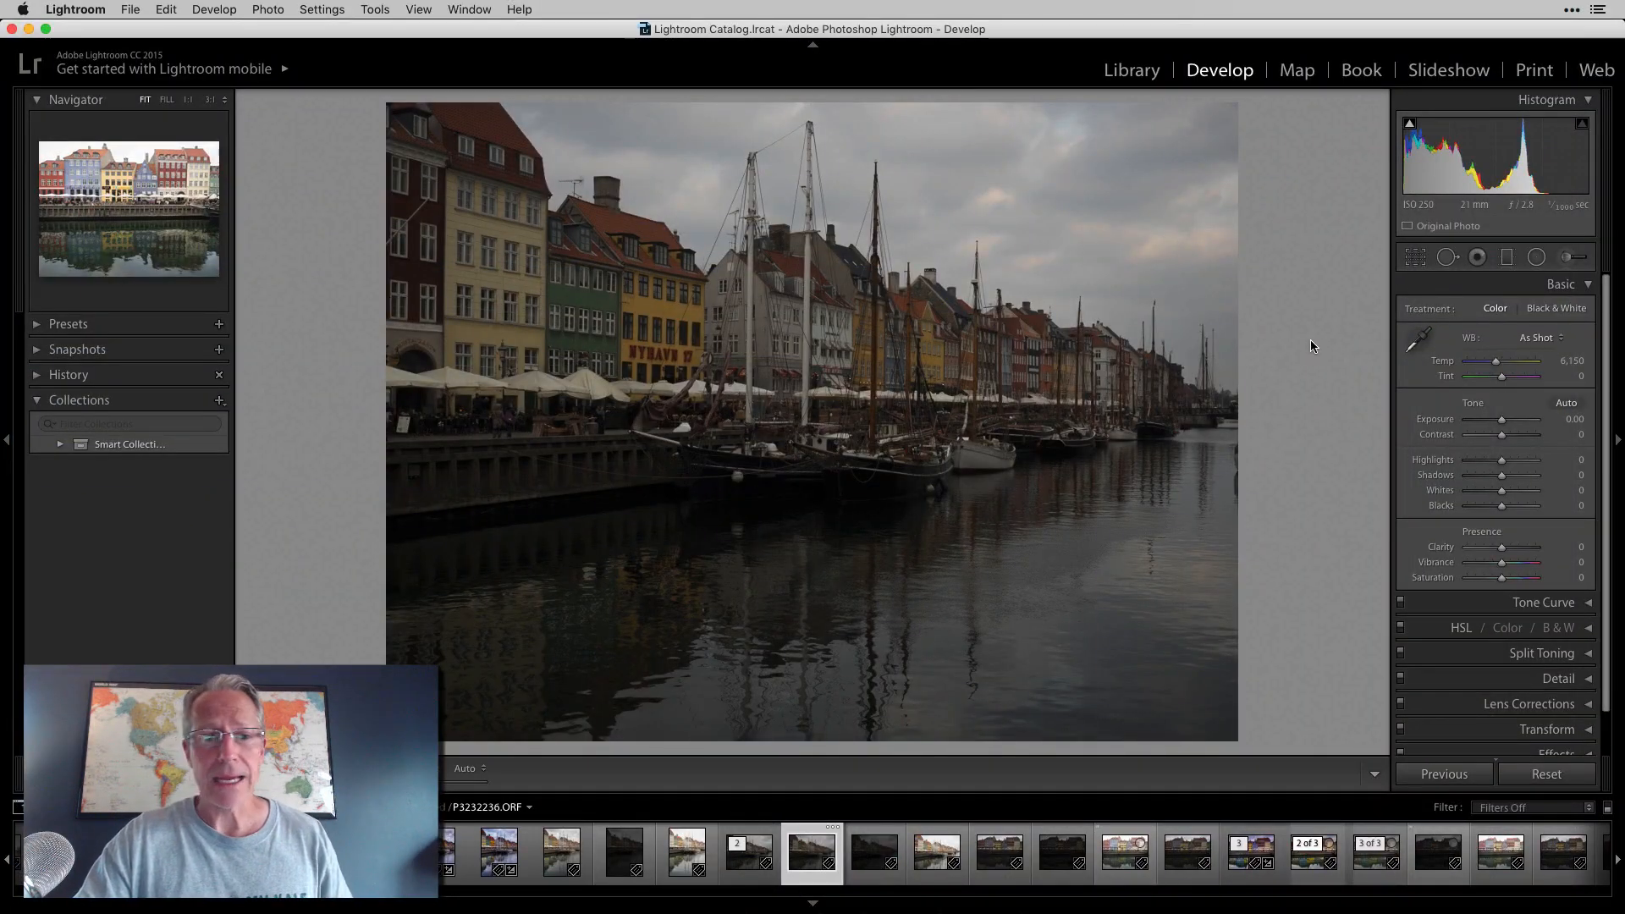
mouse_move(528, 490)
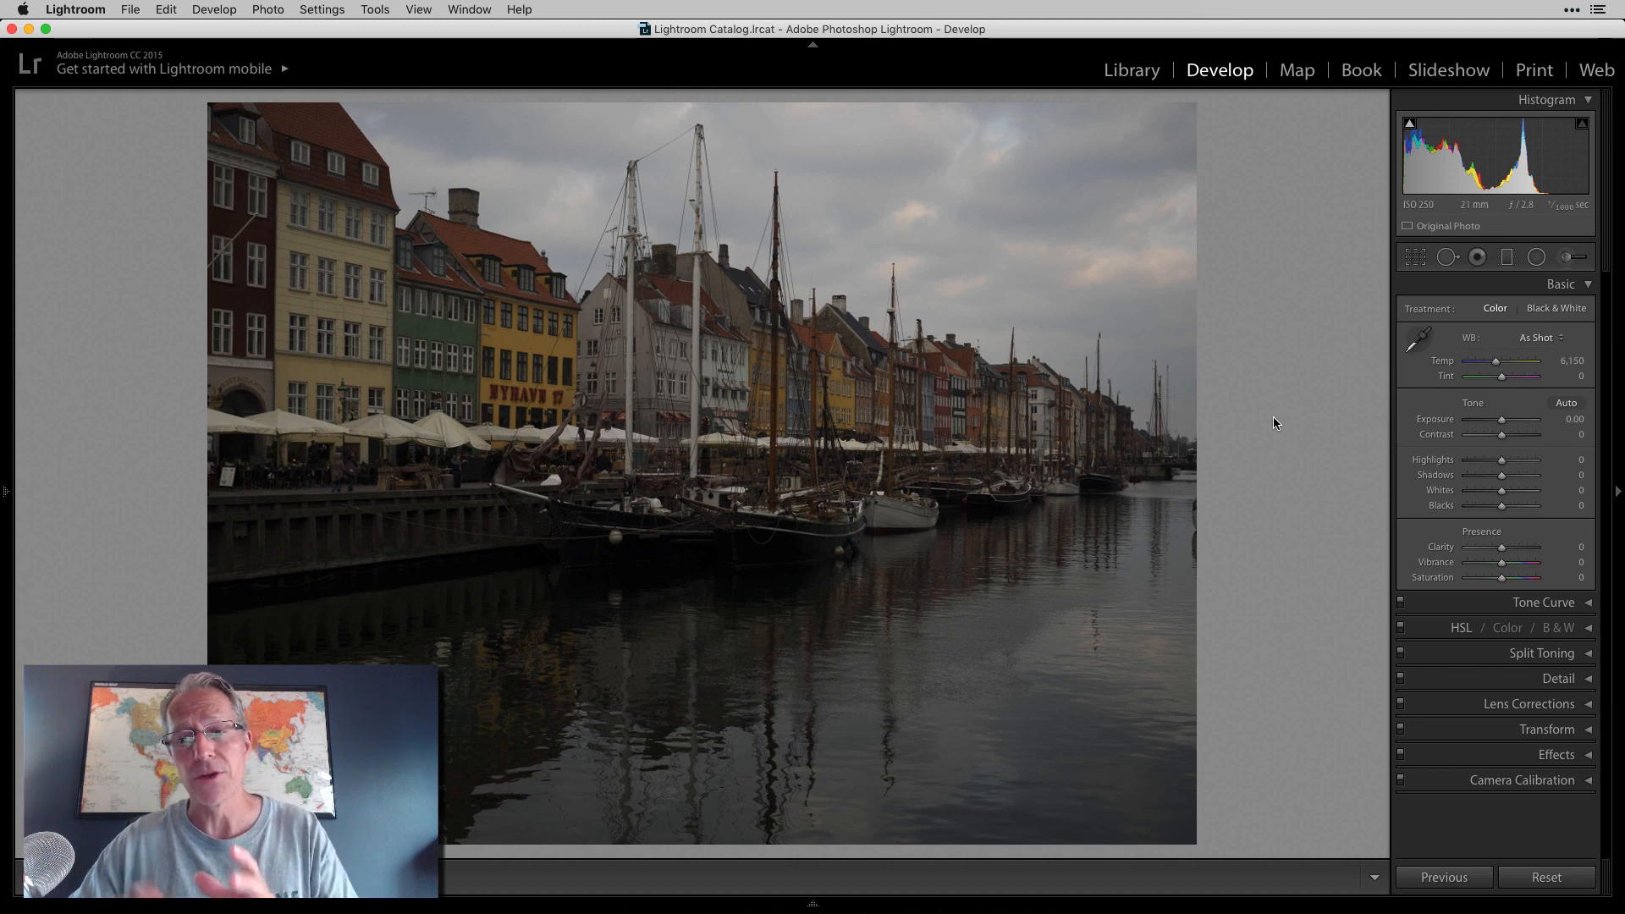
mouse_move(1468, 574)
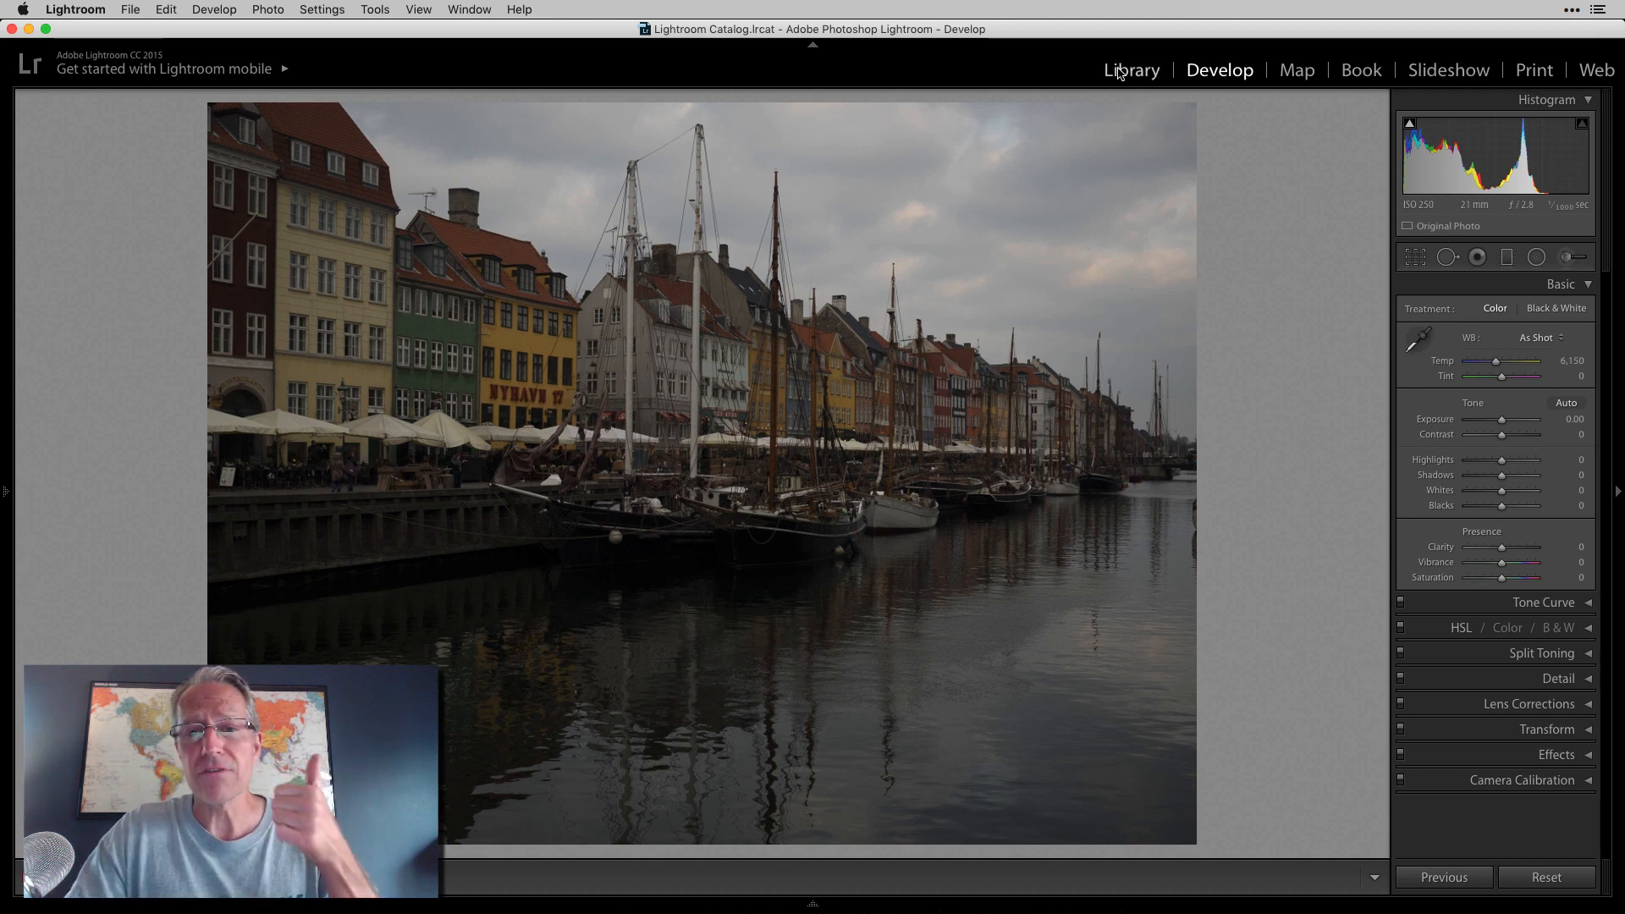
Show the harbour photo in the Library and scroll the Folders panel to Copenhagen March 2015
left_click(1129, 69)
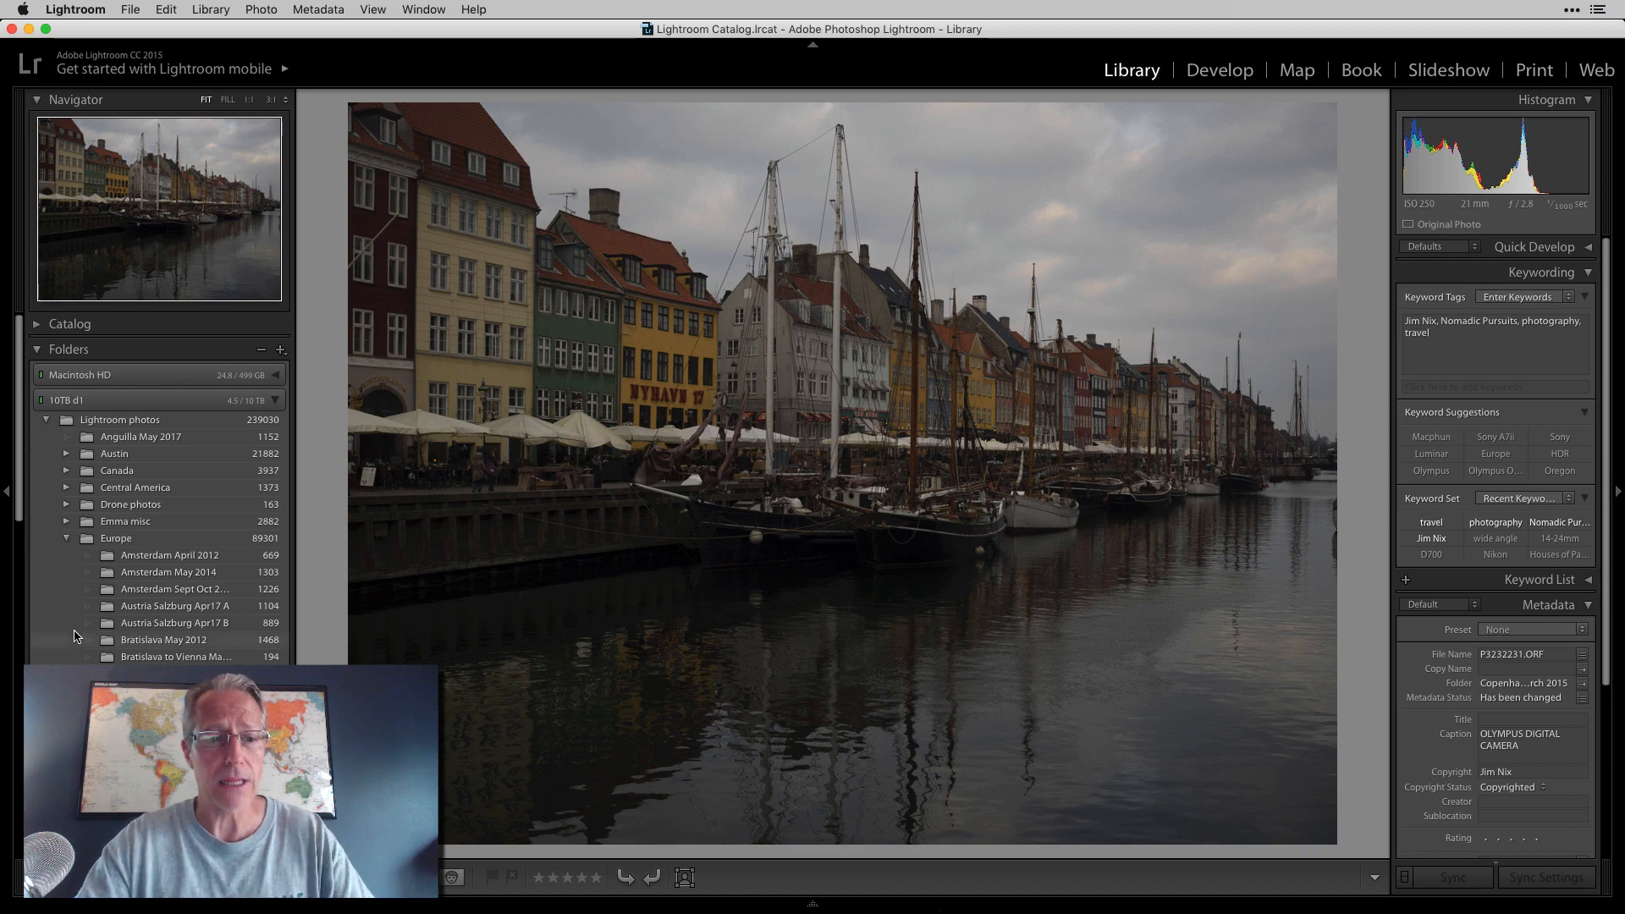
scroll("down", 3)
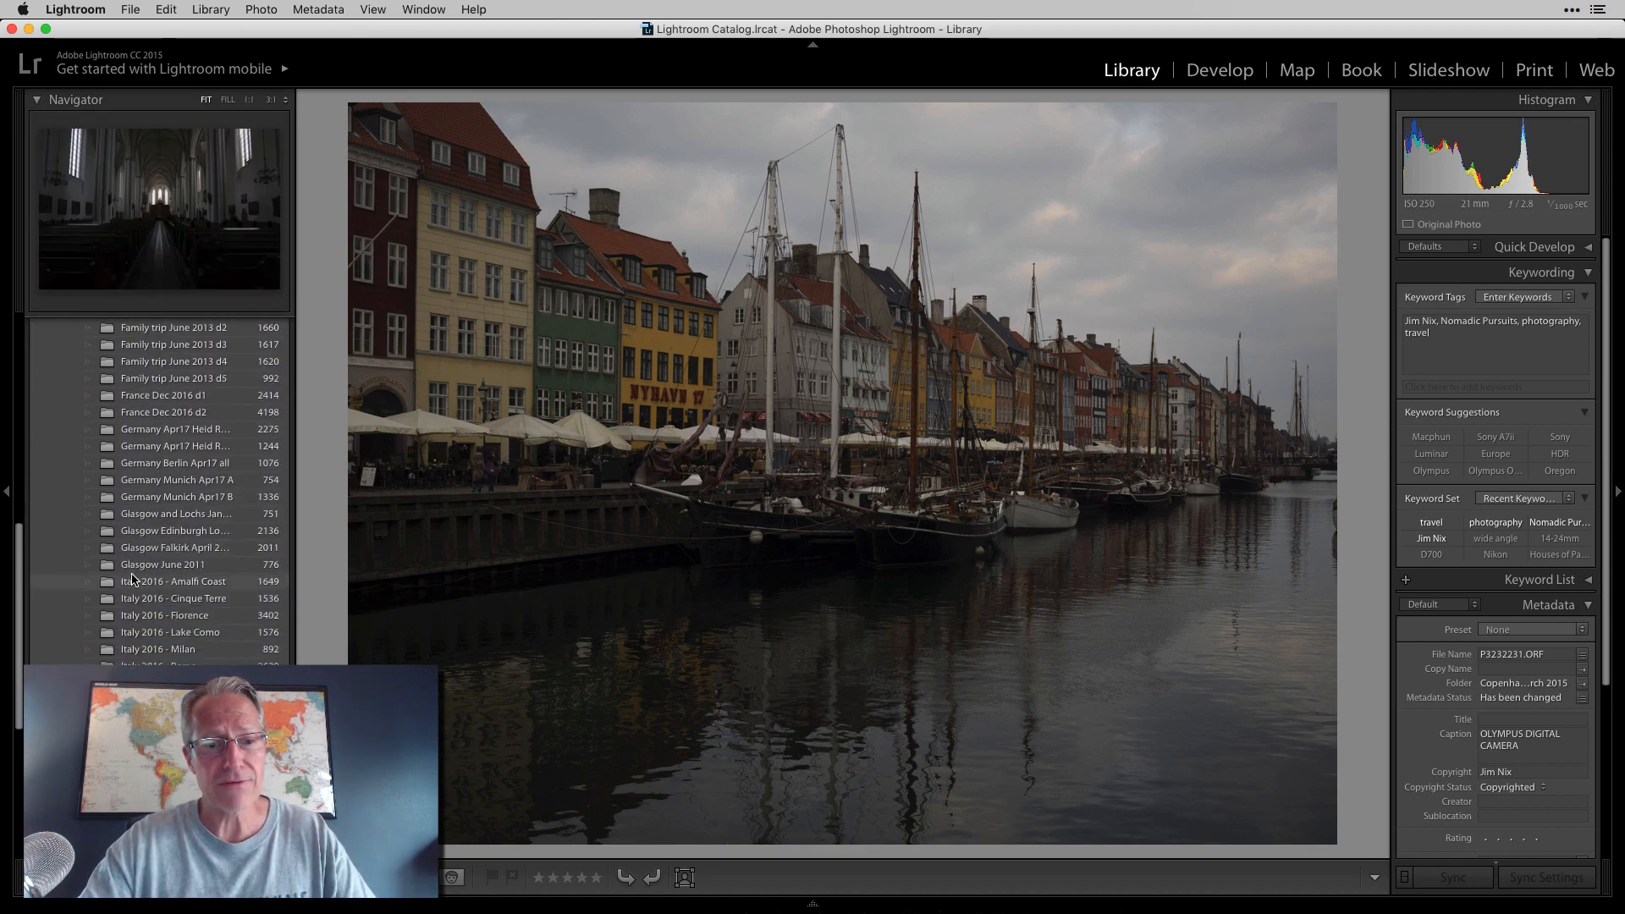
scroll("down", 3)
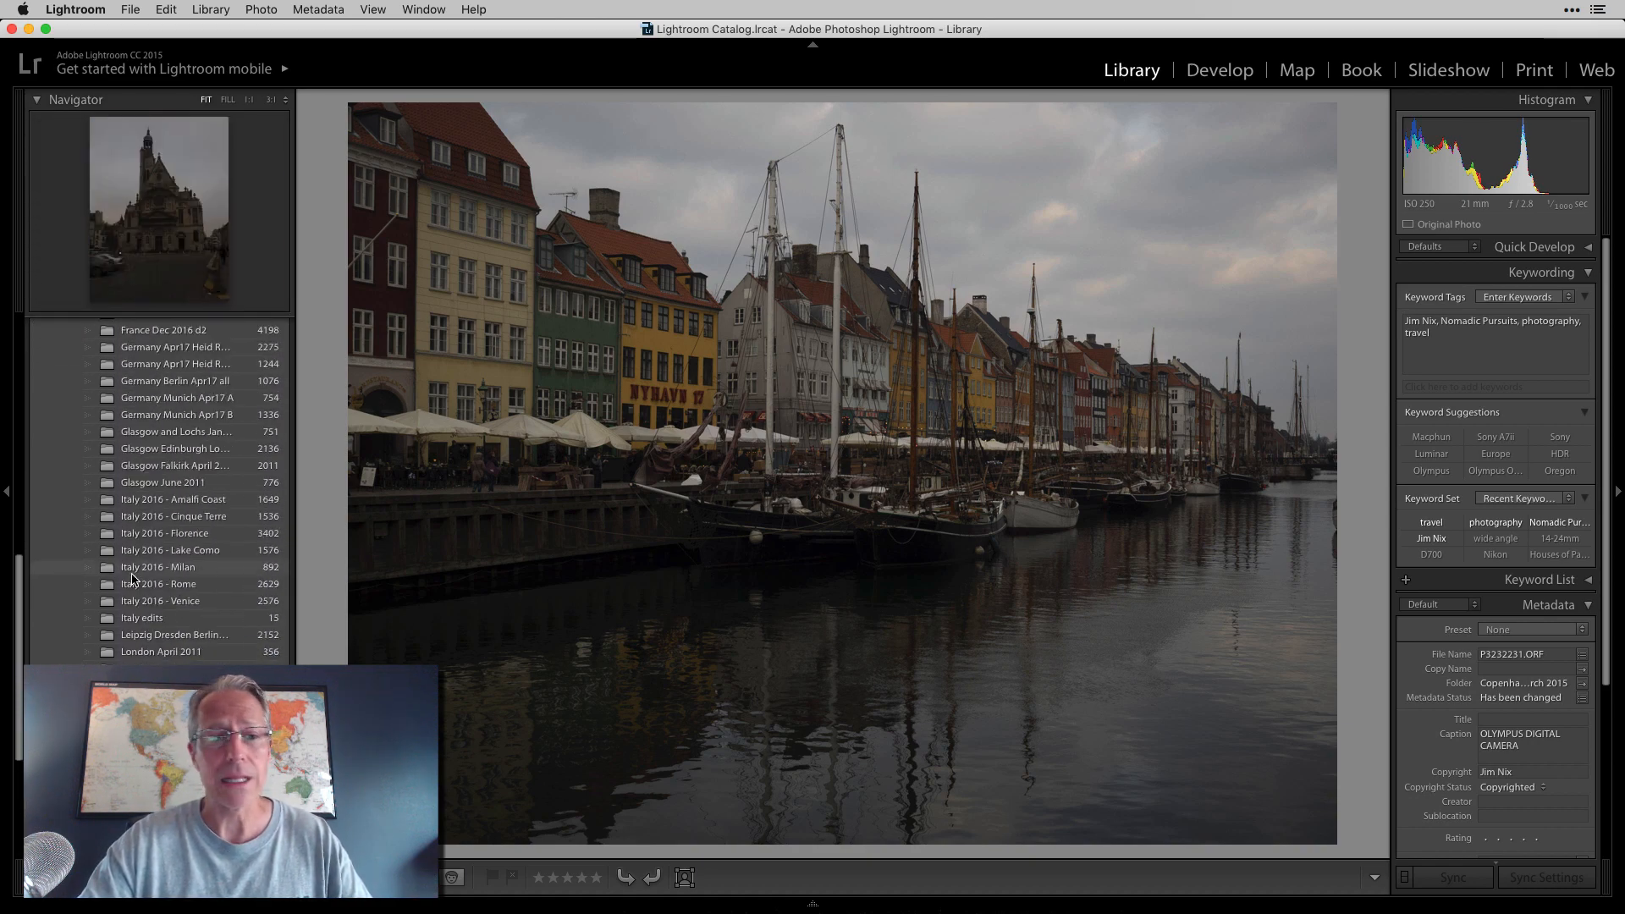
scroll("up", 3)
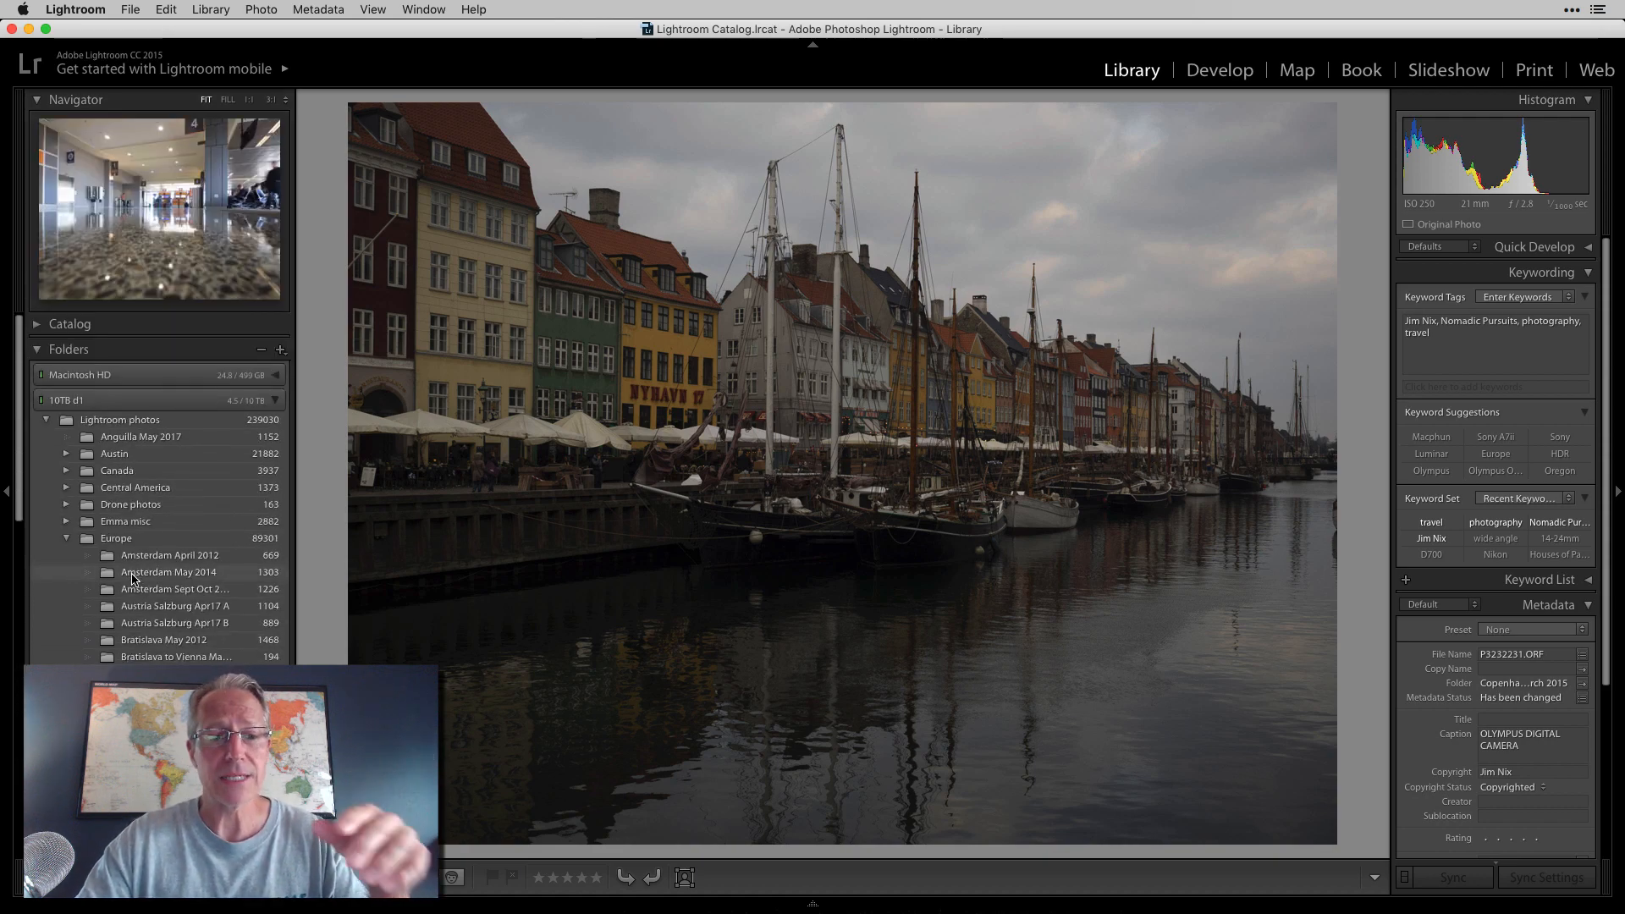
scroll("down", 3)
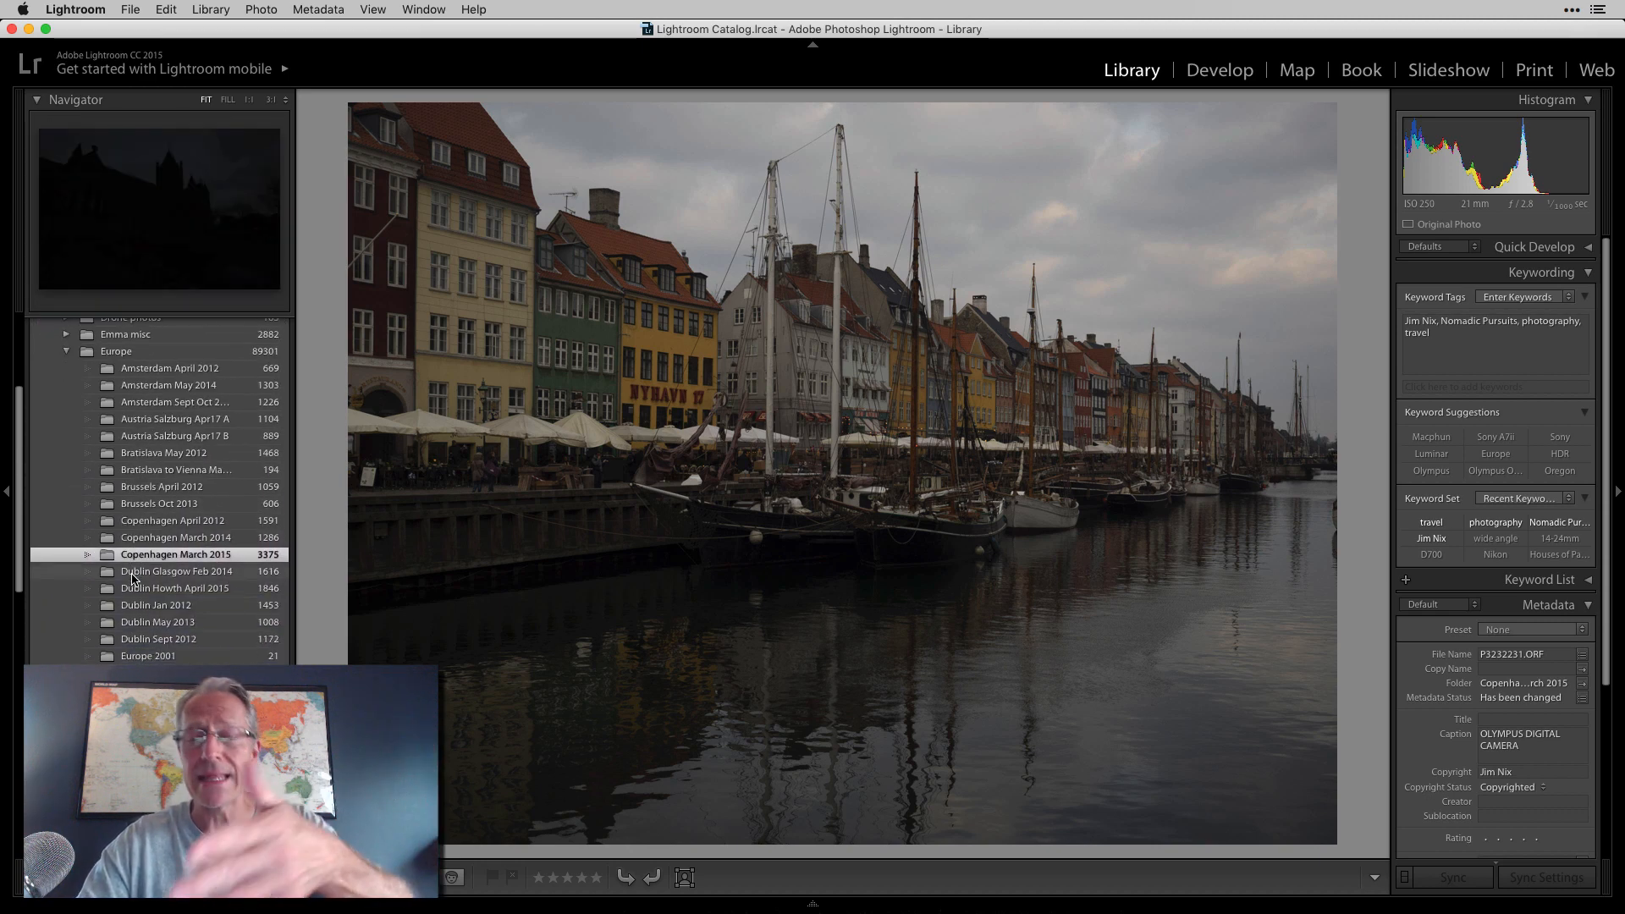
scroll("down", 3)
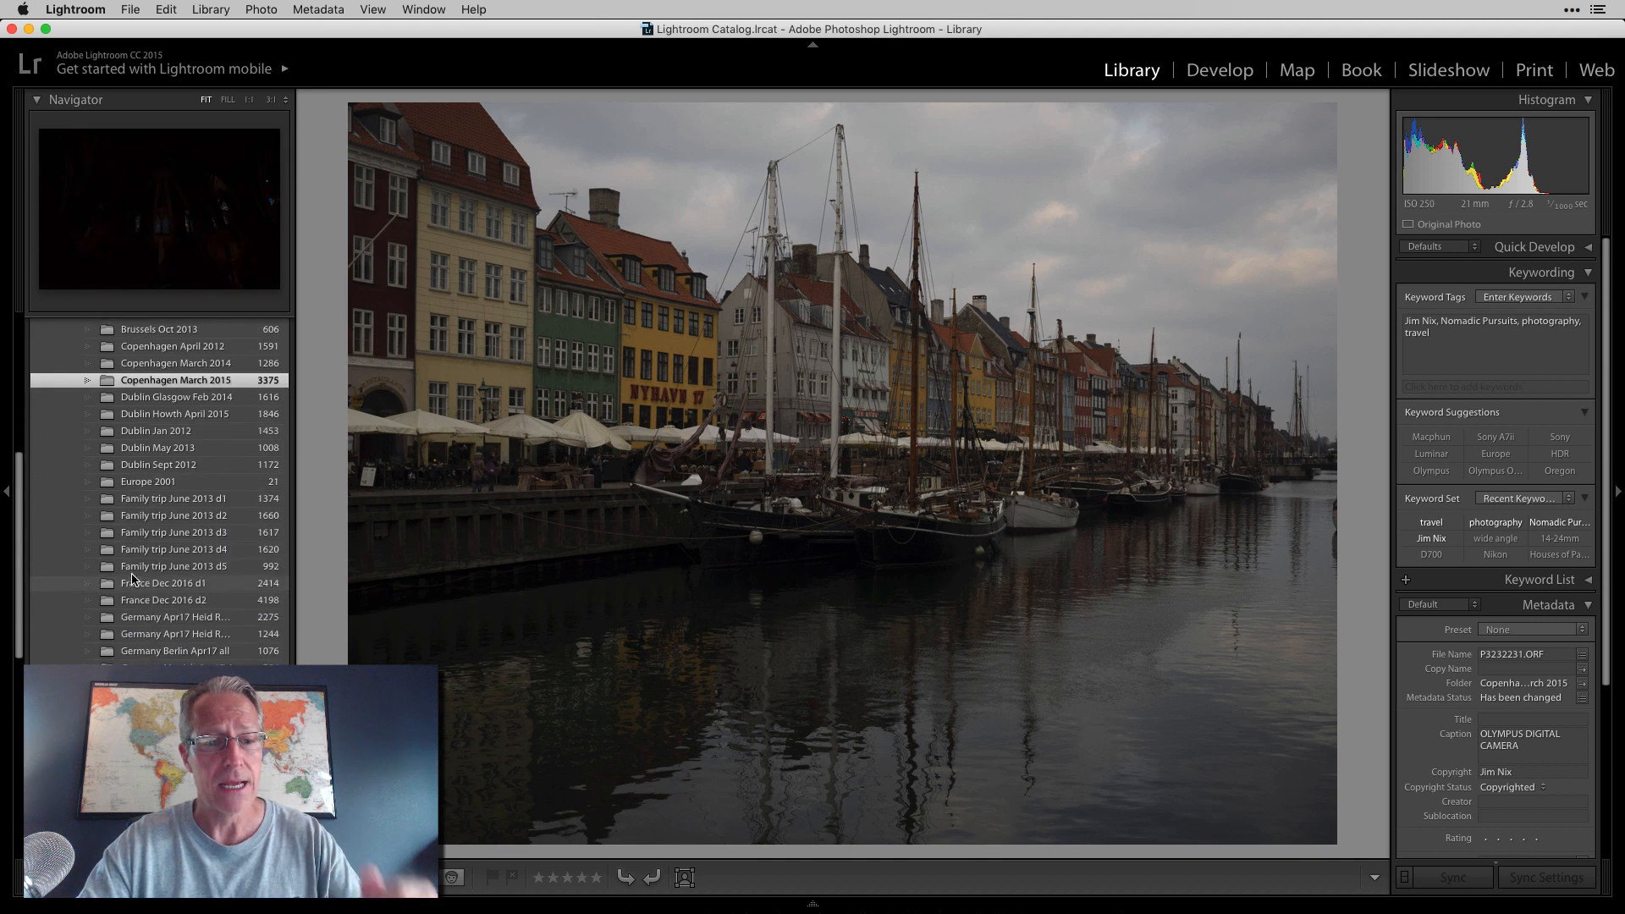
scroll("down", 3)
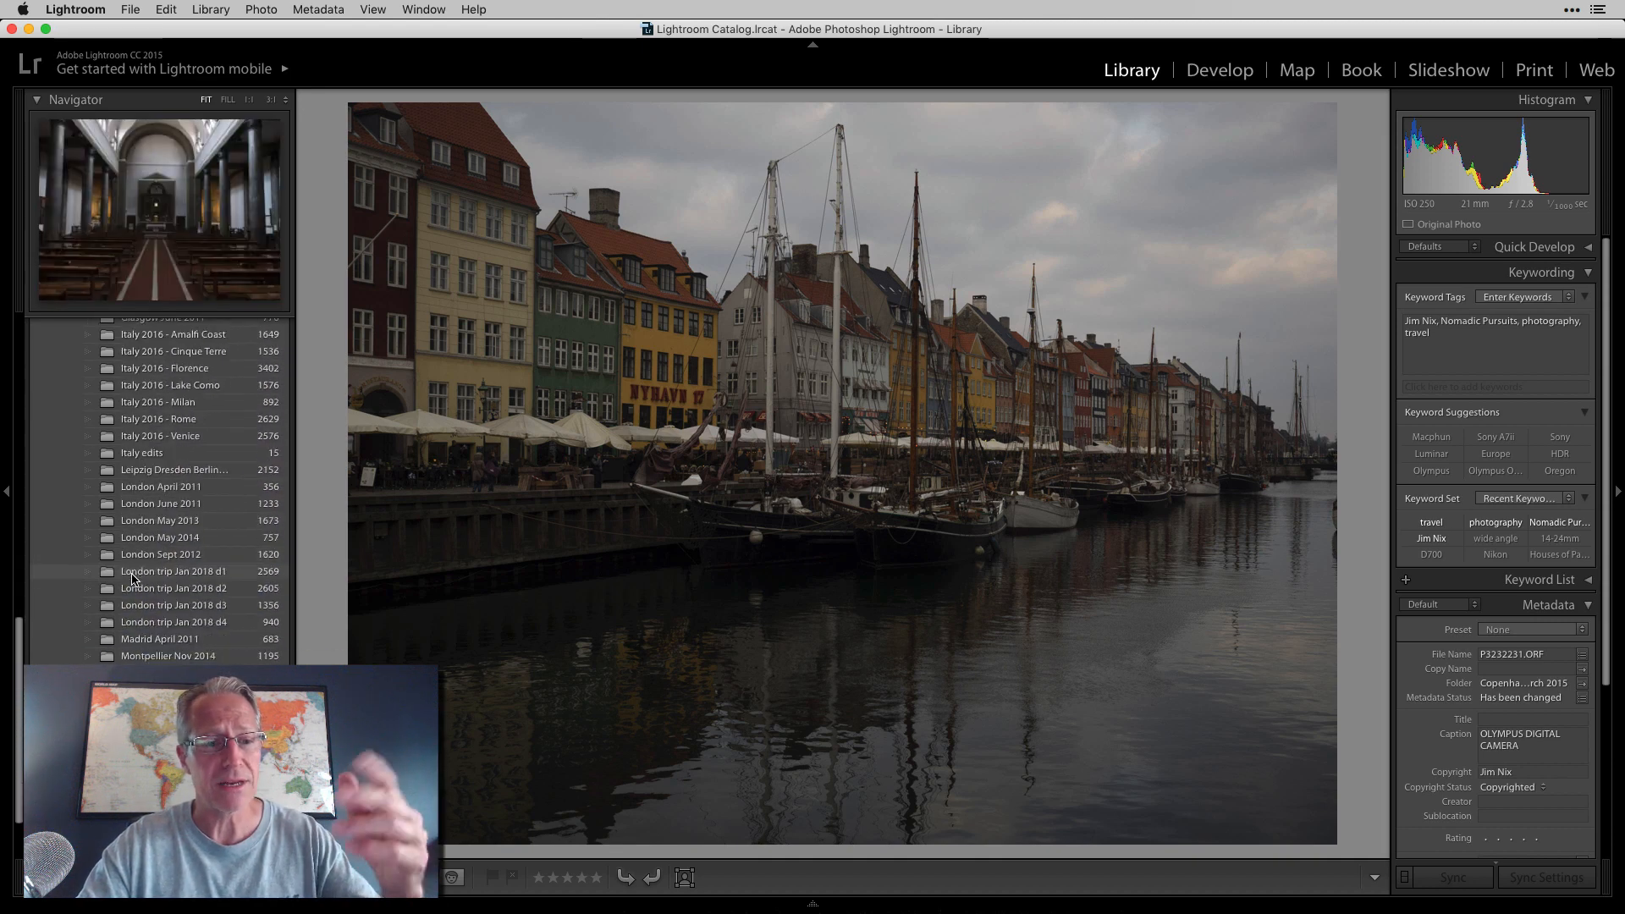
scroll("down", 3)
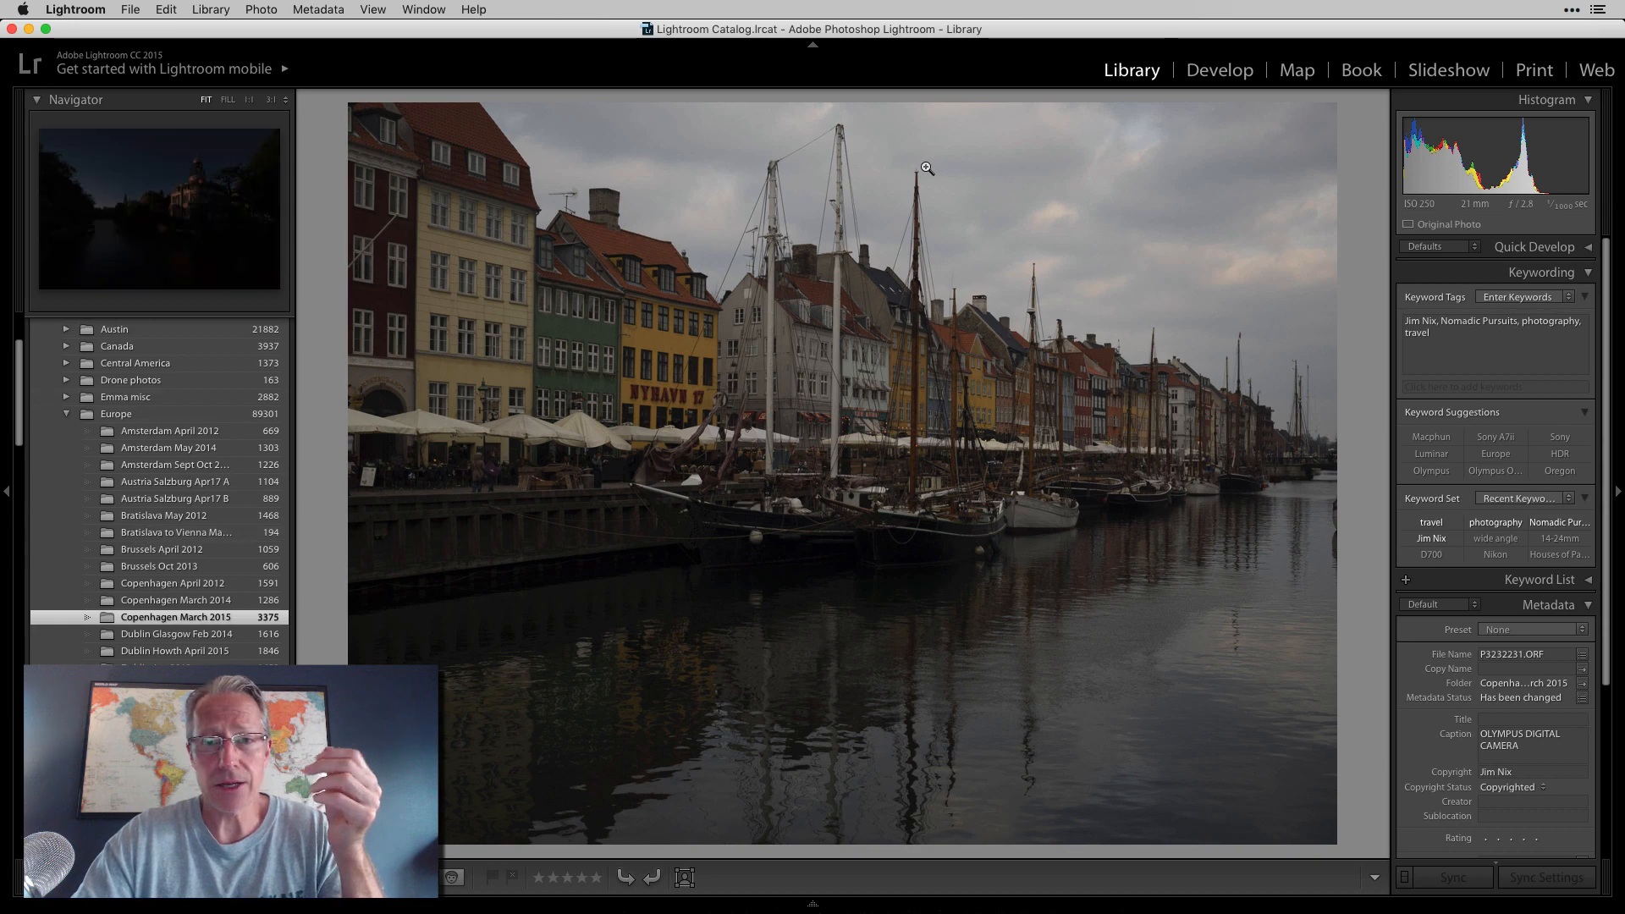
Move from Develop to the Print module so the harbour photo sits on a single print page
left_click(1218, 69)
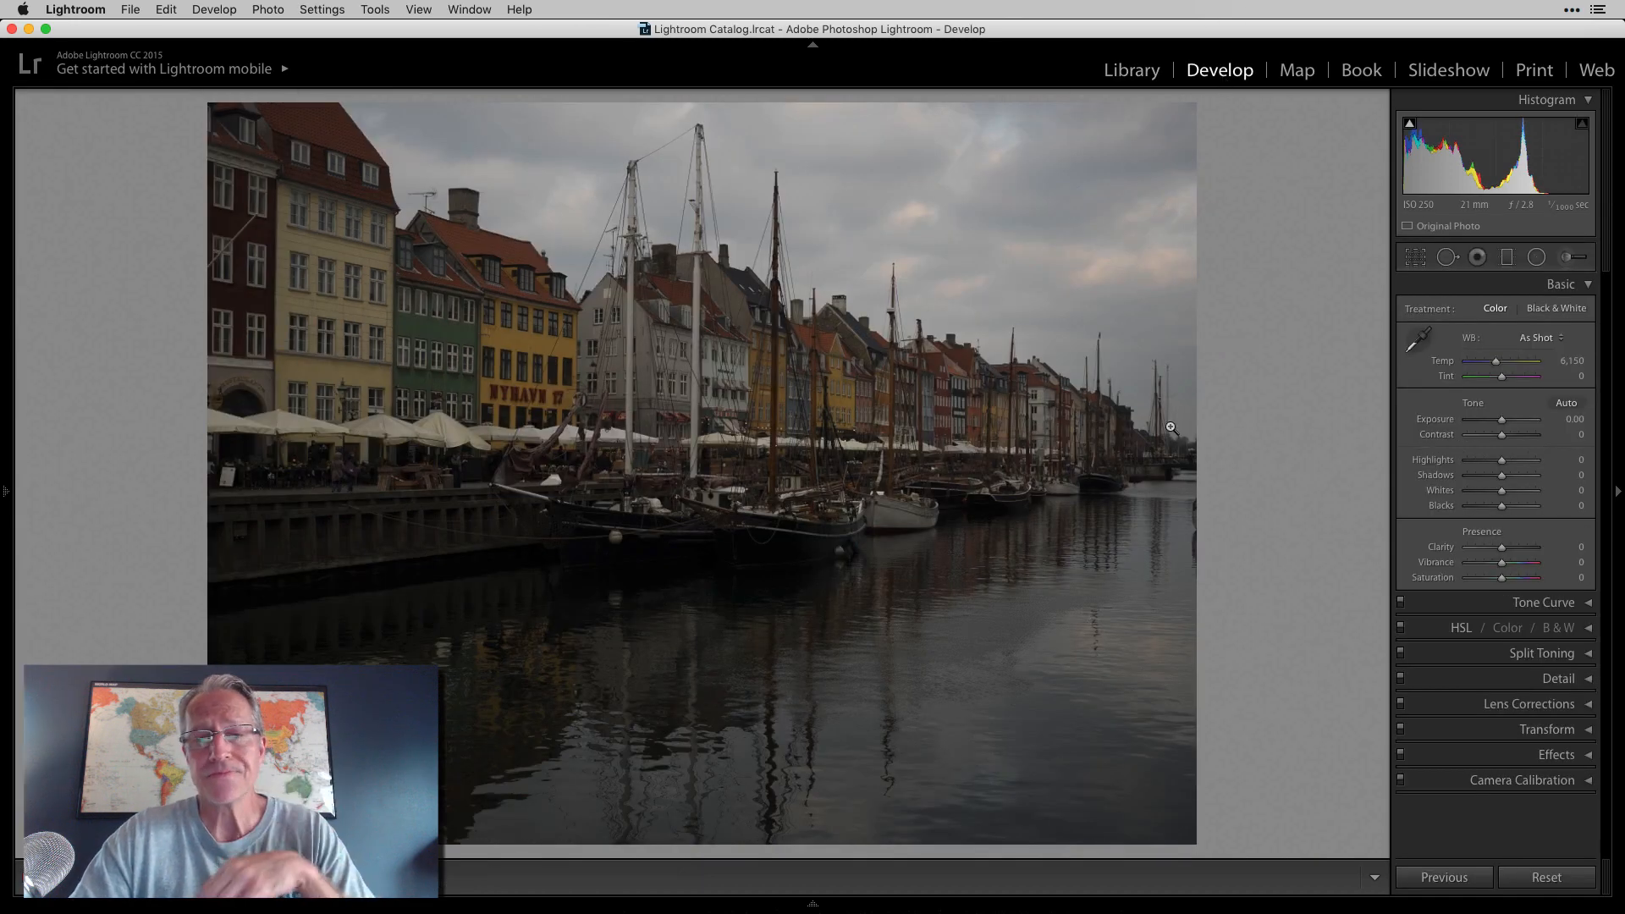
mouse_move(1258, 383)
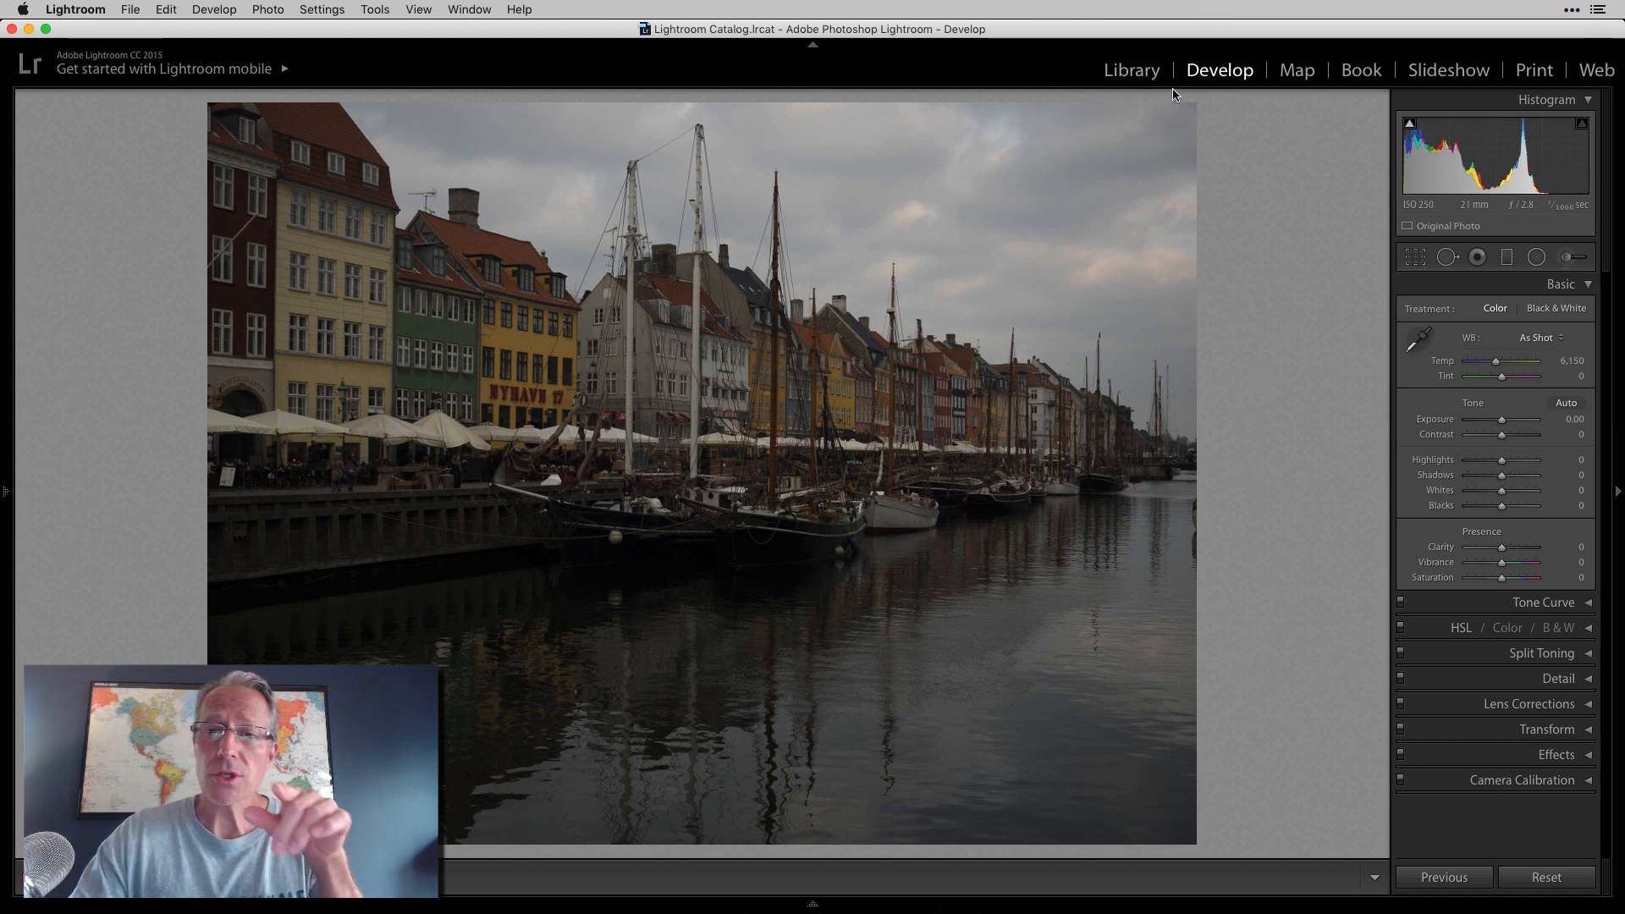
mouse_move(1369, 66)
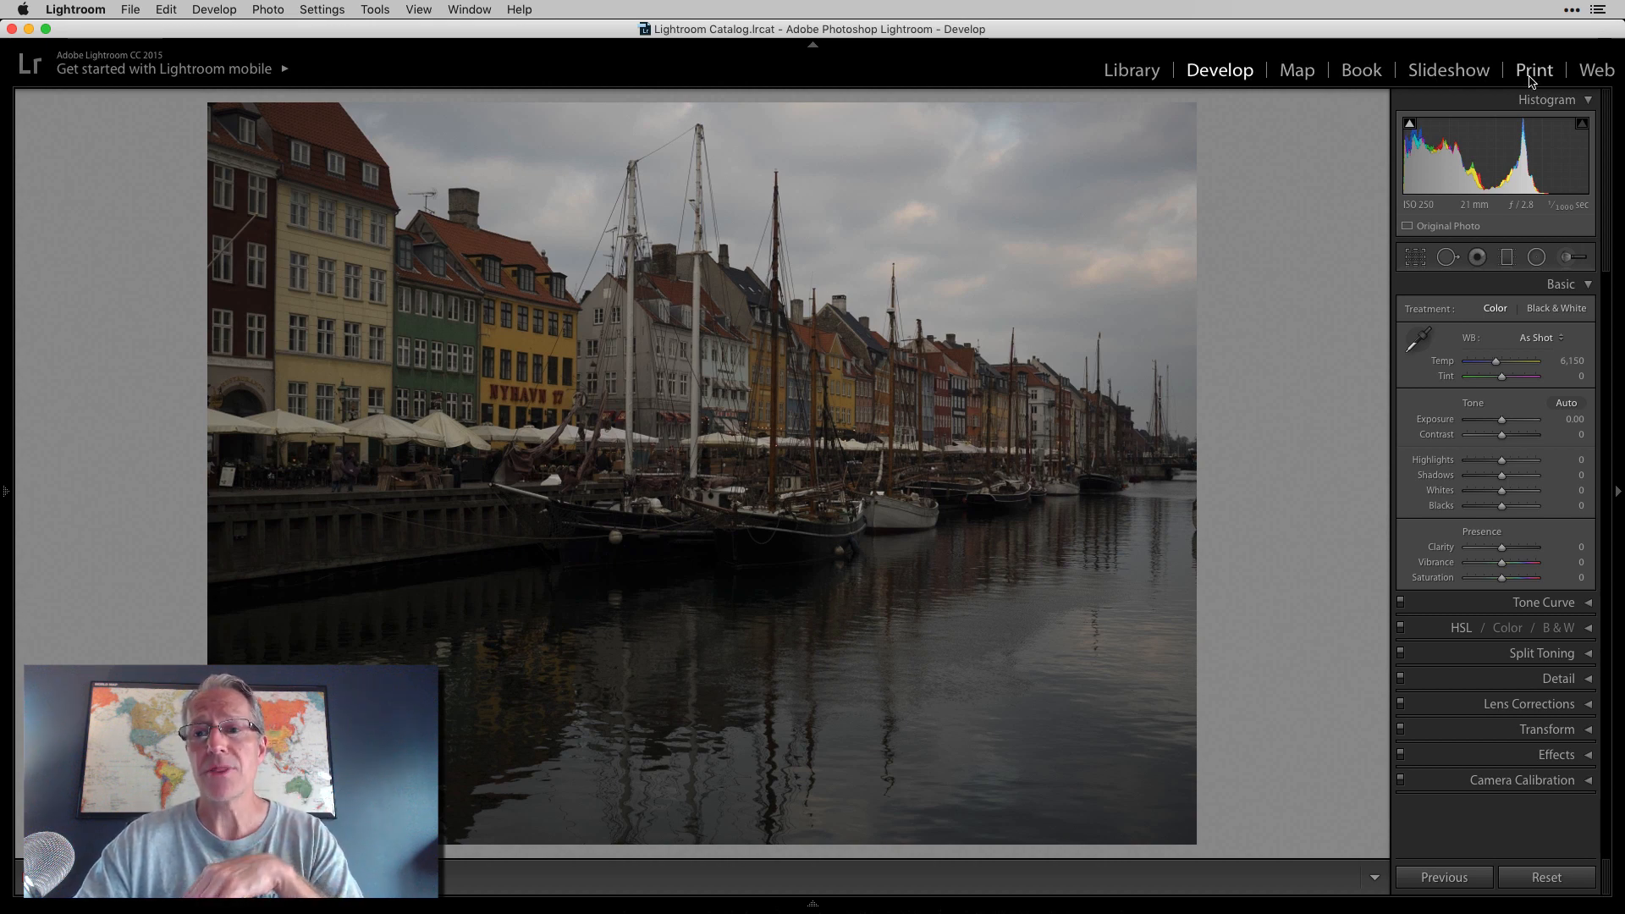
left_click(1533, 69)
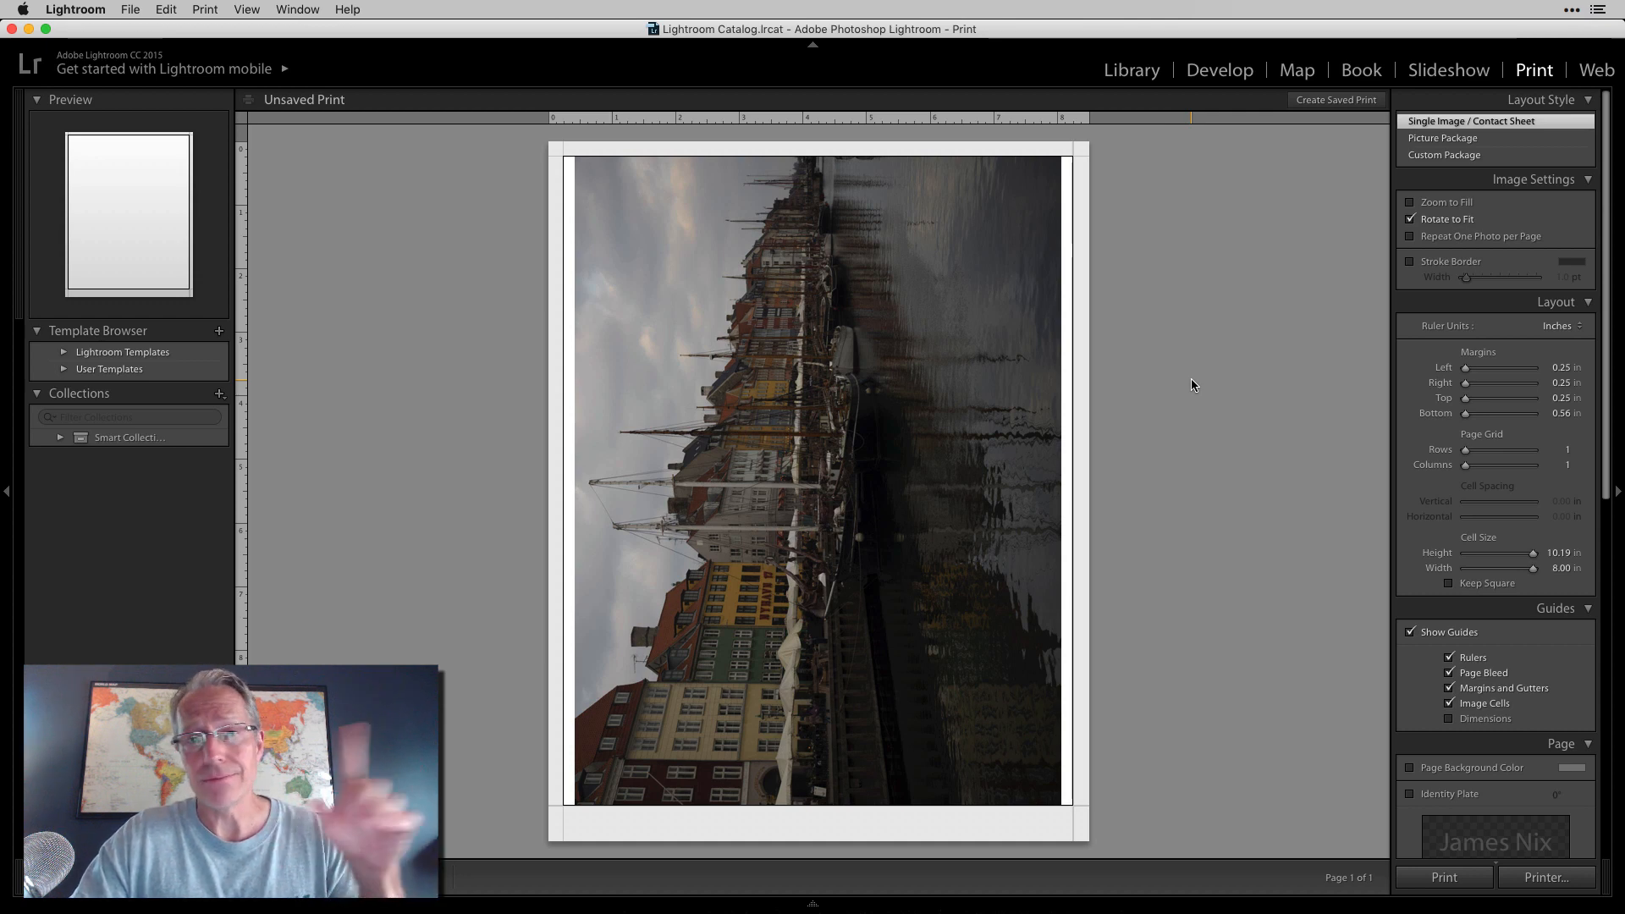
mouse_move(1219, 69)
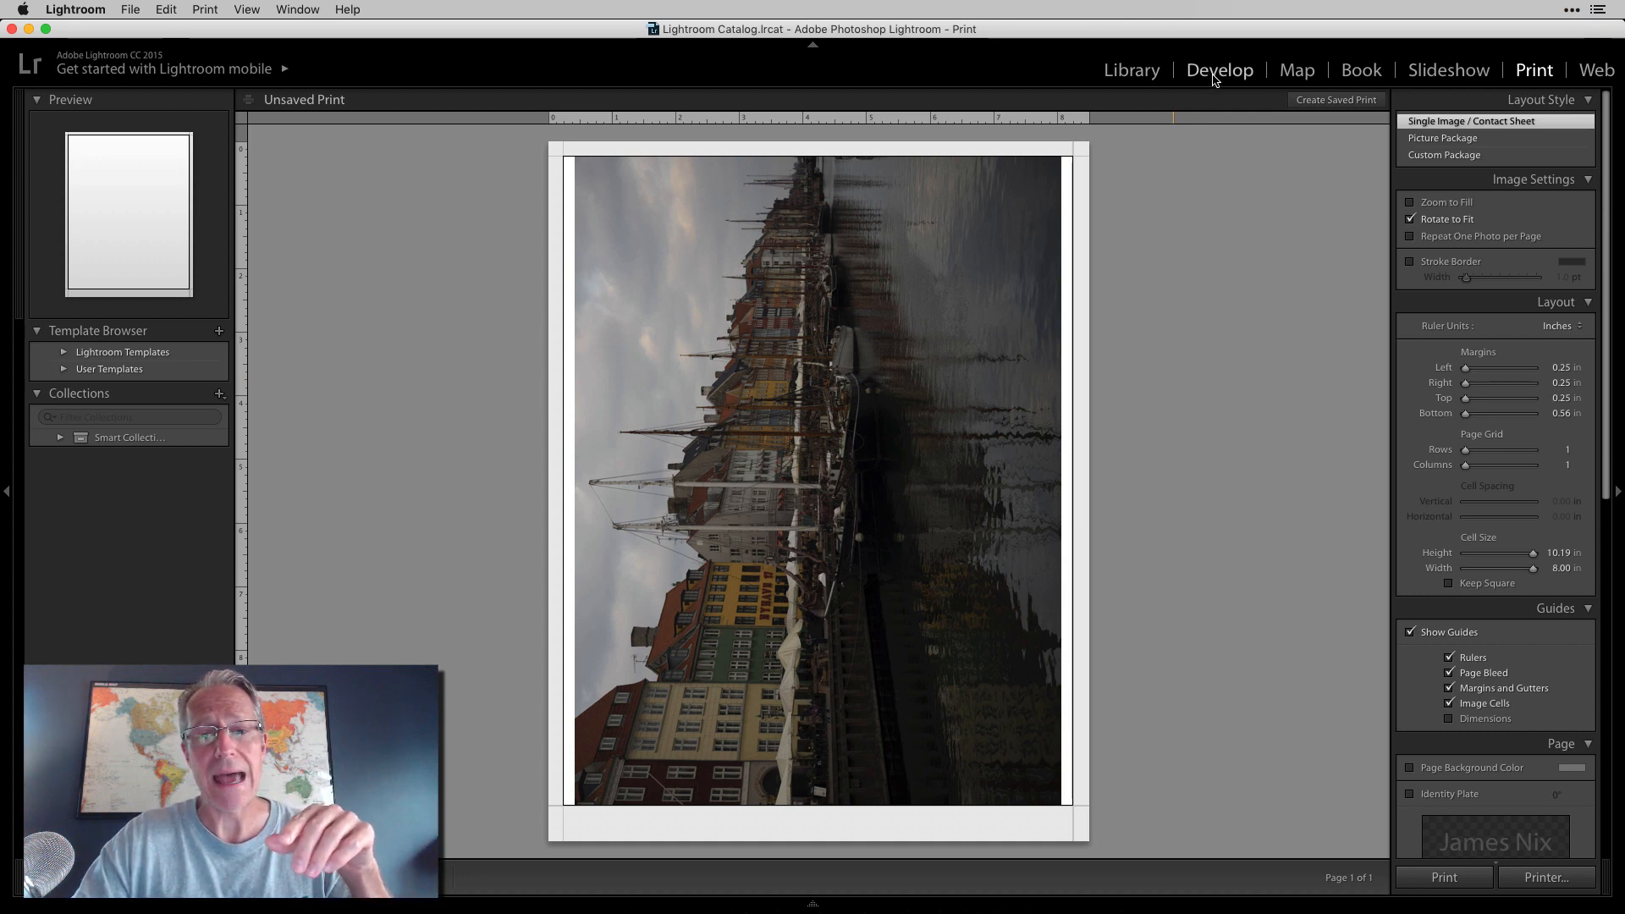
Return to the Develop module with the photo's basic adjustments still at zero
left_click(1221, 70)
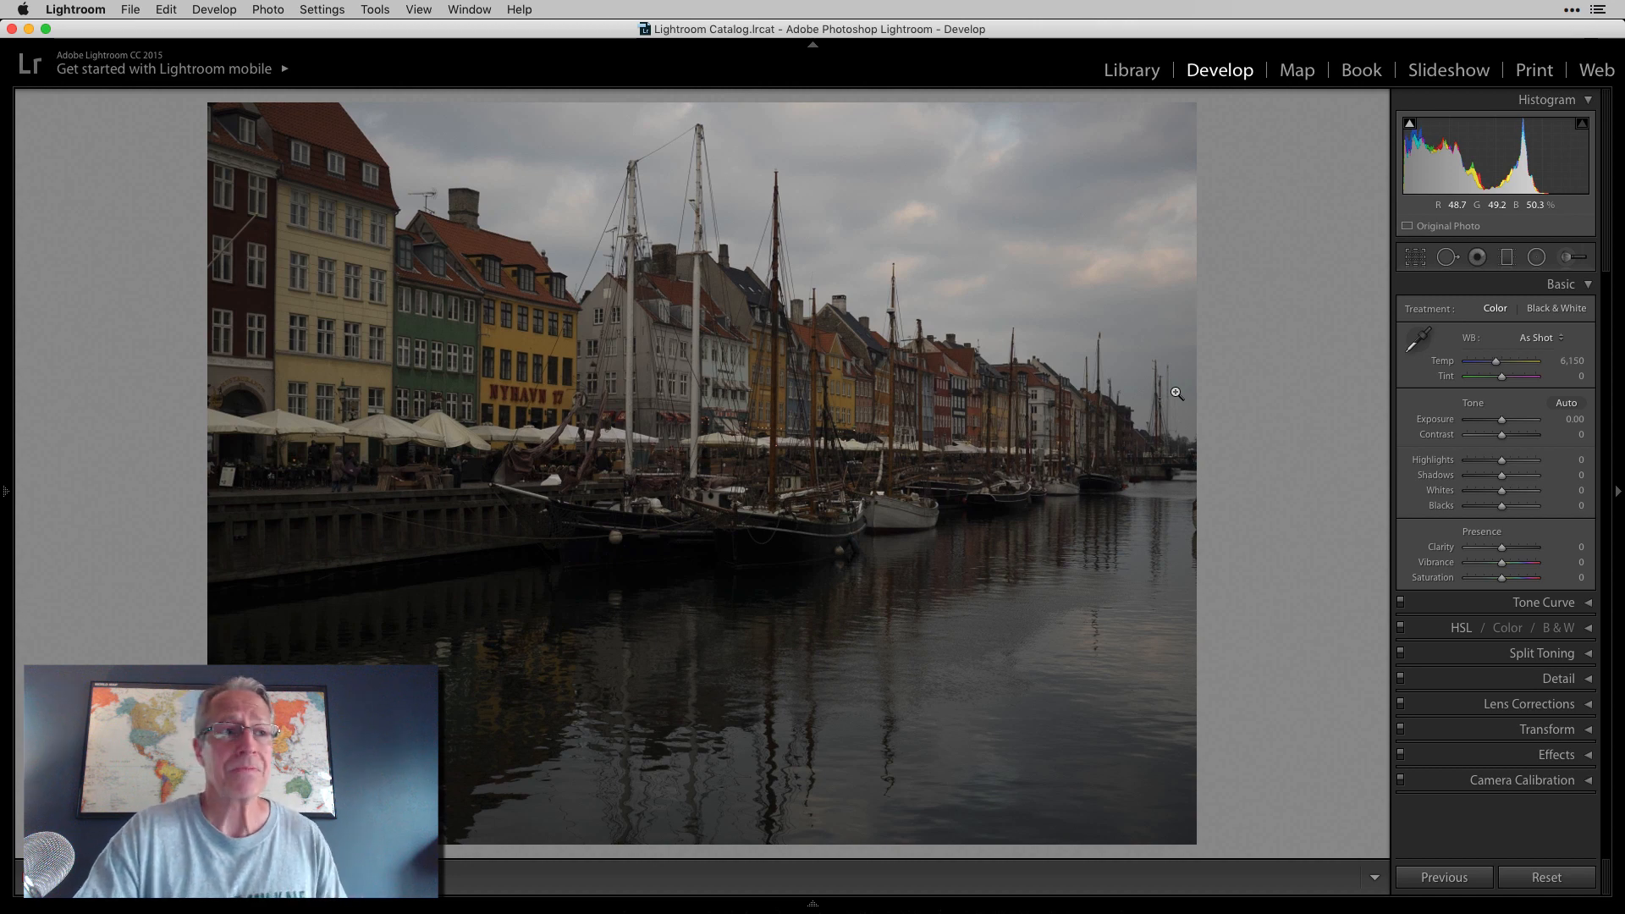
mouse_move(1258, 334)
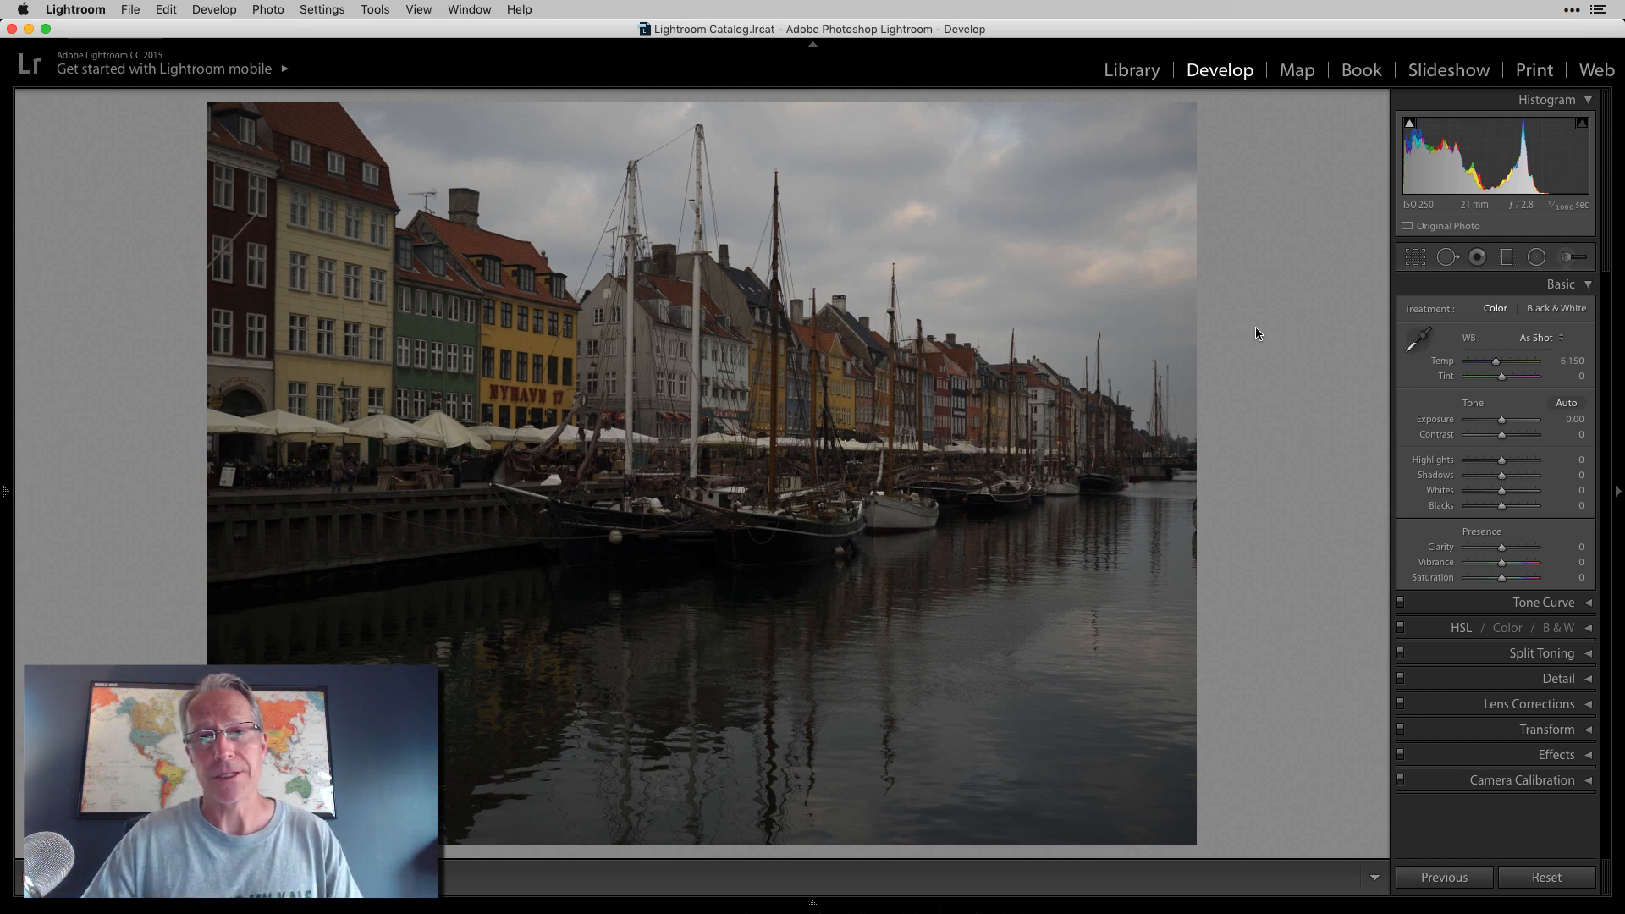
mouse_move(1528, 389)
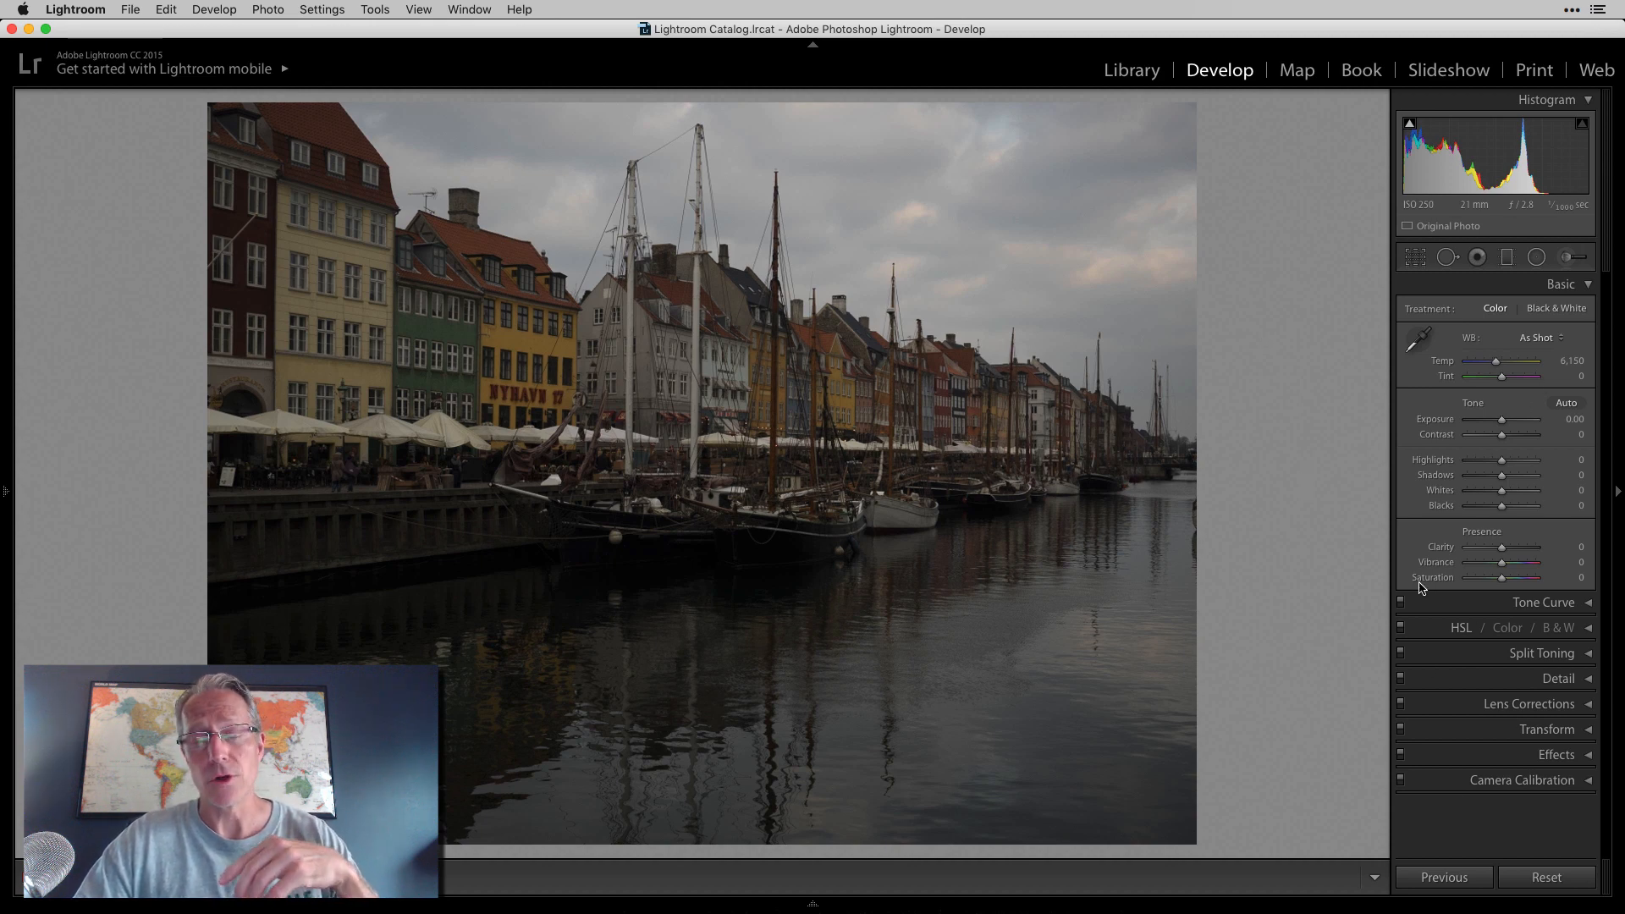
mouse_move(1226, 320)
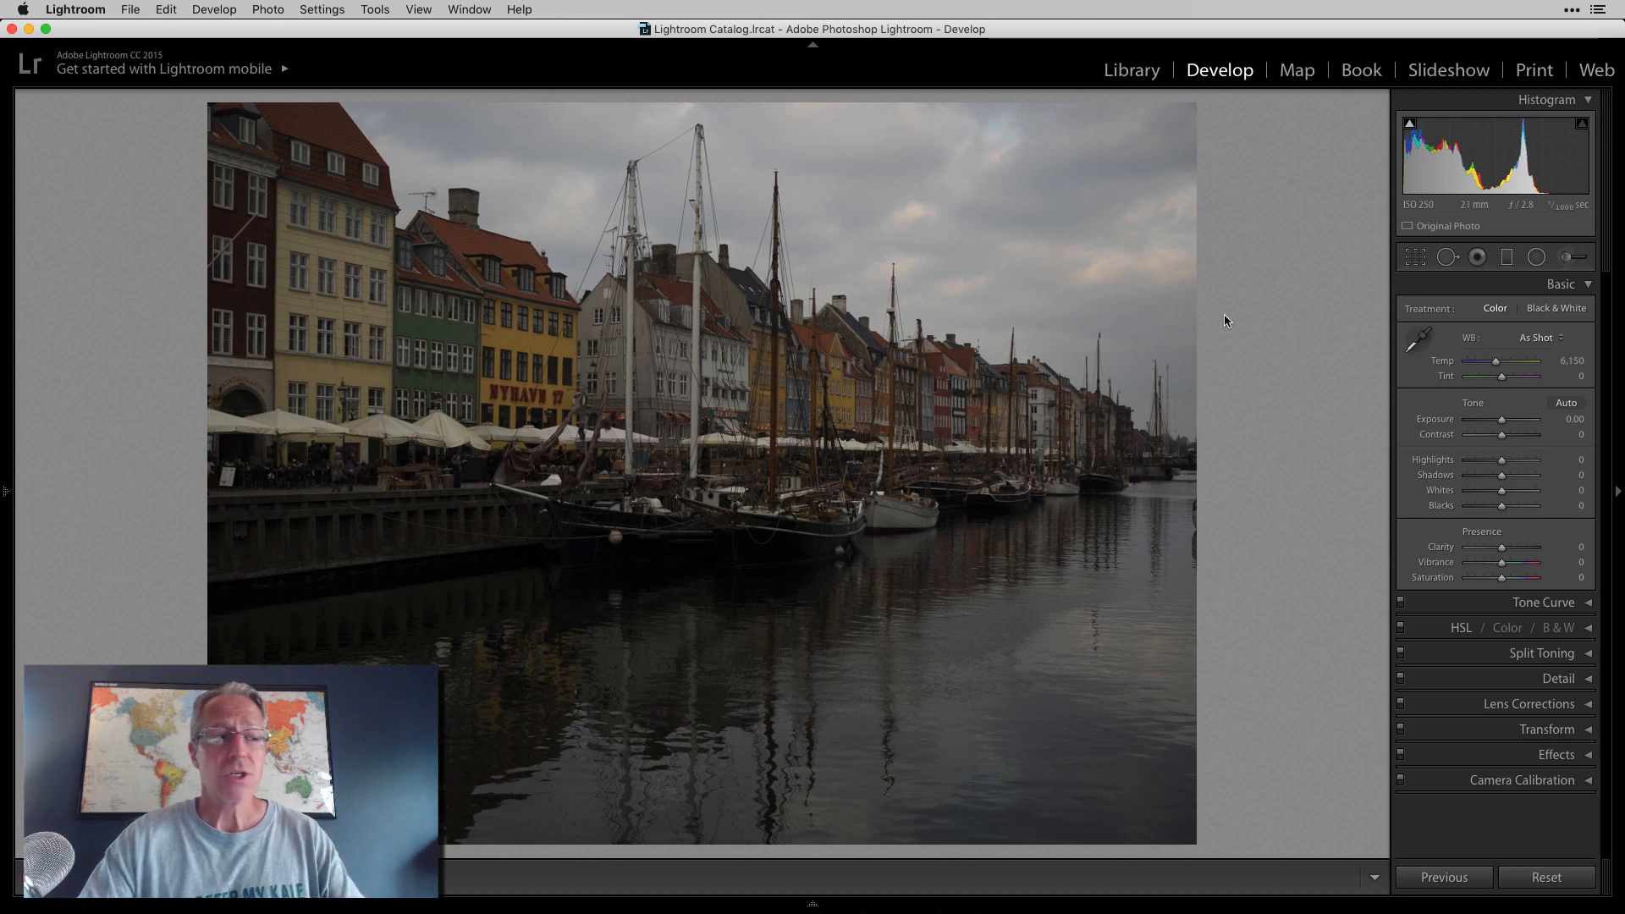
mouse_move(1354, 408)
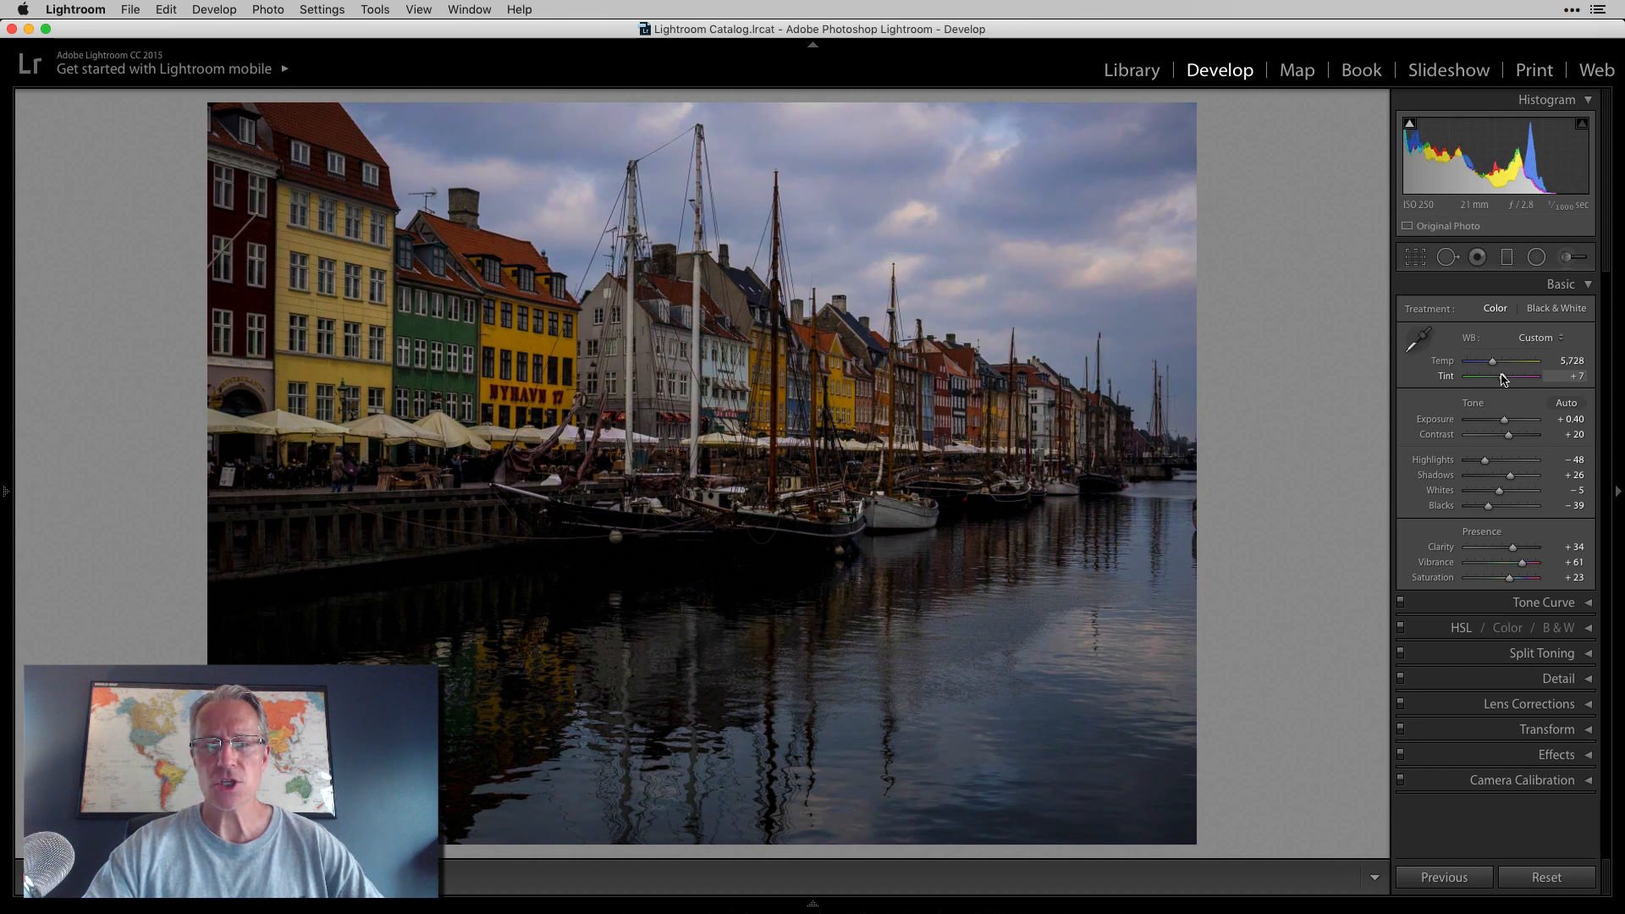
mouse_move(1489, 447)
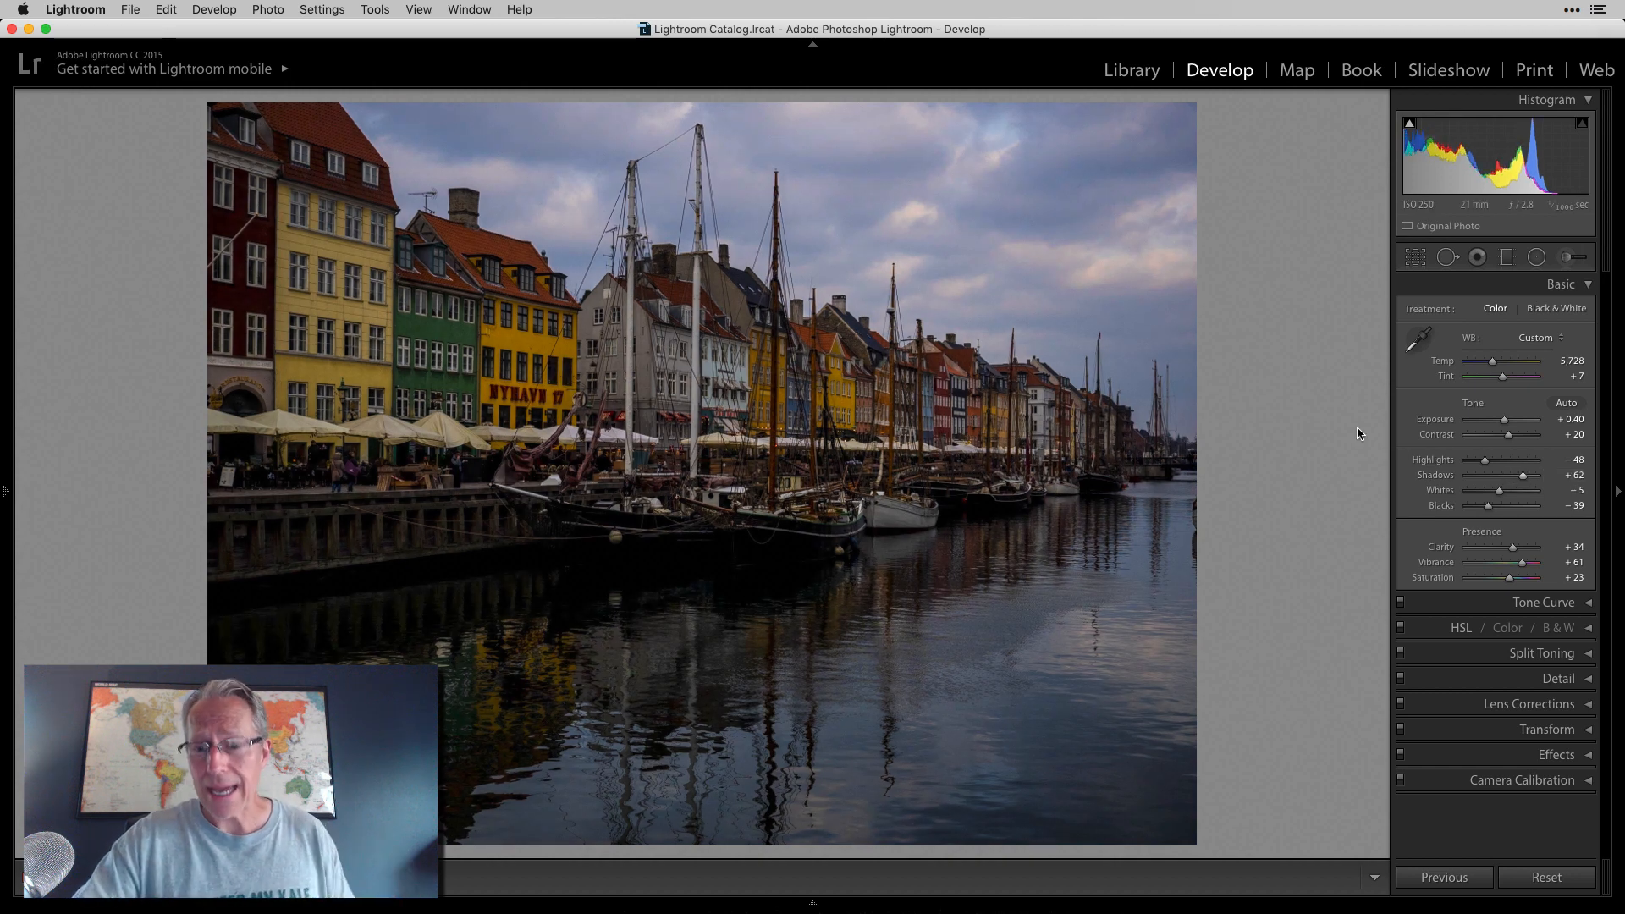
key("backslash")
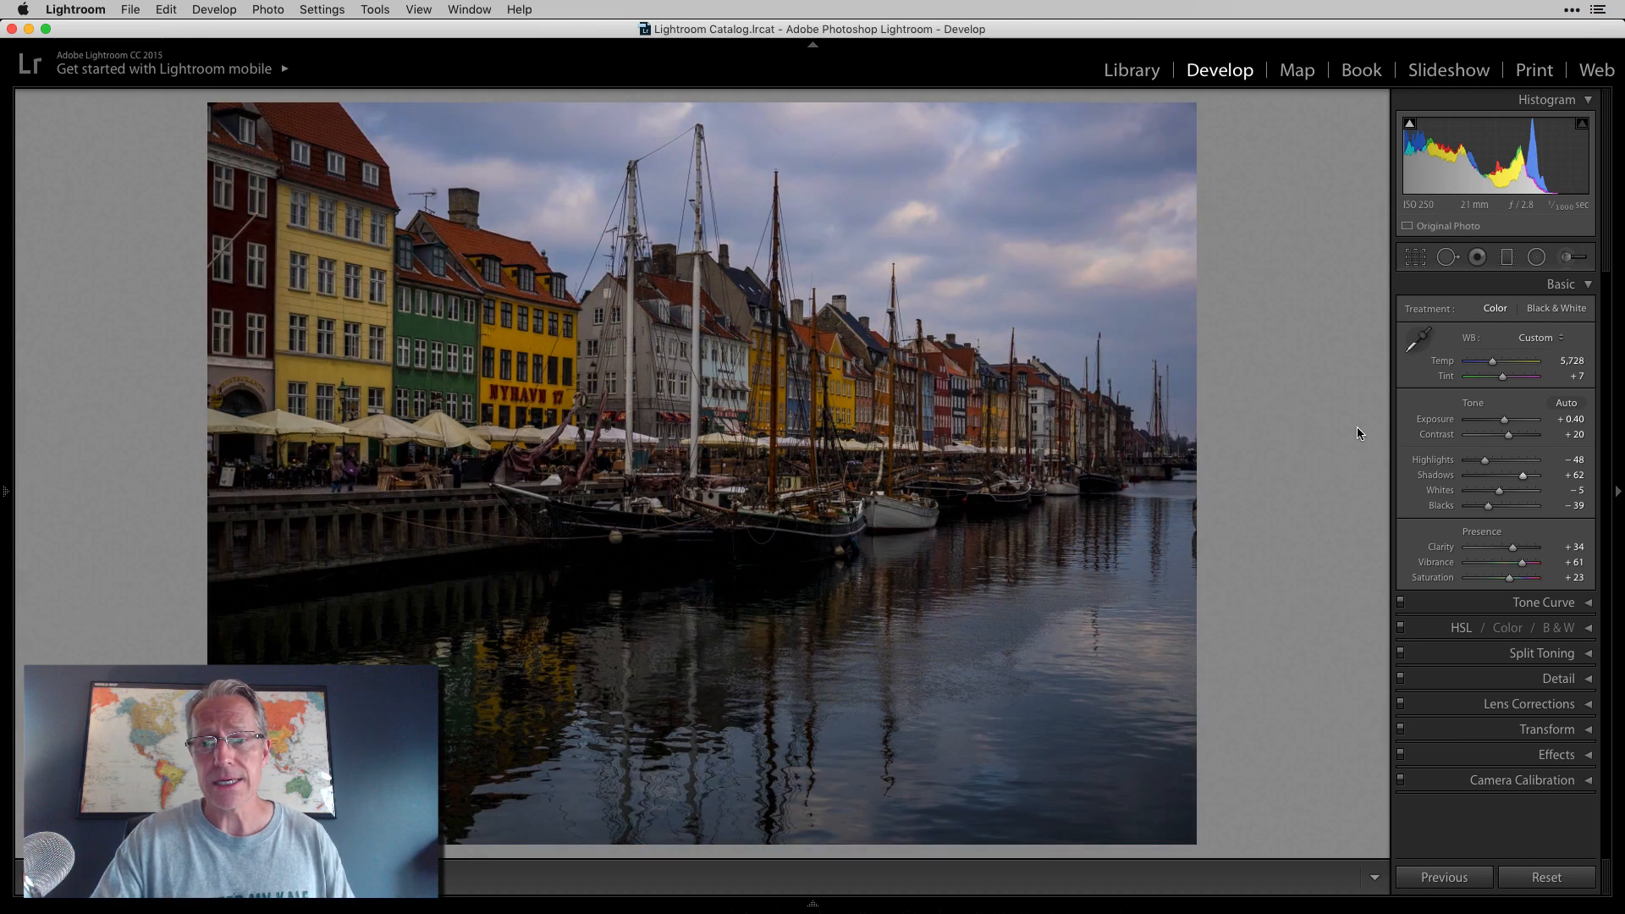
mouse_move(1254, 468)
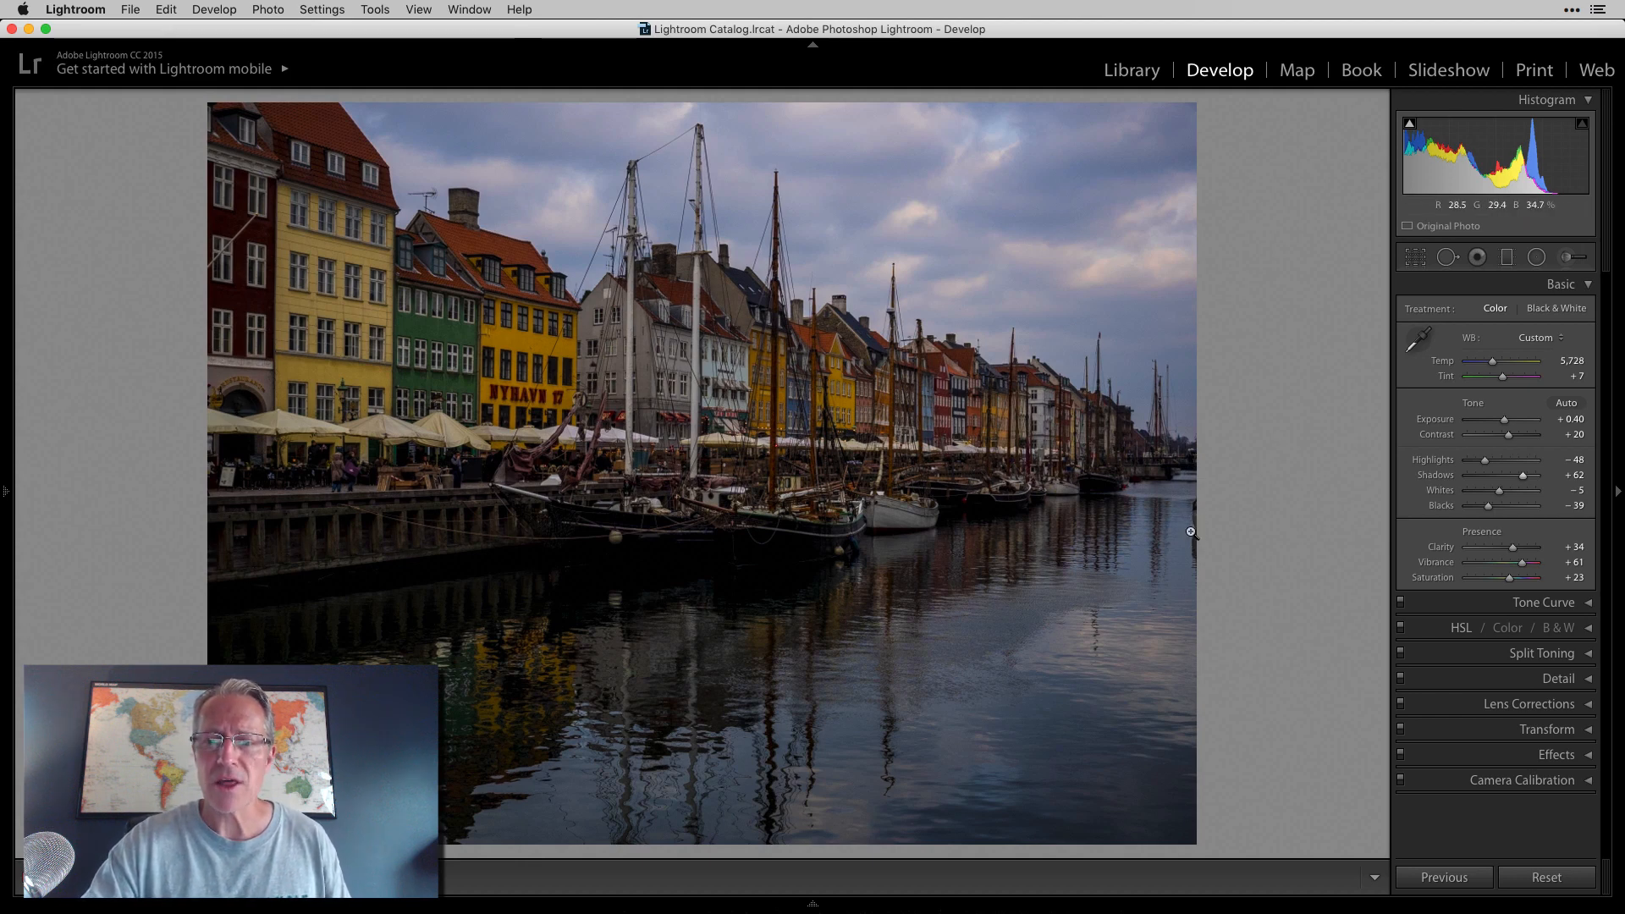
mouse_move(1391, 269)
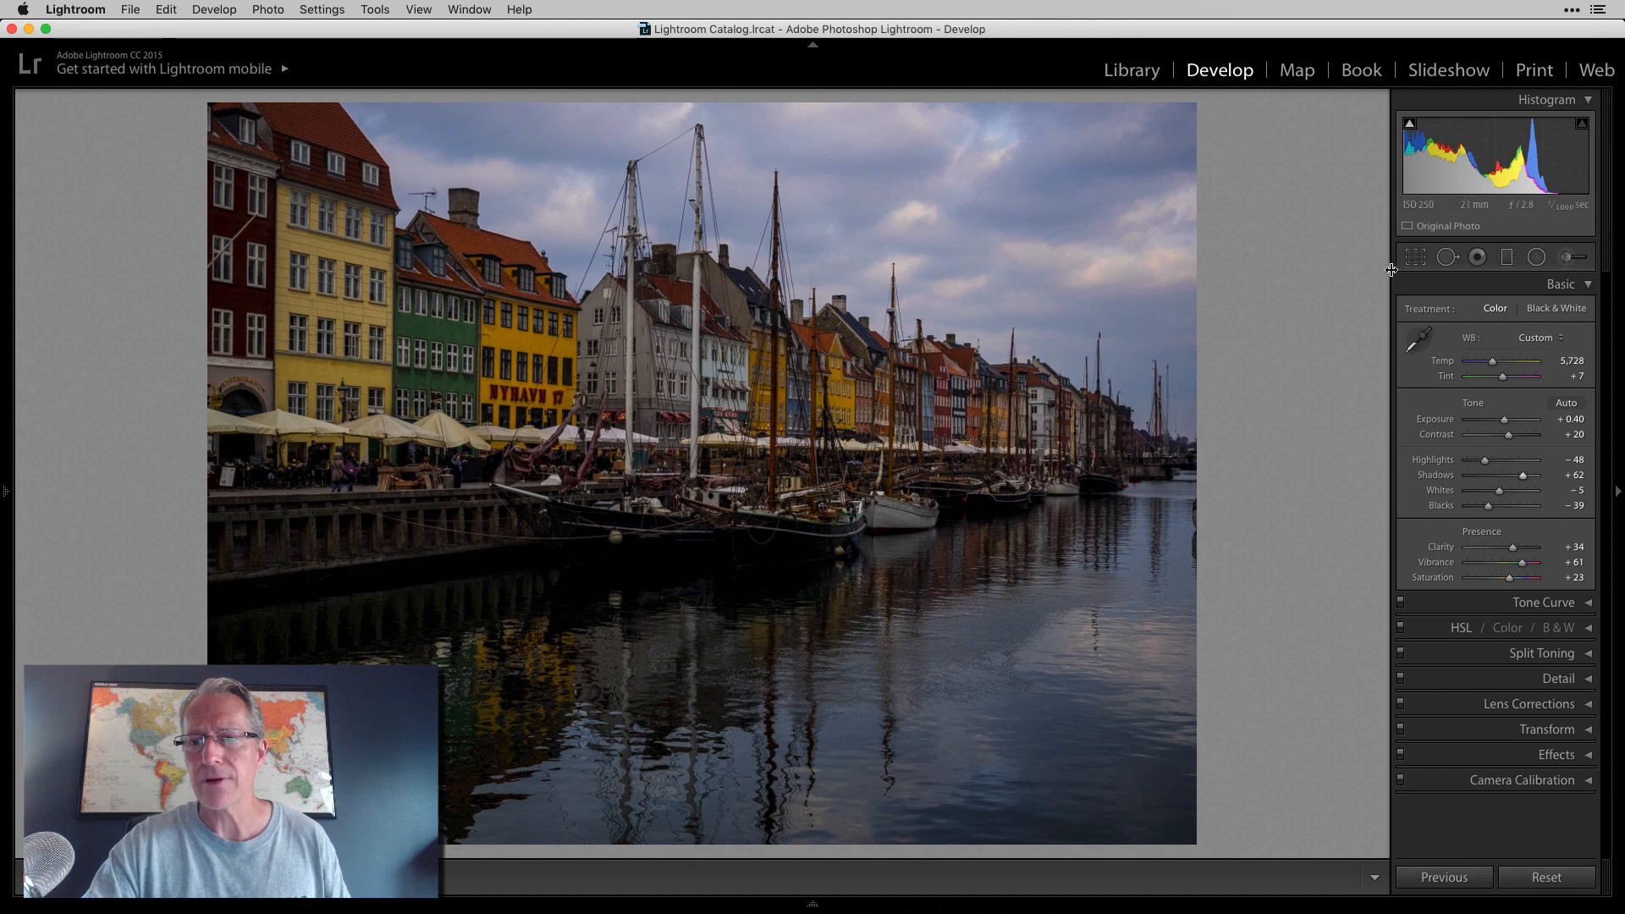
Crop the harbour photo slightly tighter at its edges and apply it
left_click(1415, 257)
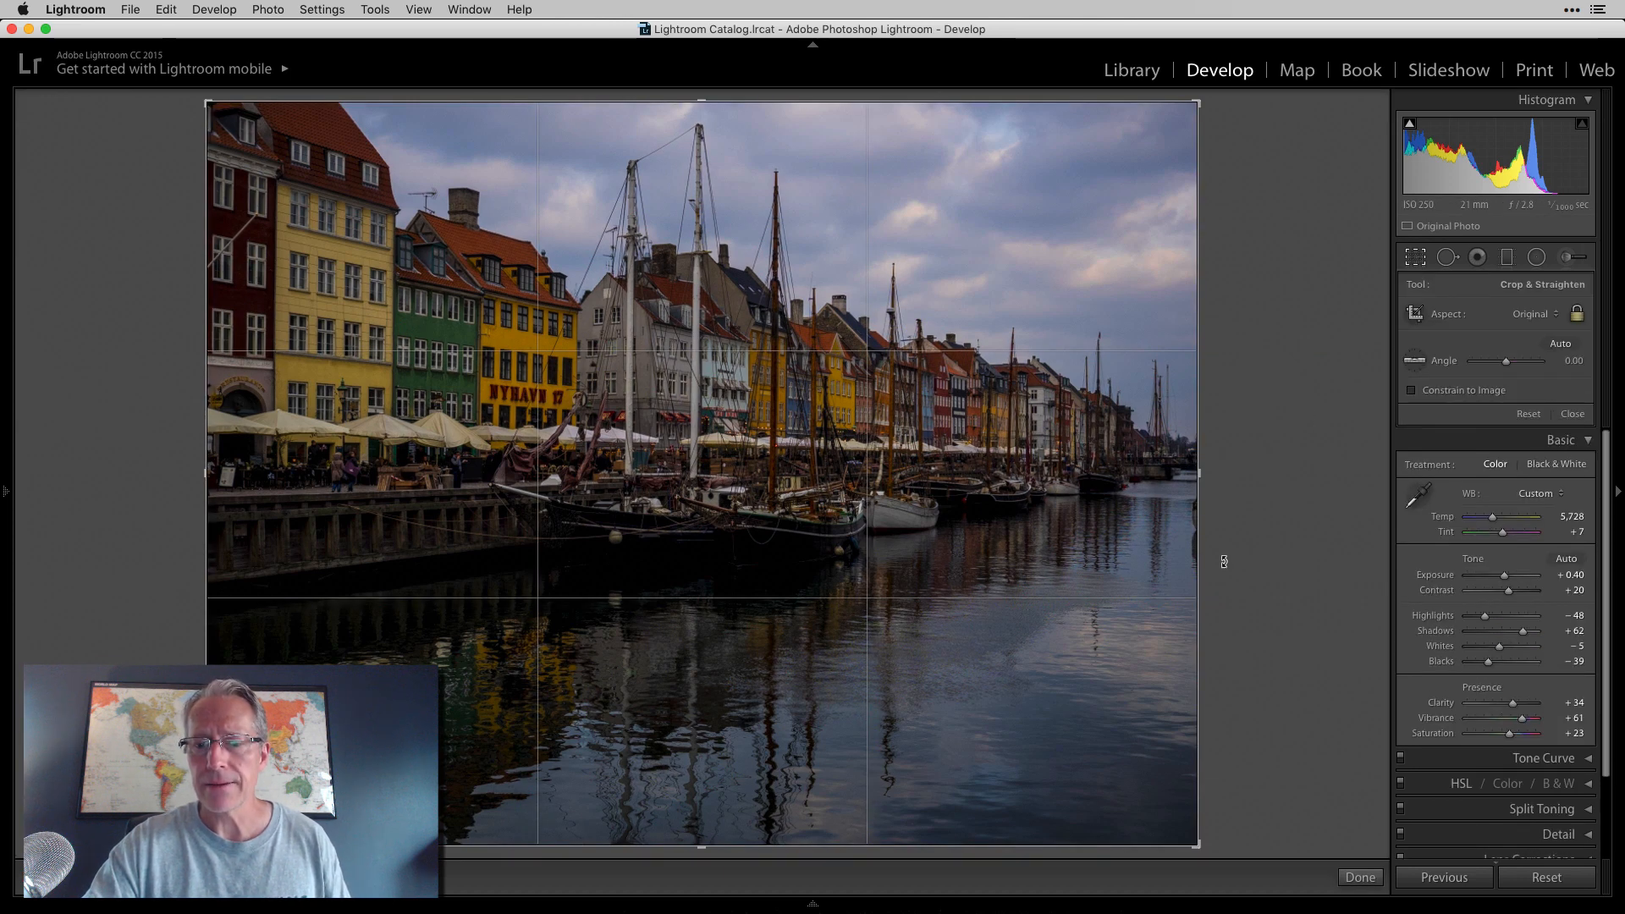
mouse_move(1217, 824)
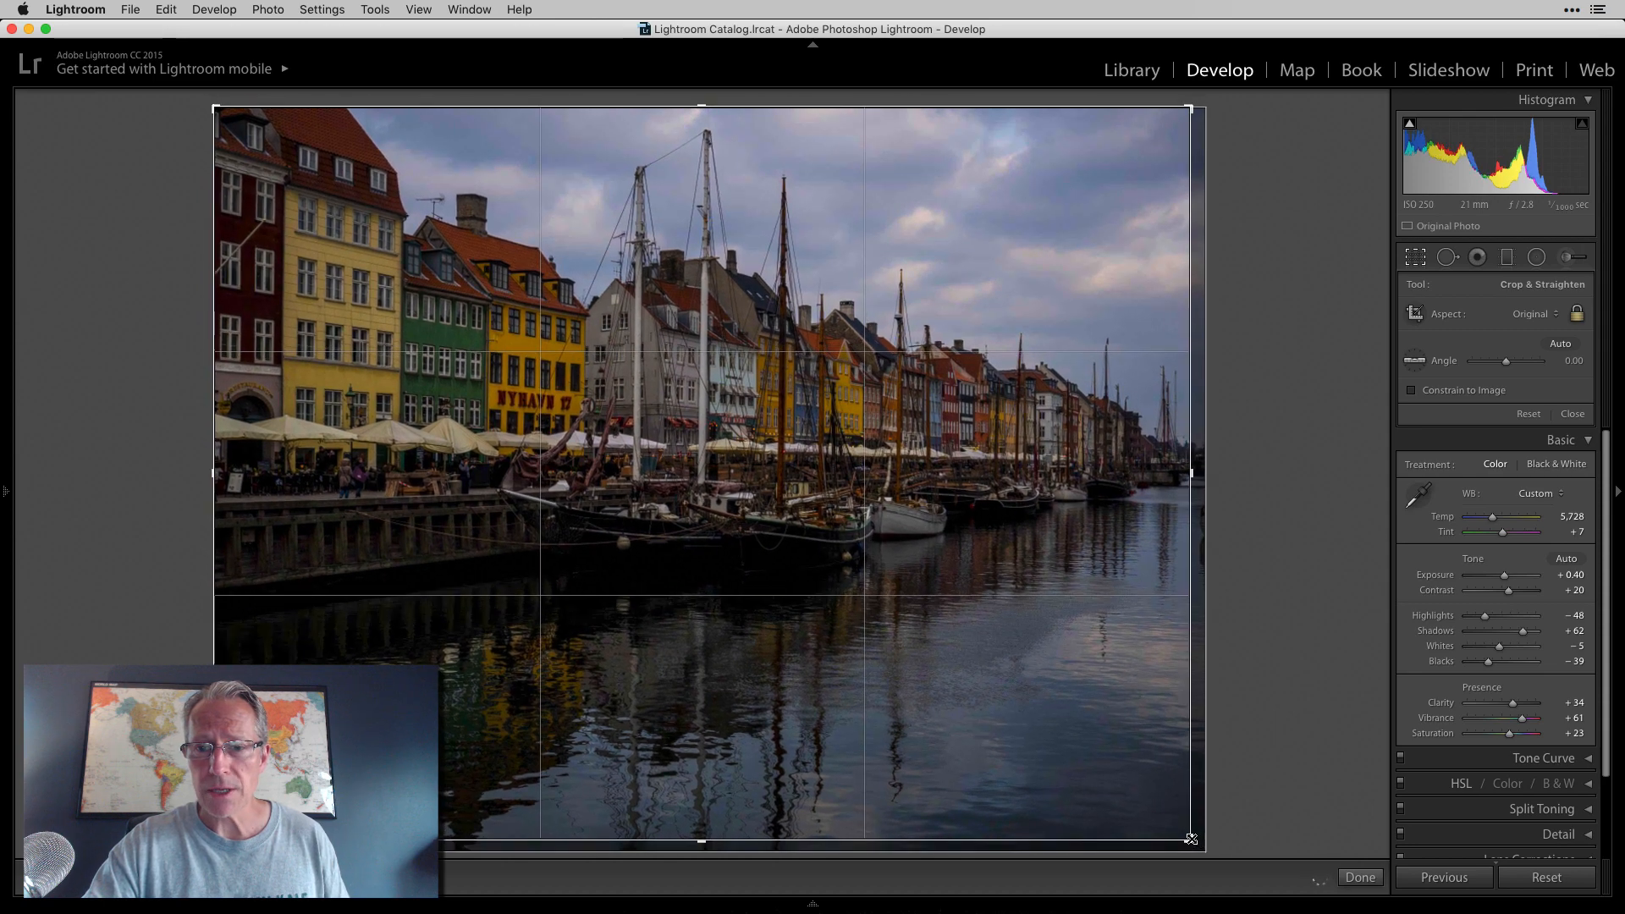
left_click(1359, 877)
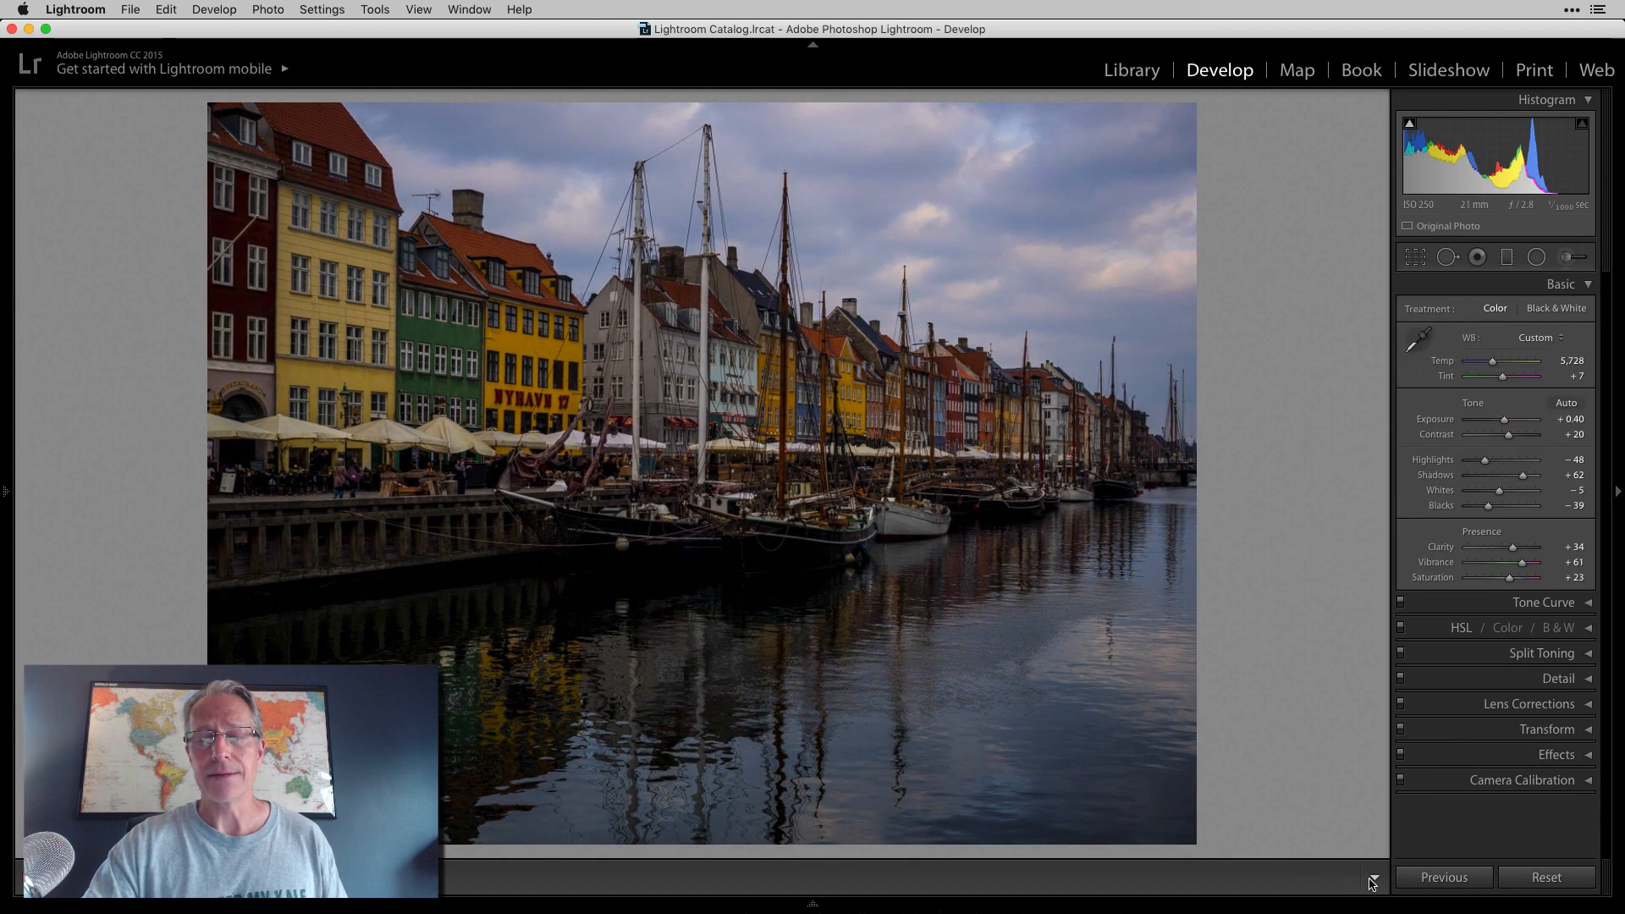
mouse_move(1369, 880)
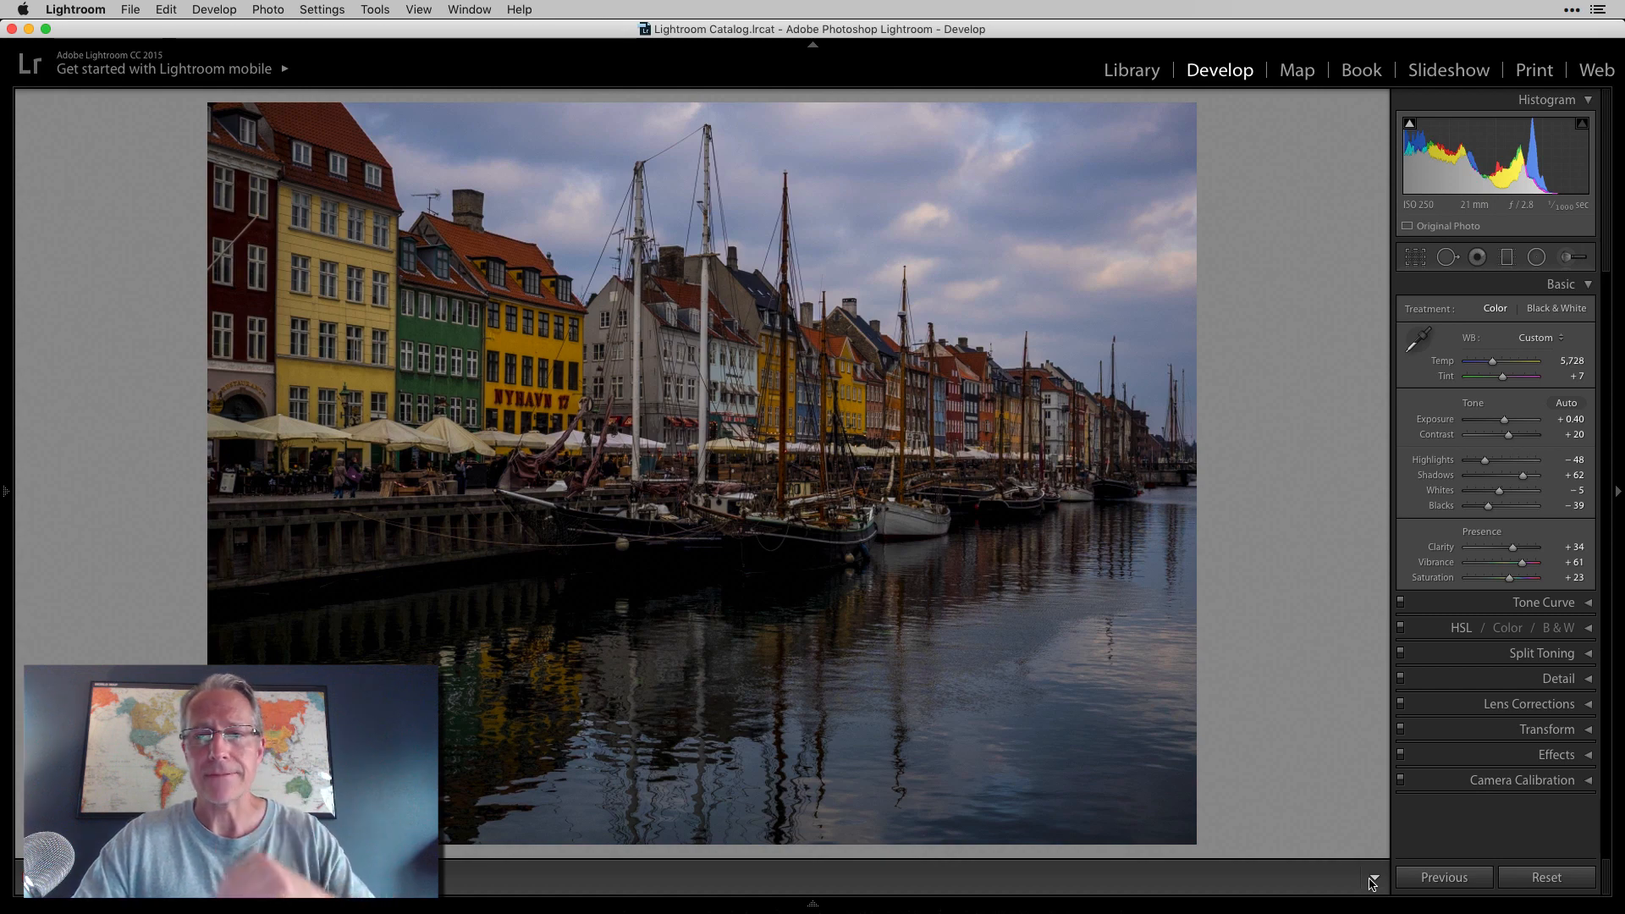
Reset the adjustments and send the photo to Luminar 2018 as a copy with Lightroom adjustments
left_click(1543, 876)
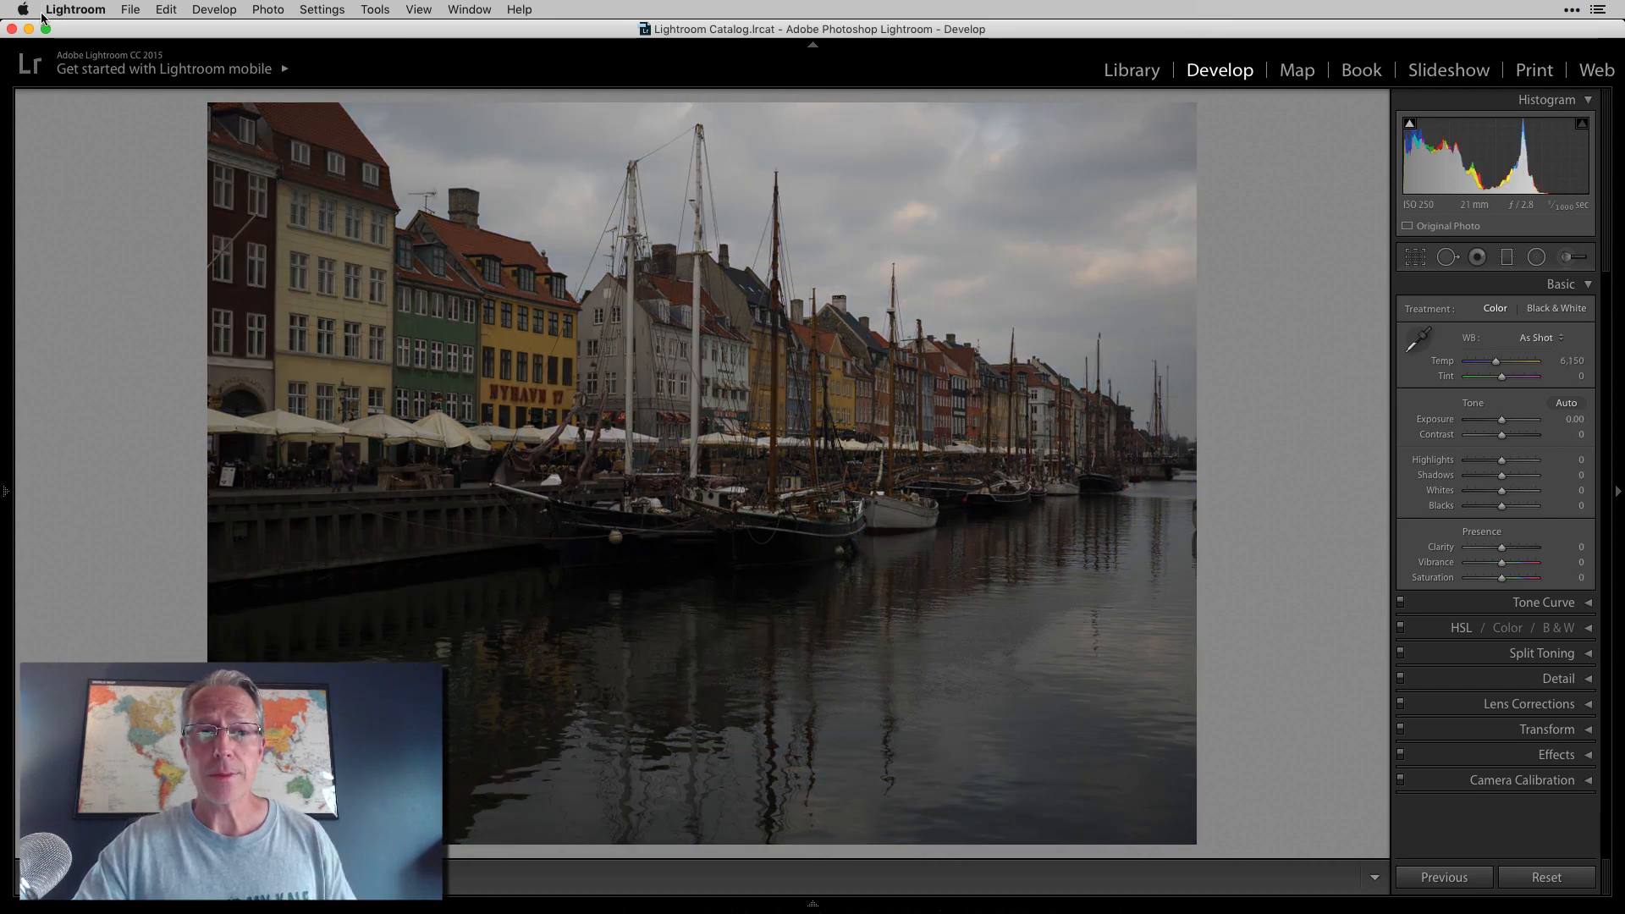
left_click(268, 10)
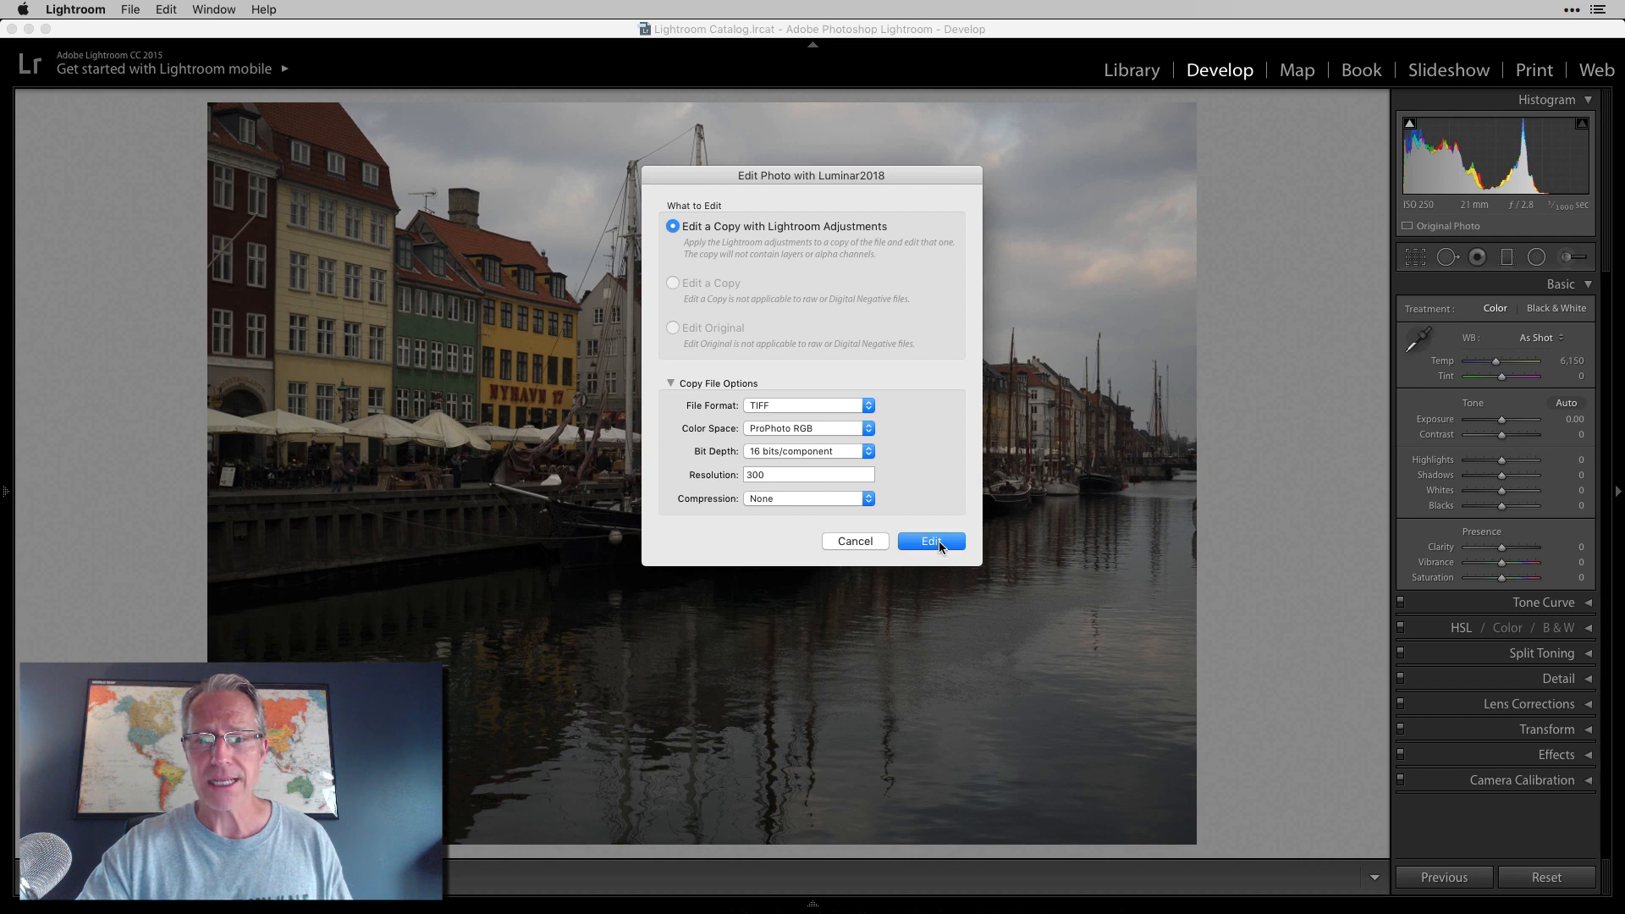
mouse_move(837, 399)
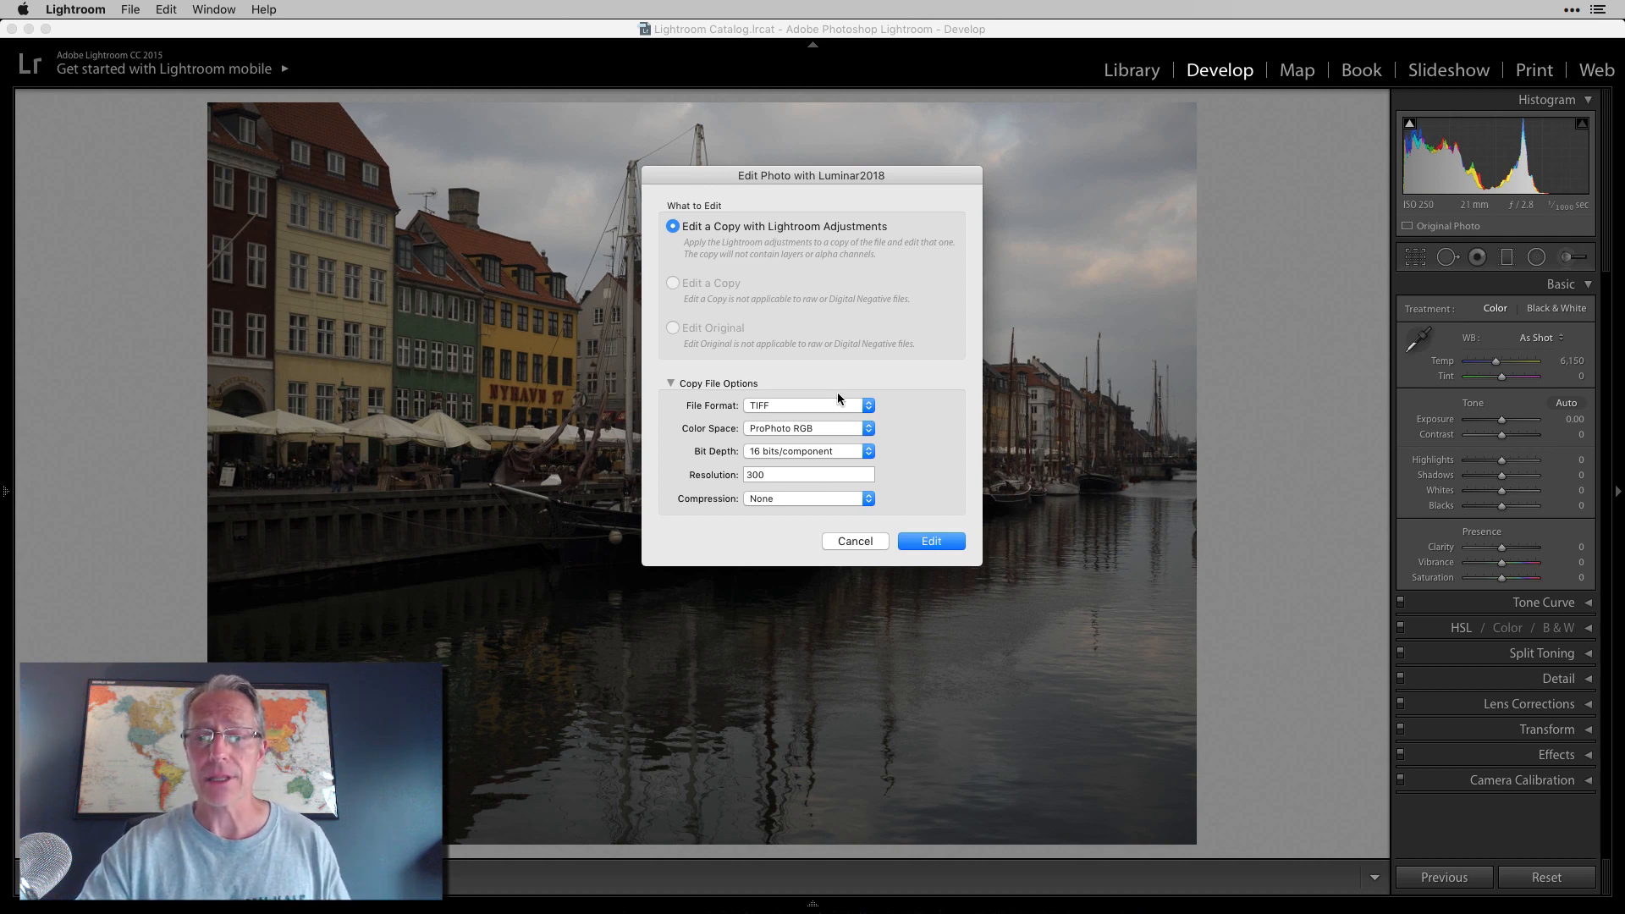
left_click(929, 541)
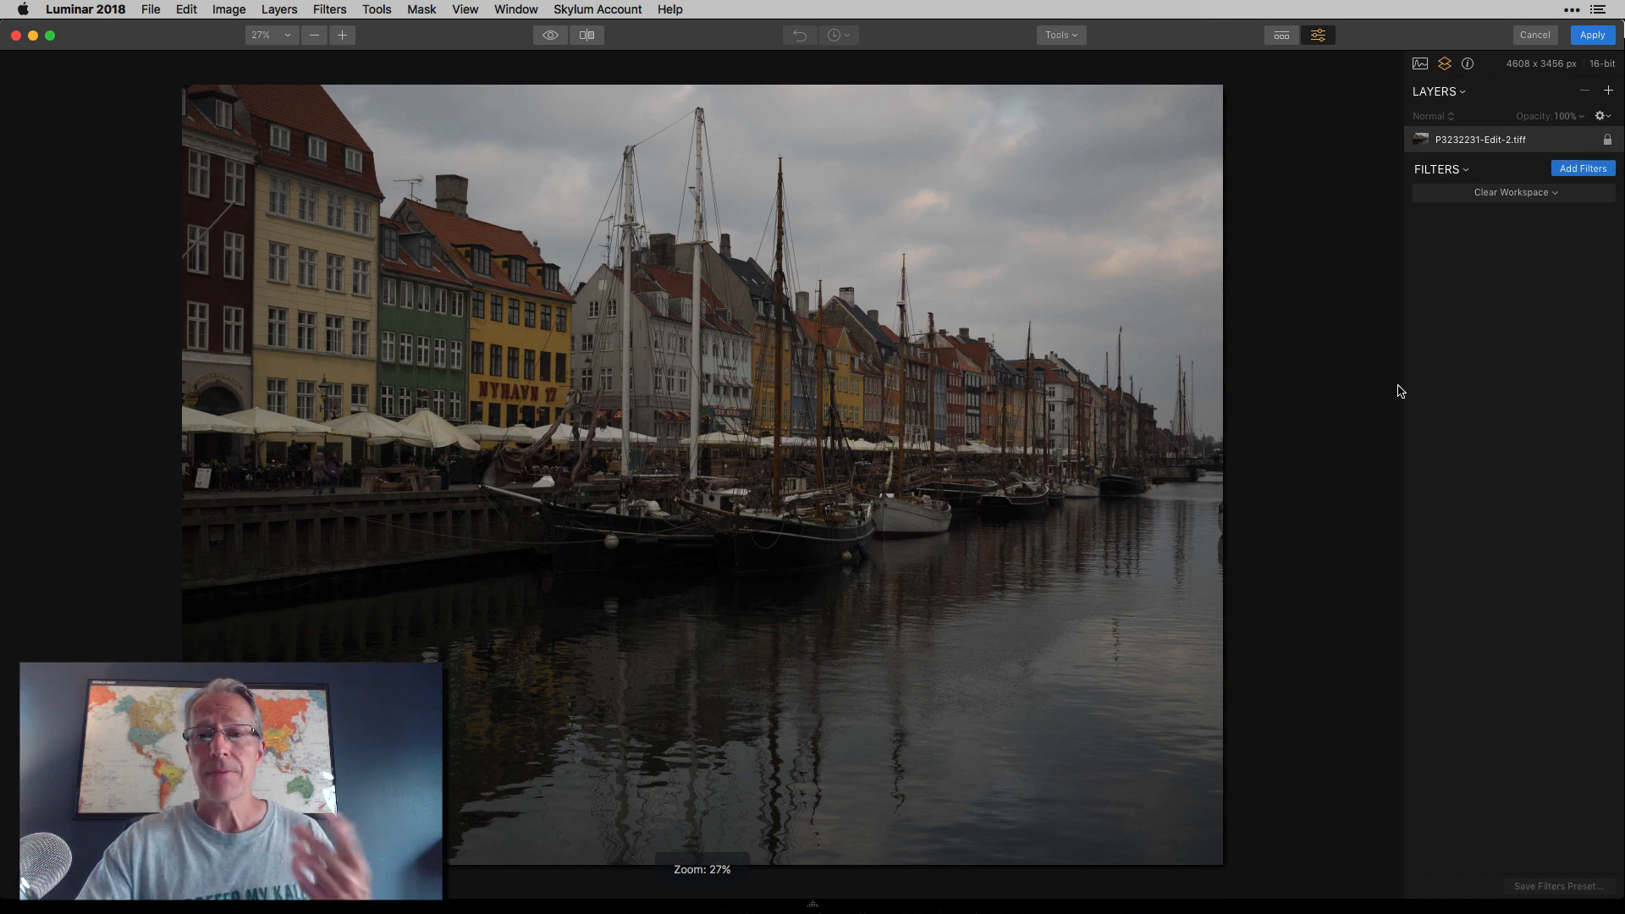
Add a Saturation / Vibrance filter from the catalog and set Saturation 23, Vibrance 42
left_click(1581, 167)
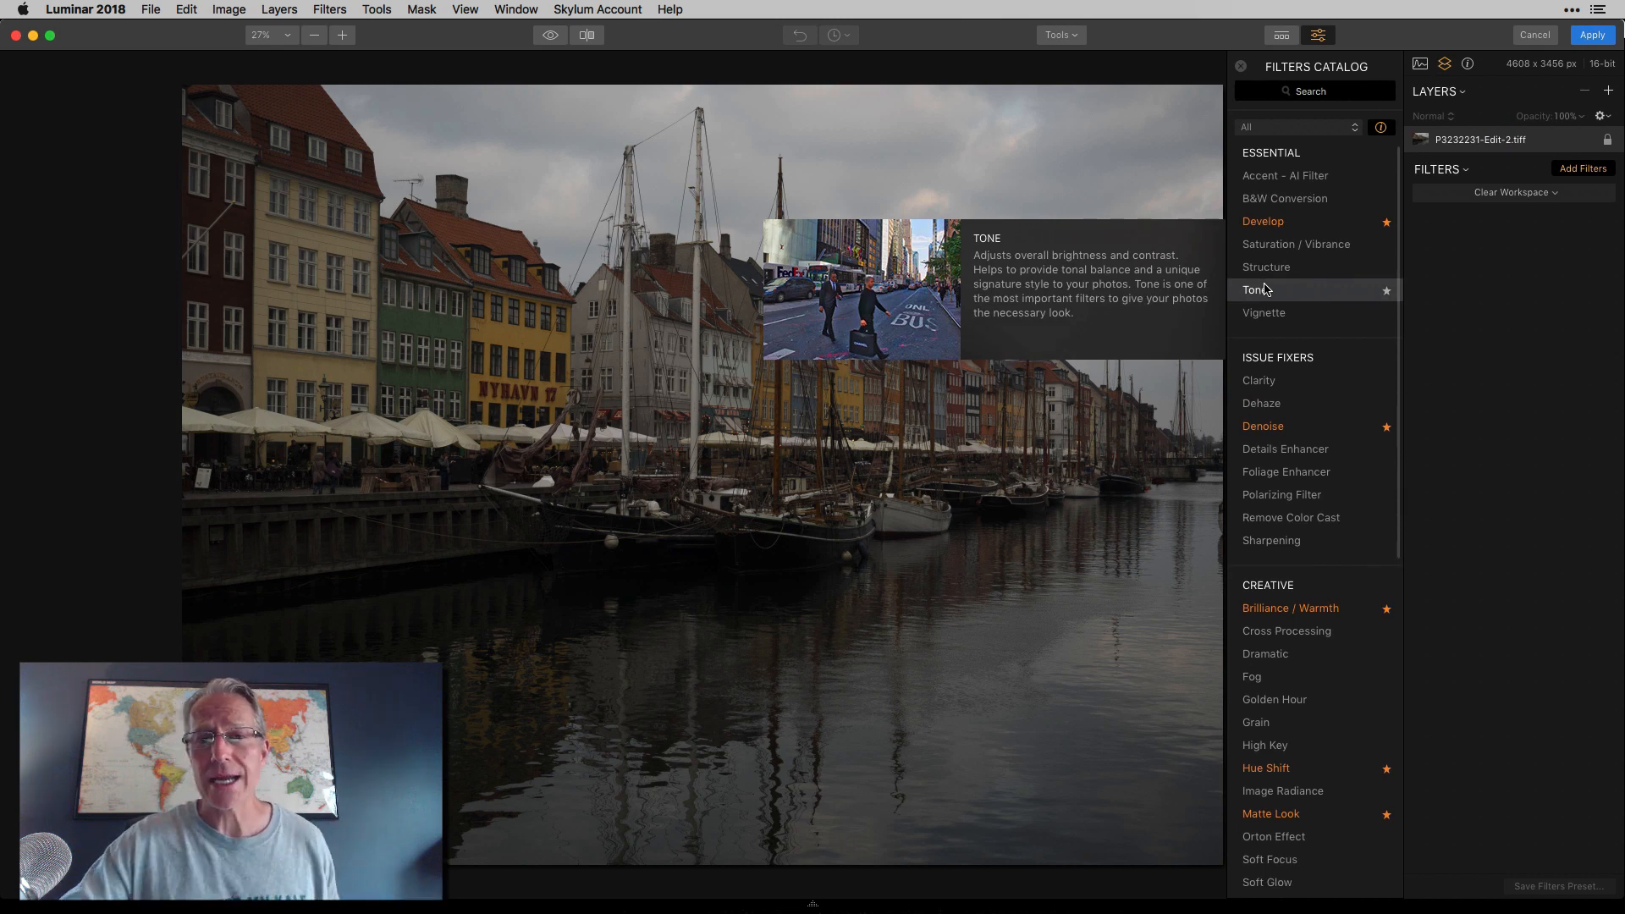
mouse_move(1262, 220)
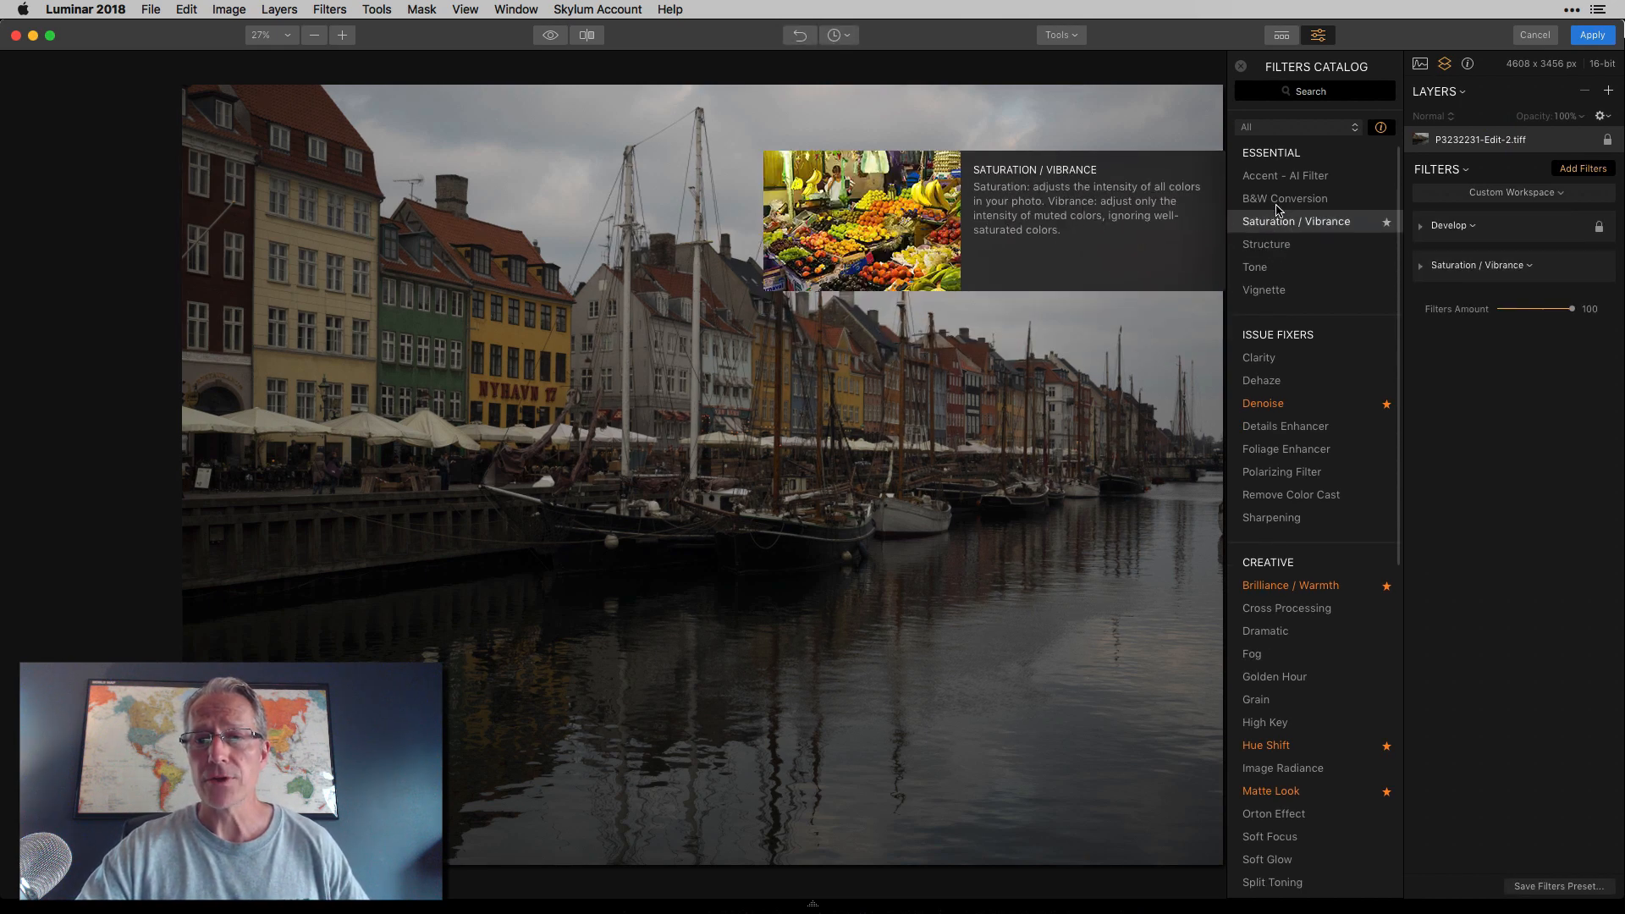
left_click(1238, 66)
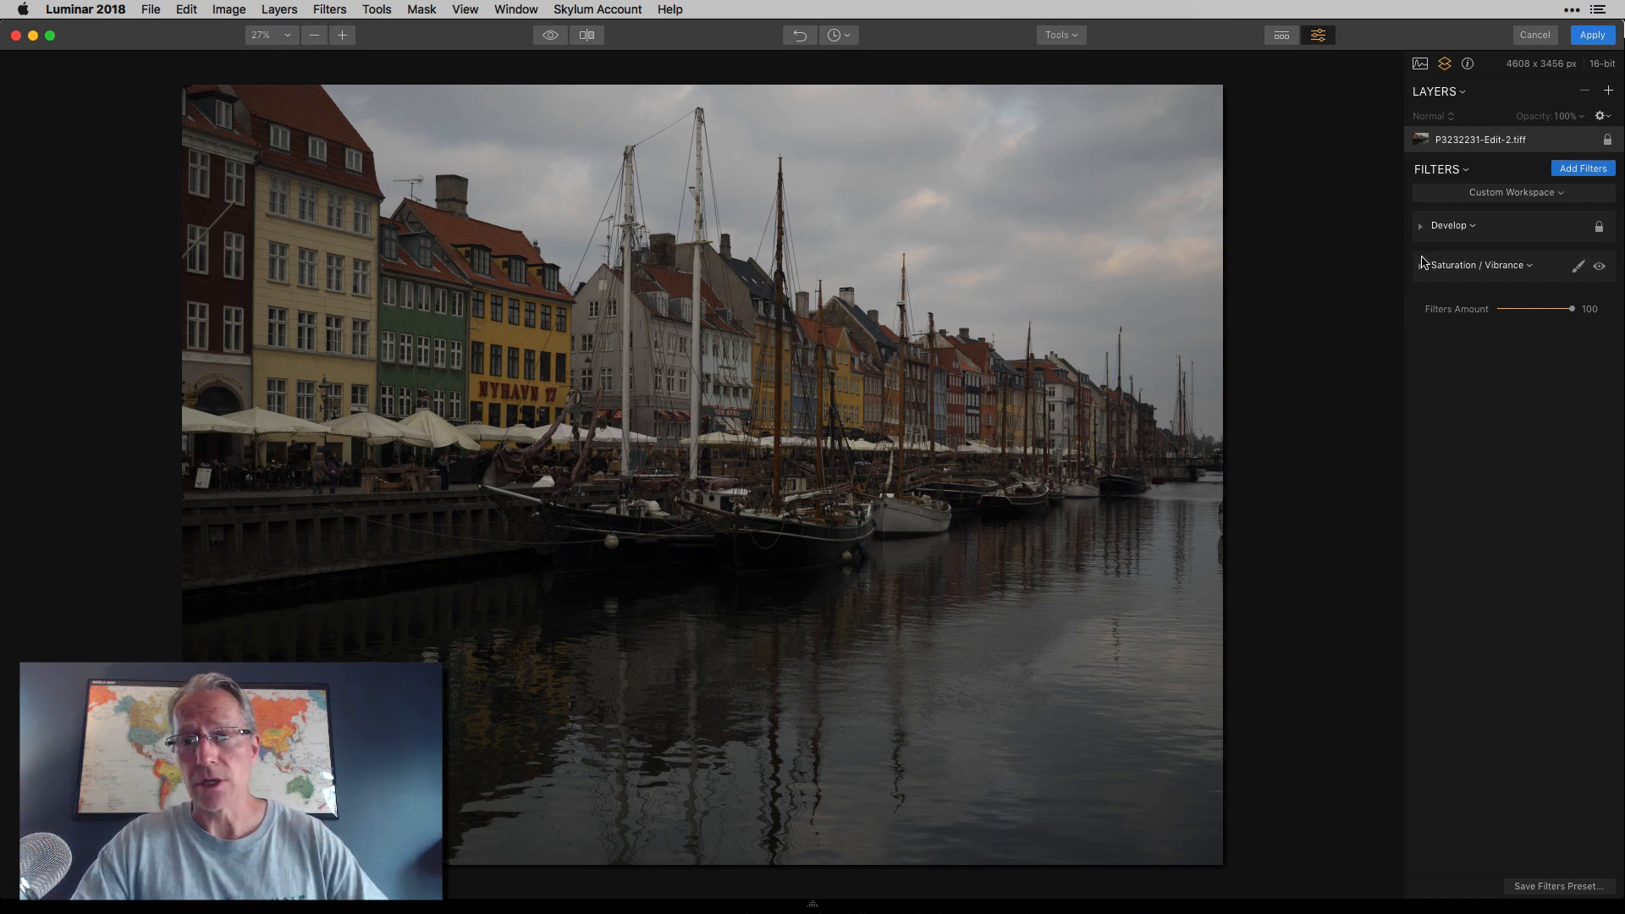
left_click(1419, 225)
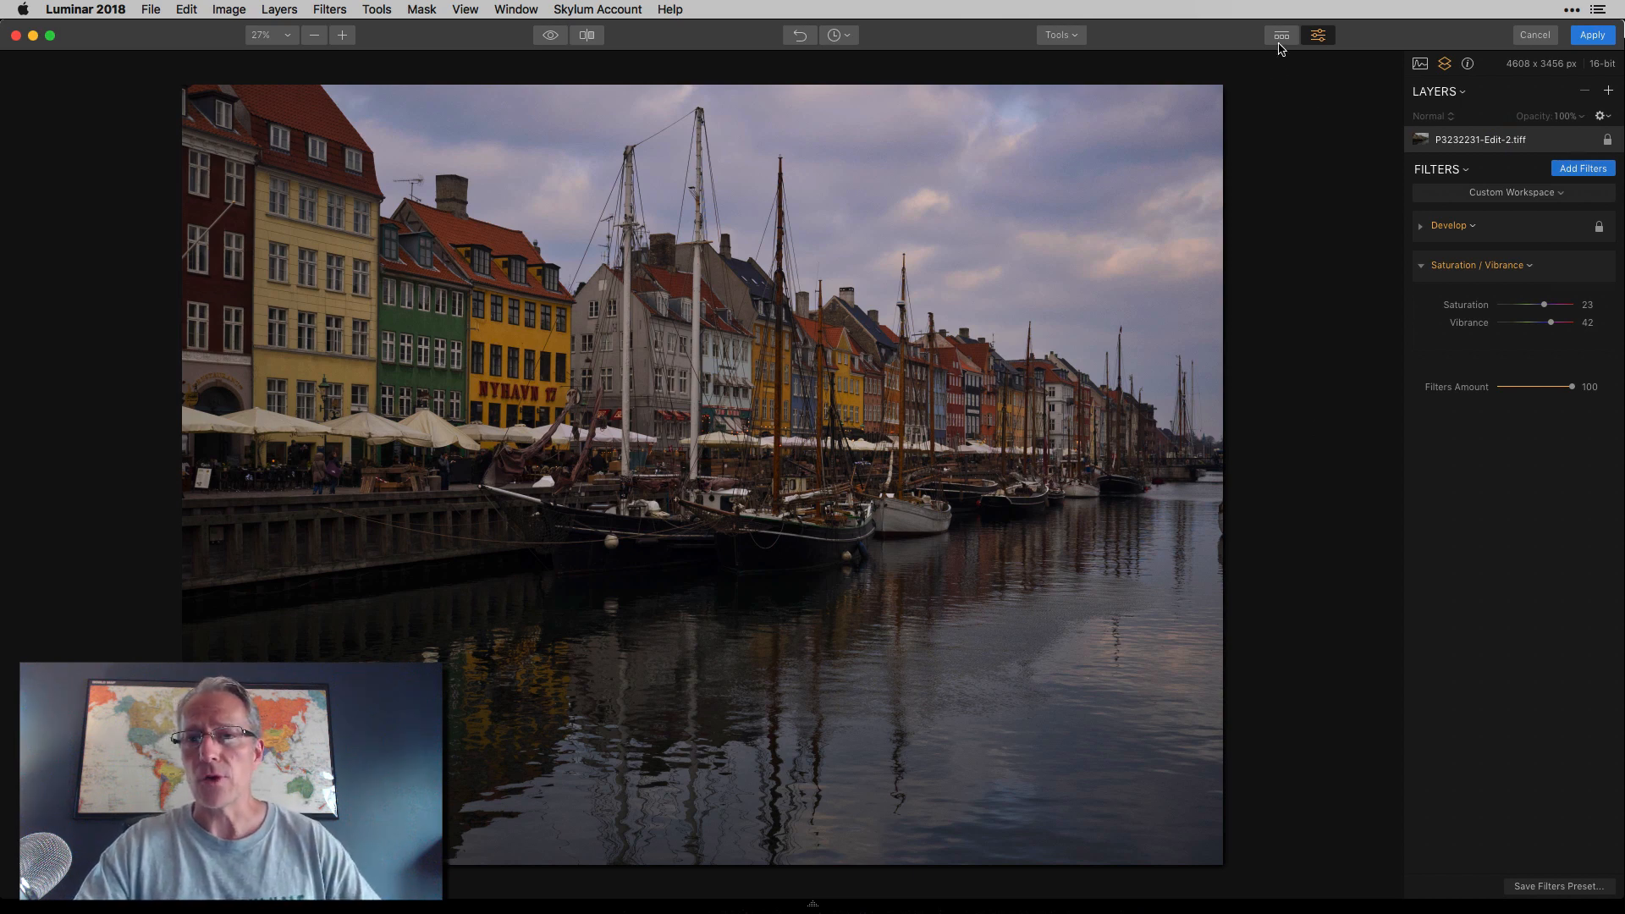
Crop the photo slightly with the Crop tool, to 4550 × 3404 pixels
left_click(1059, 34)
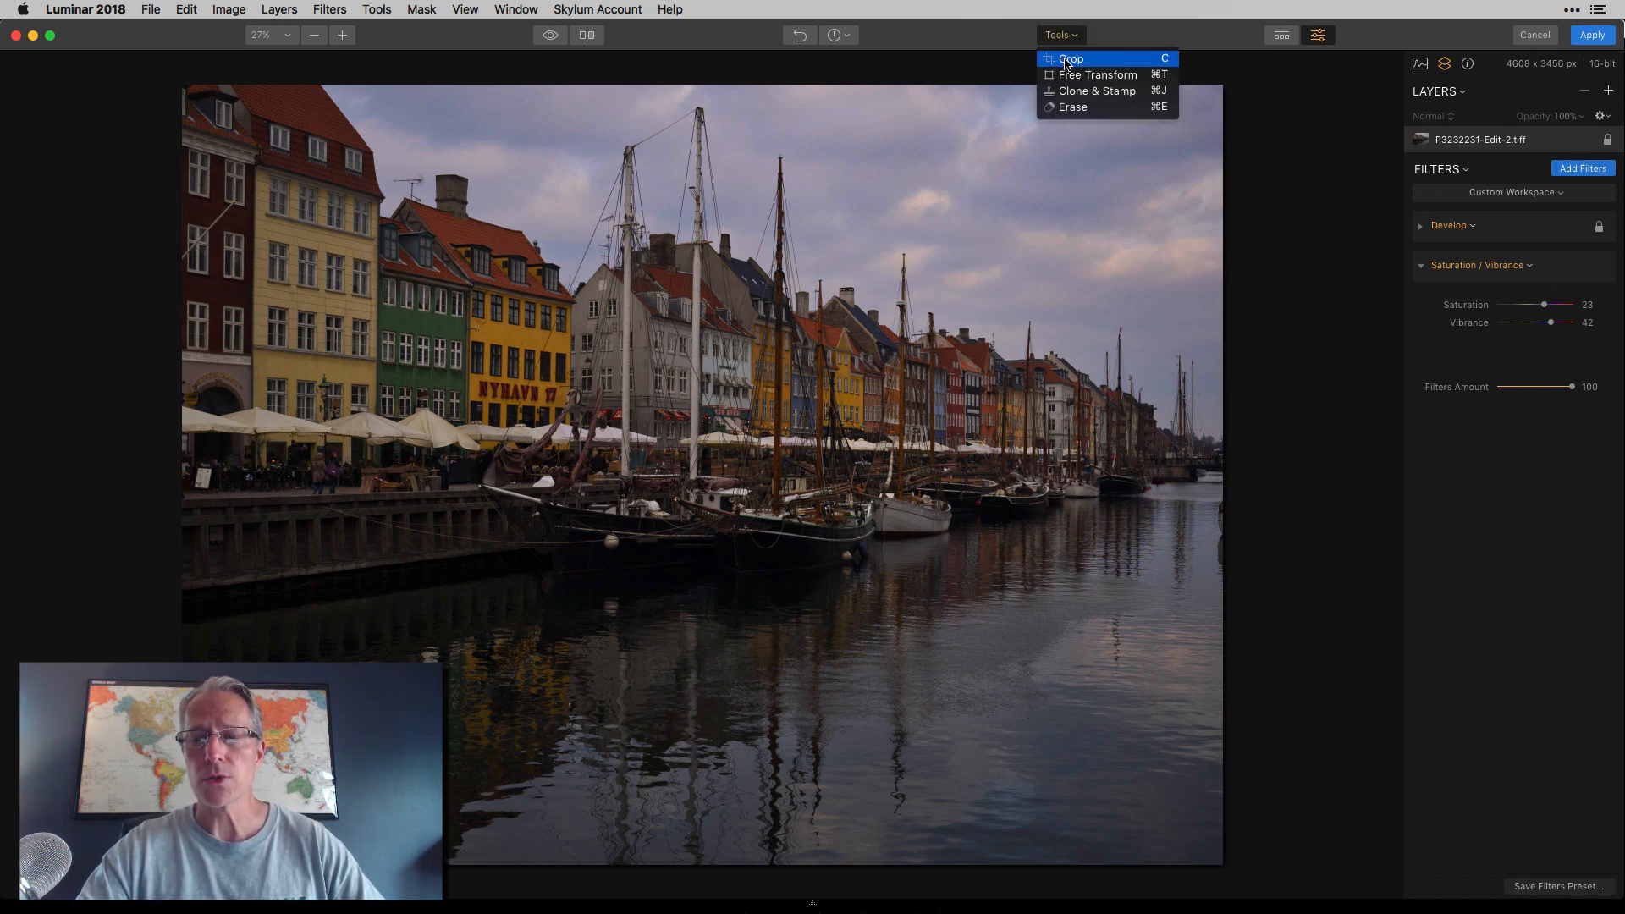
left_click(1070, 57)
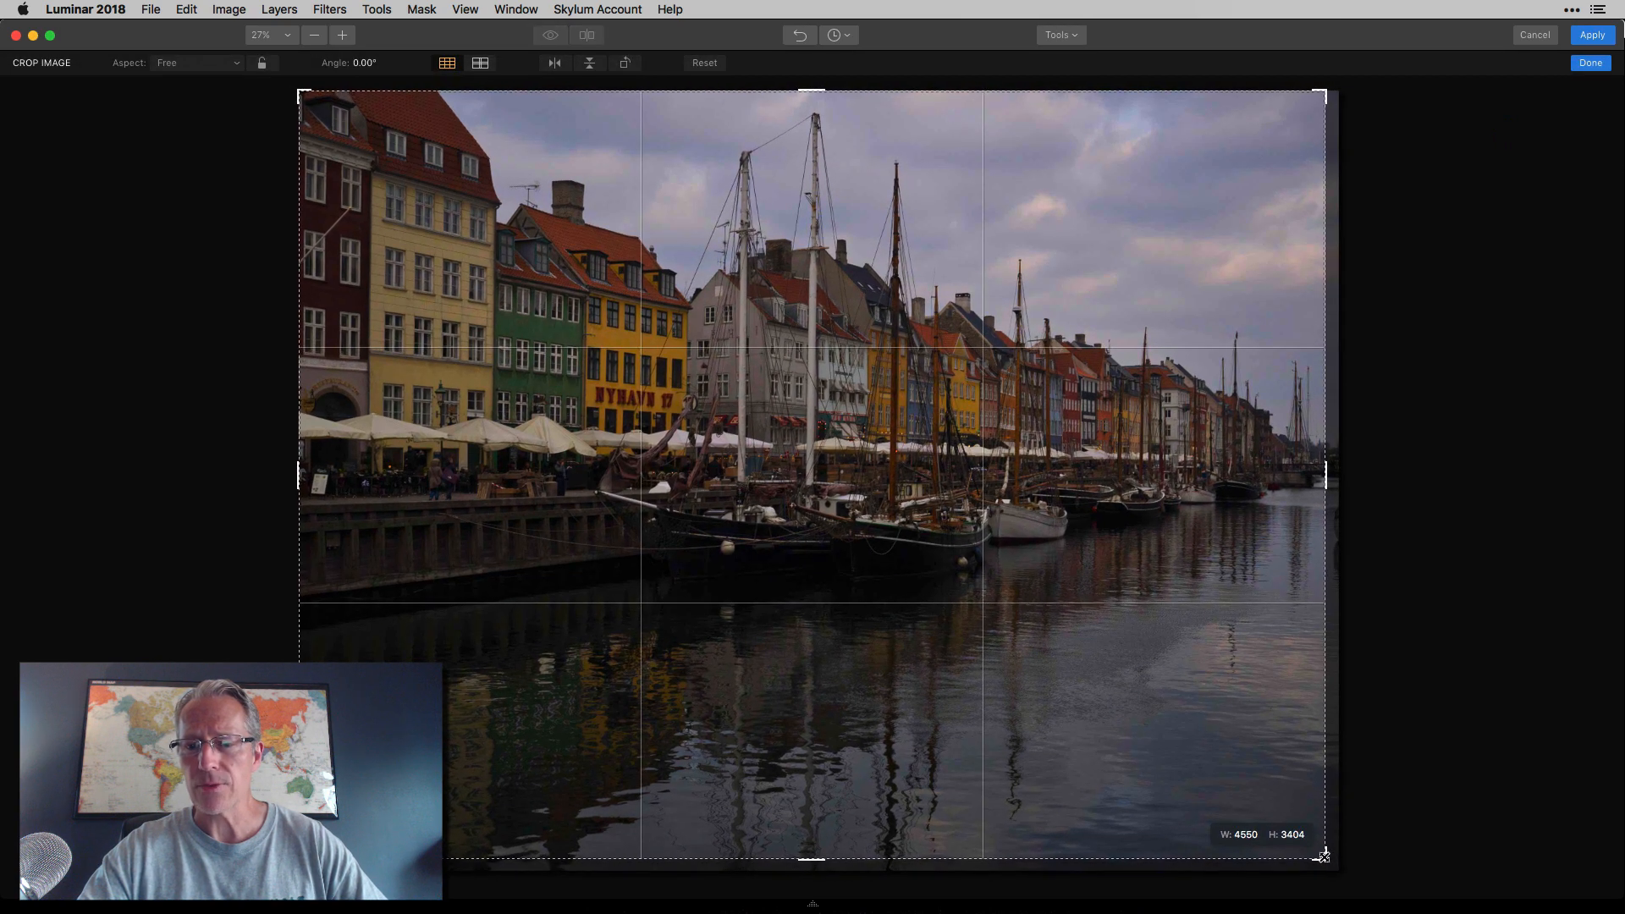
left_click(1591, 34)
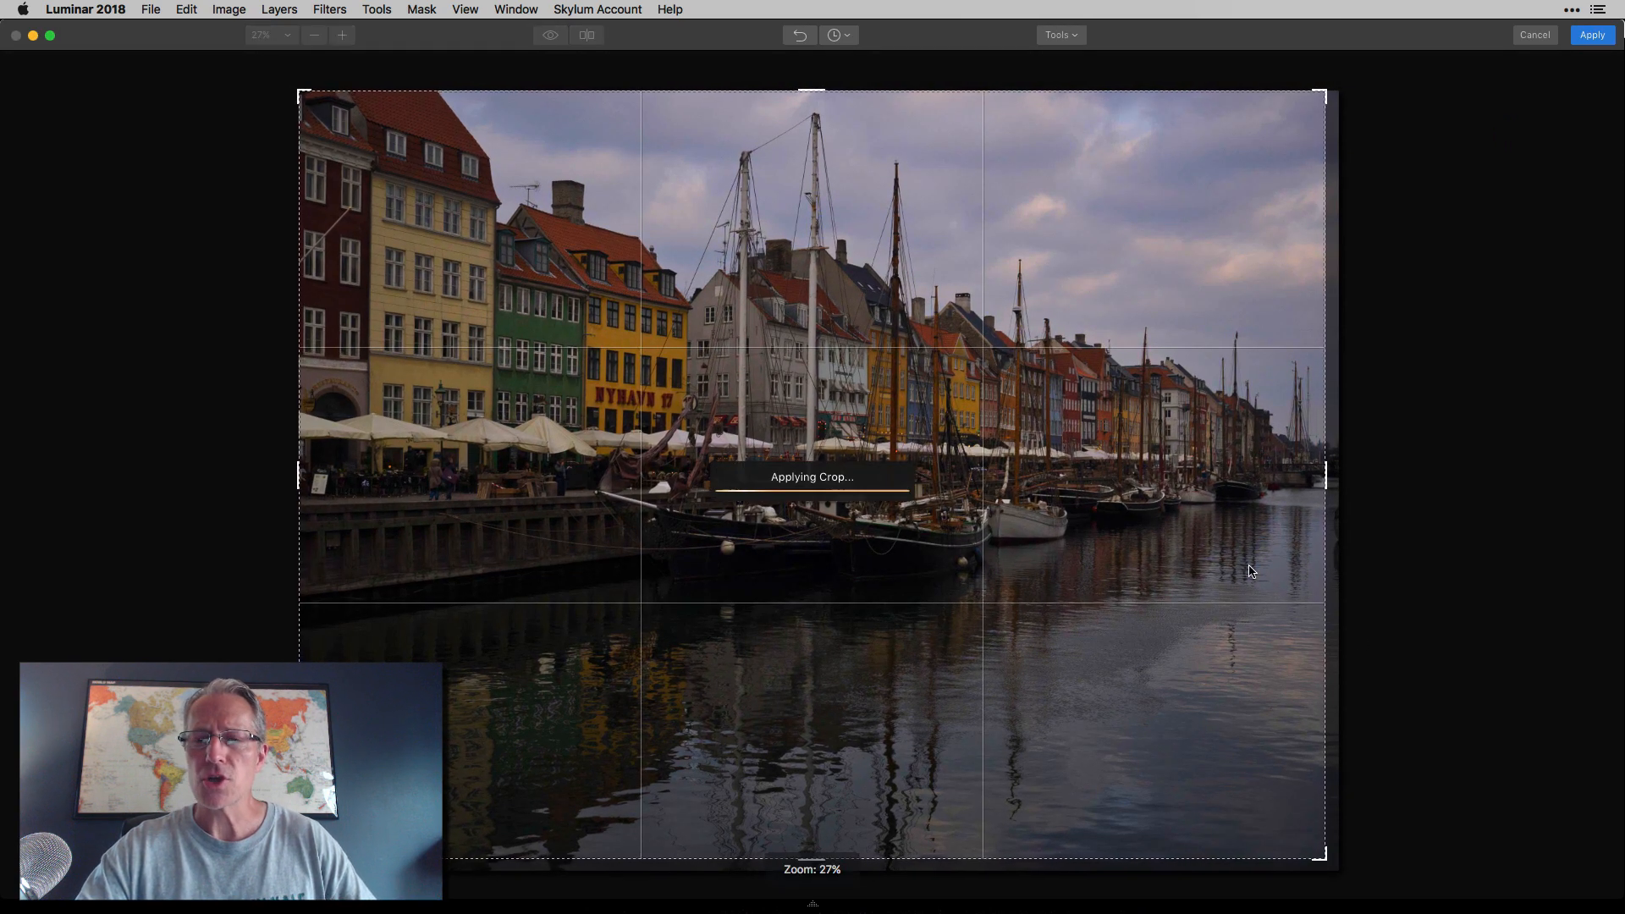
left_click(1591, 34)
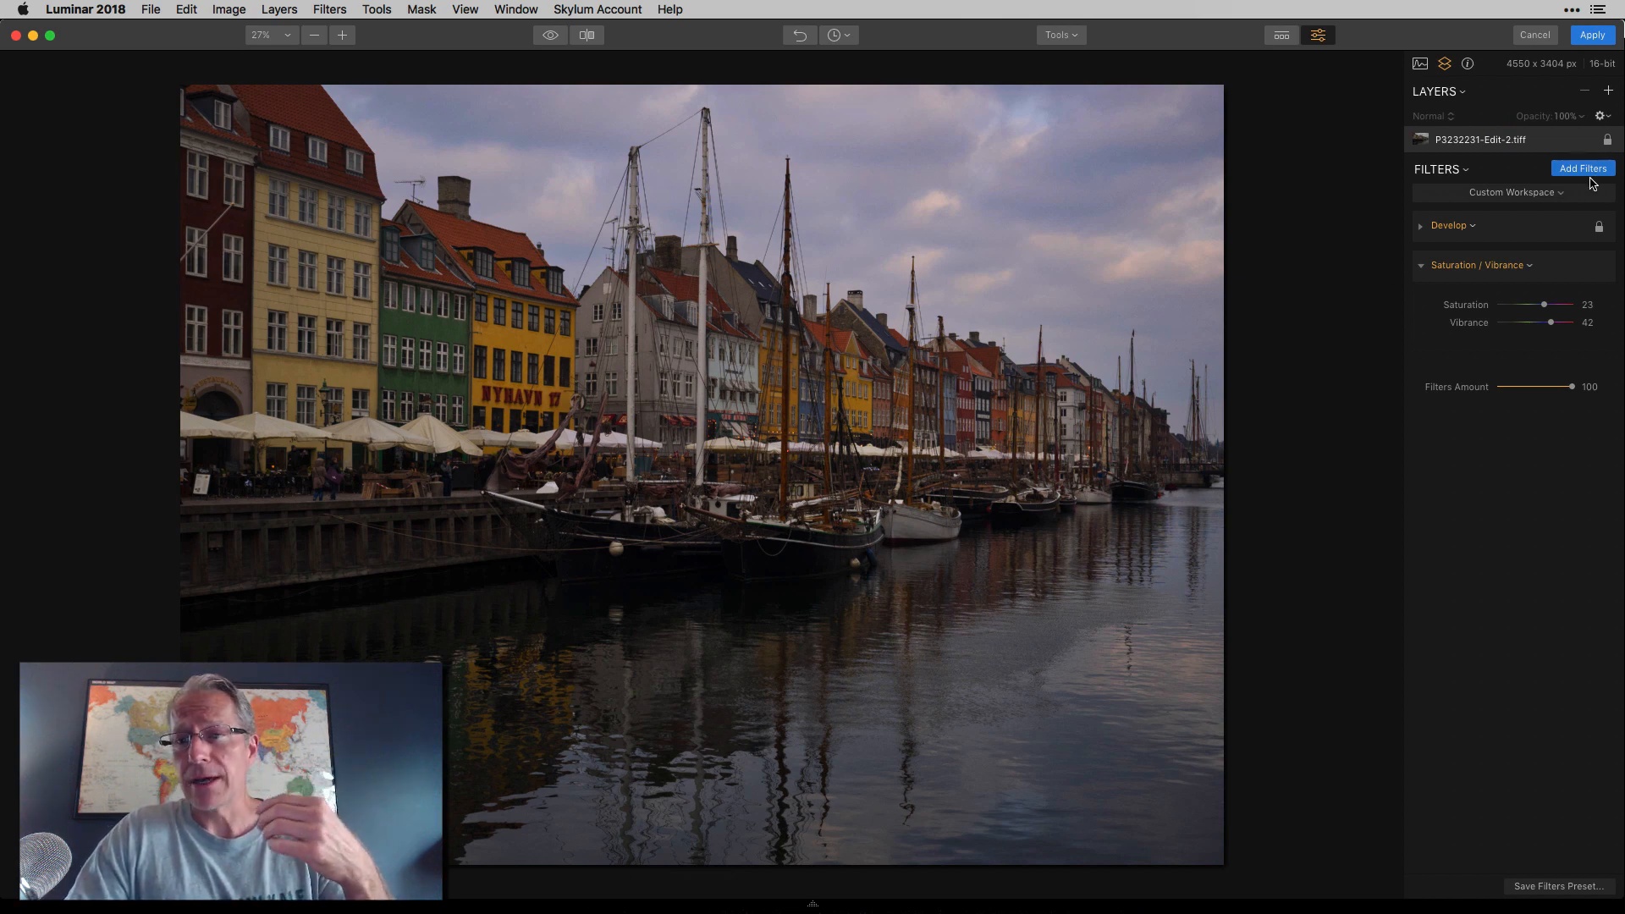
Browse the Filters Catalog categories and close it without adding a filter
left_click(1582, 168)
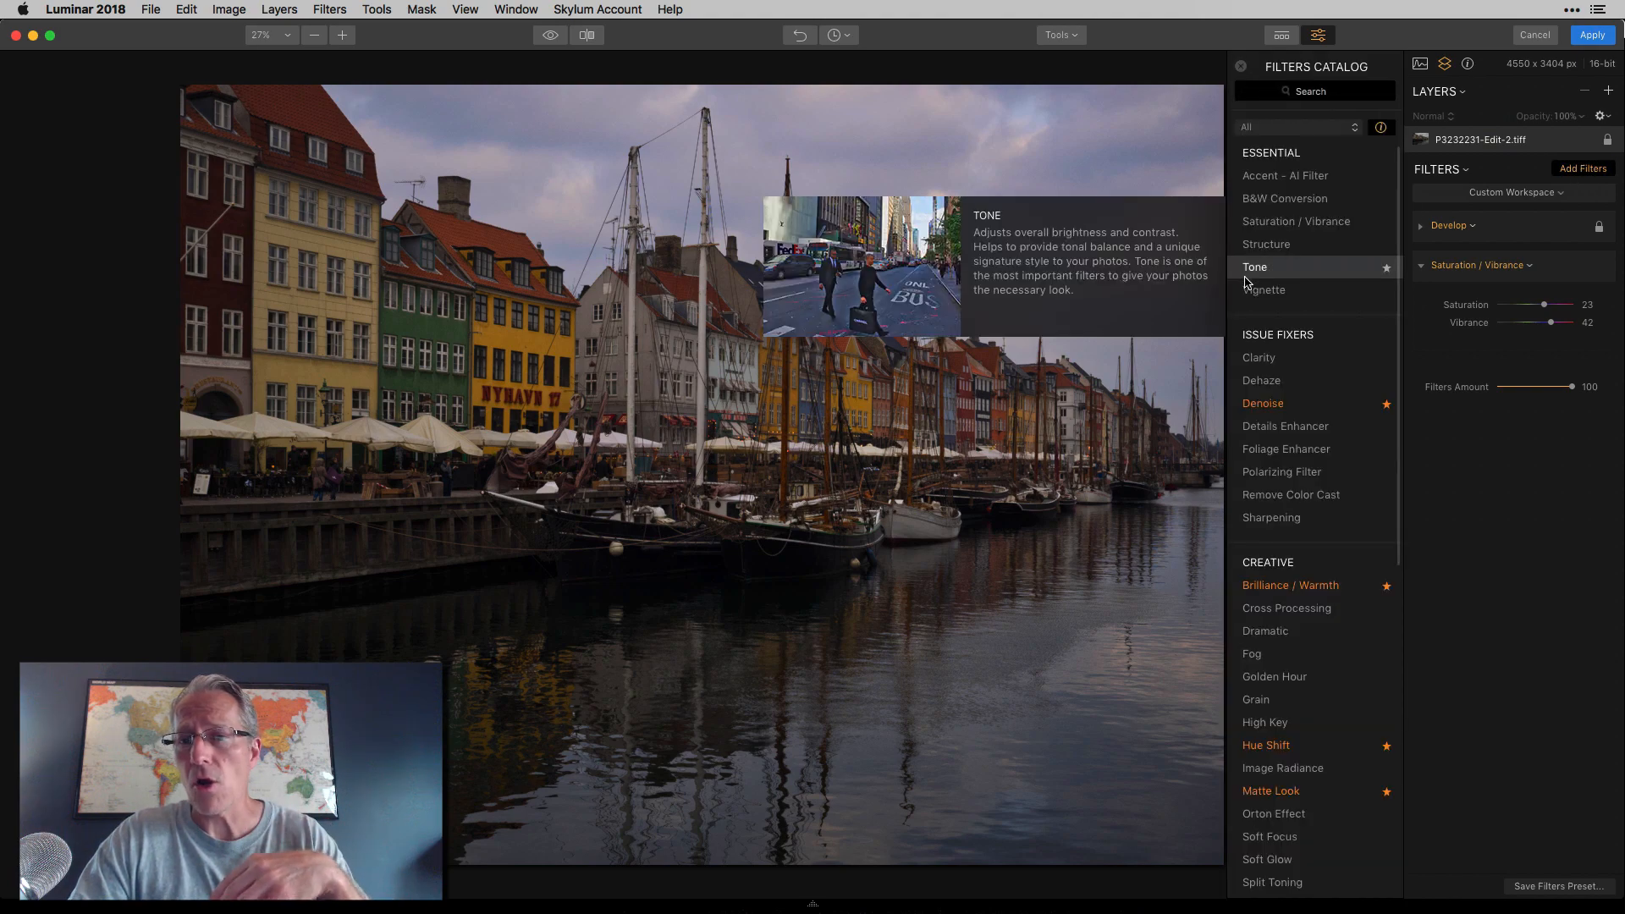
scroll("down", 3)
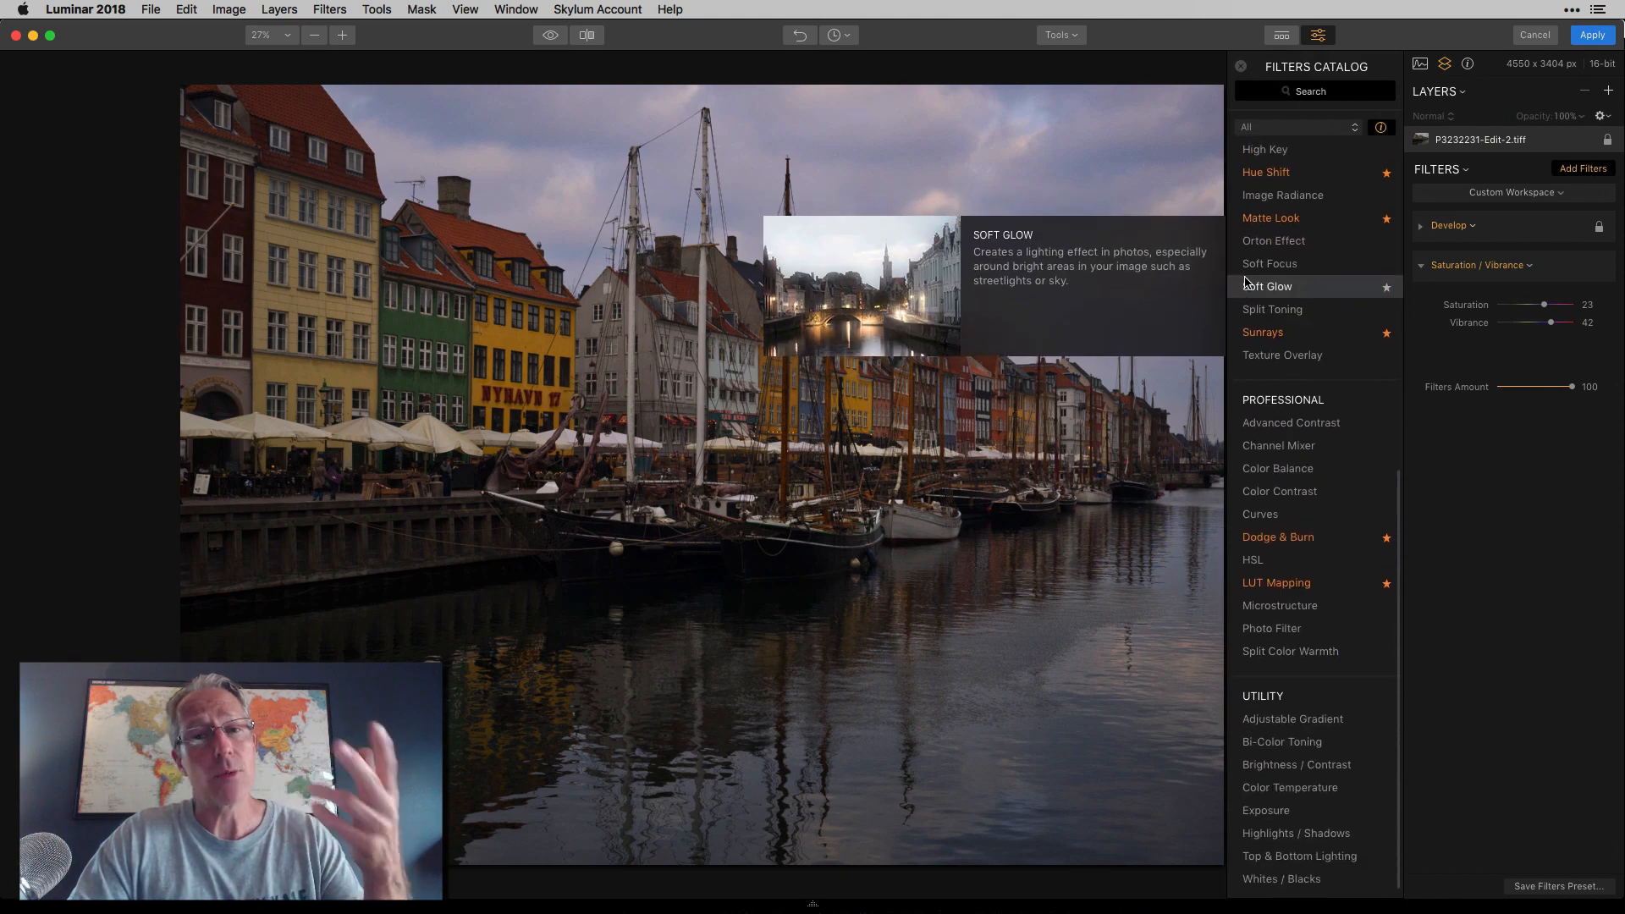
mouse_move(1291, 720)
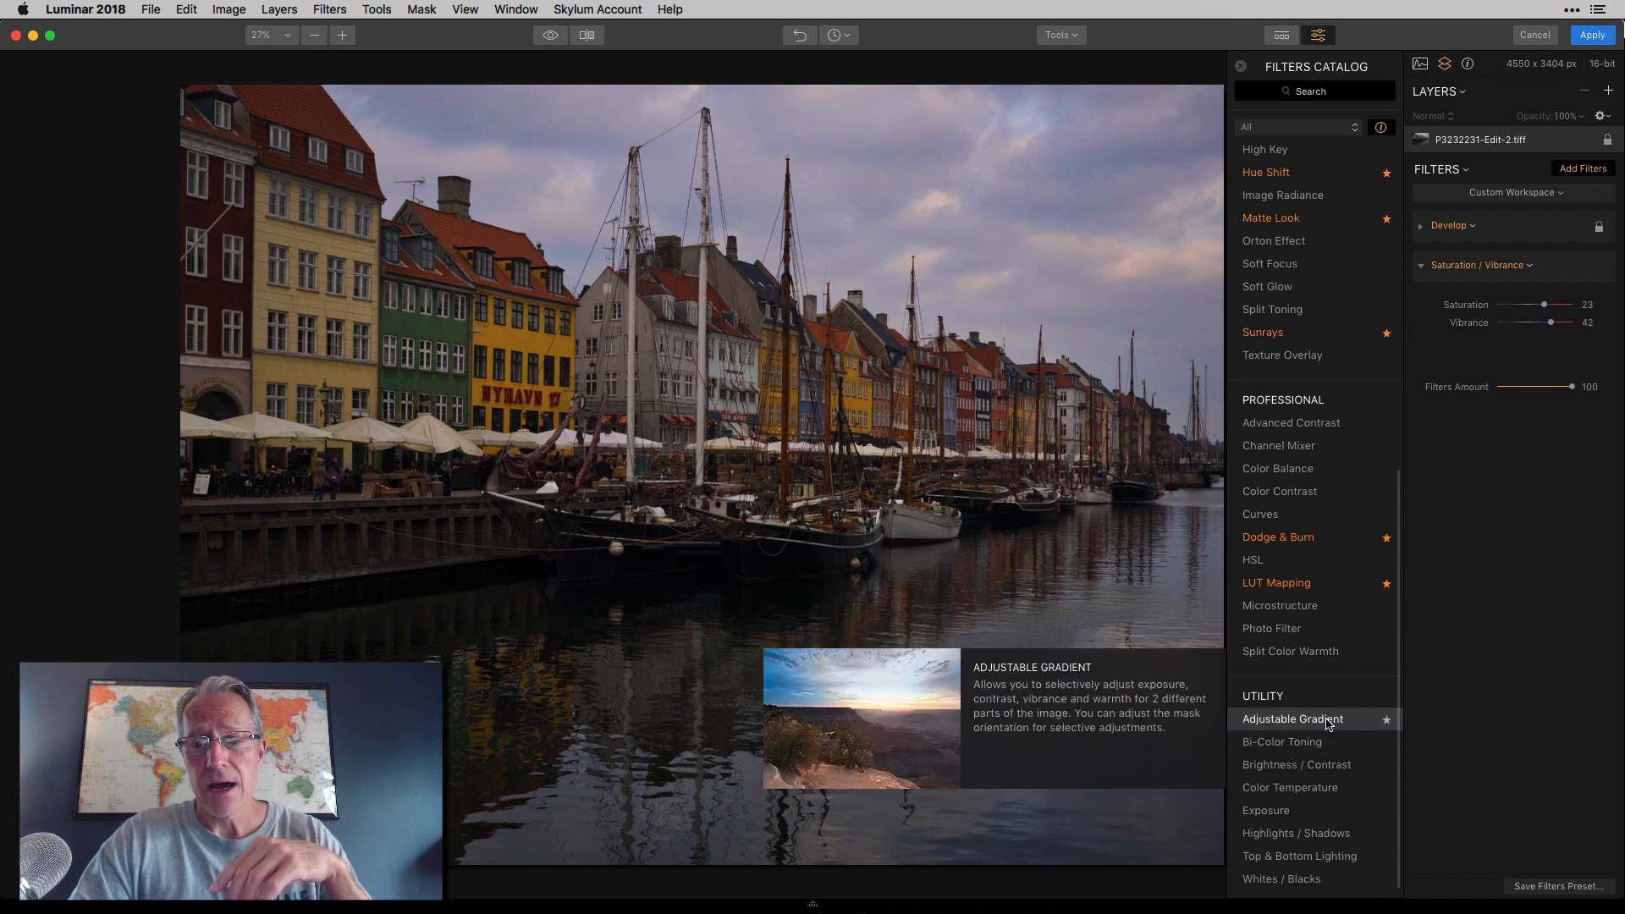
mouse_move(1290, 786)
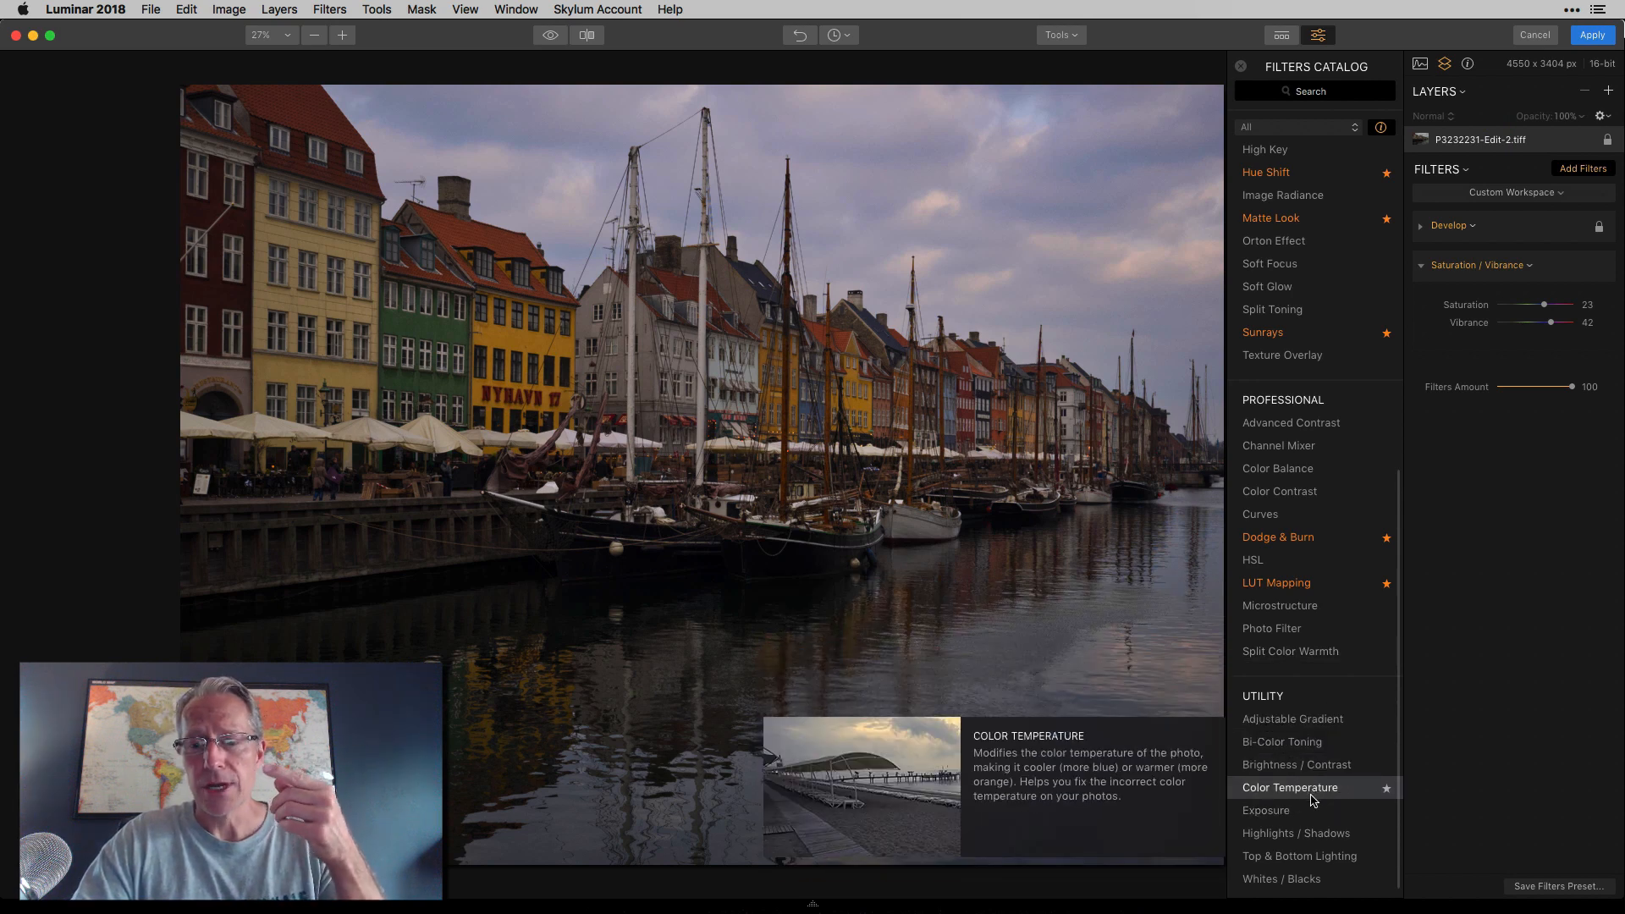
mouse_move(1295, 832)
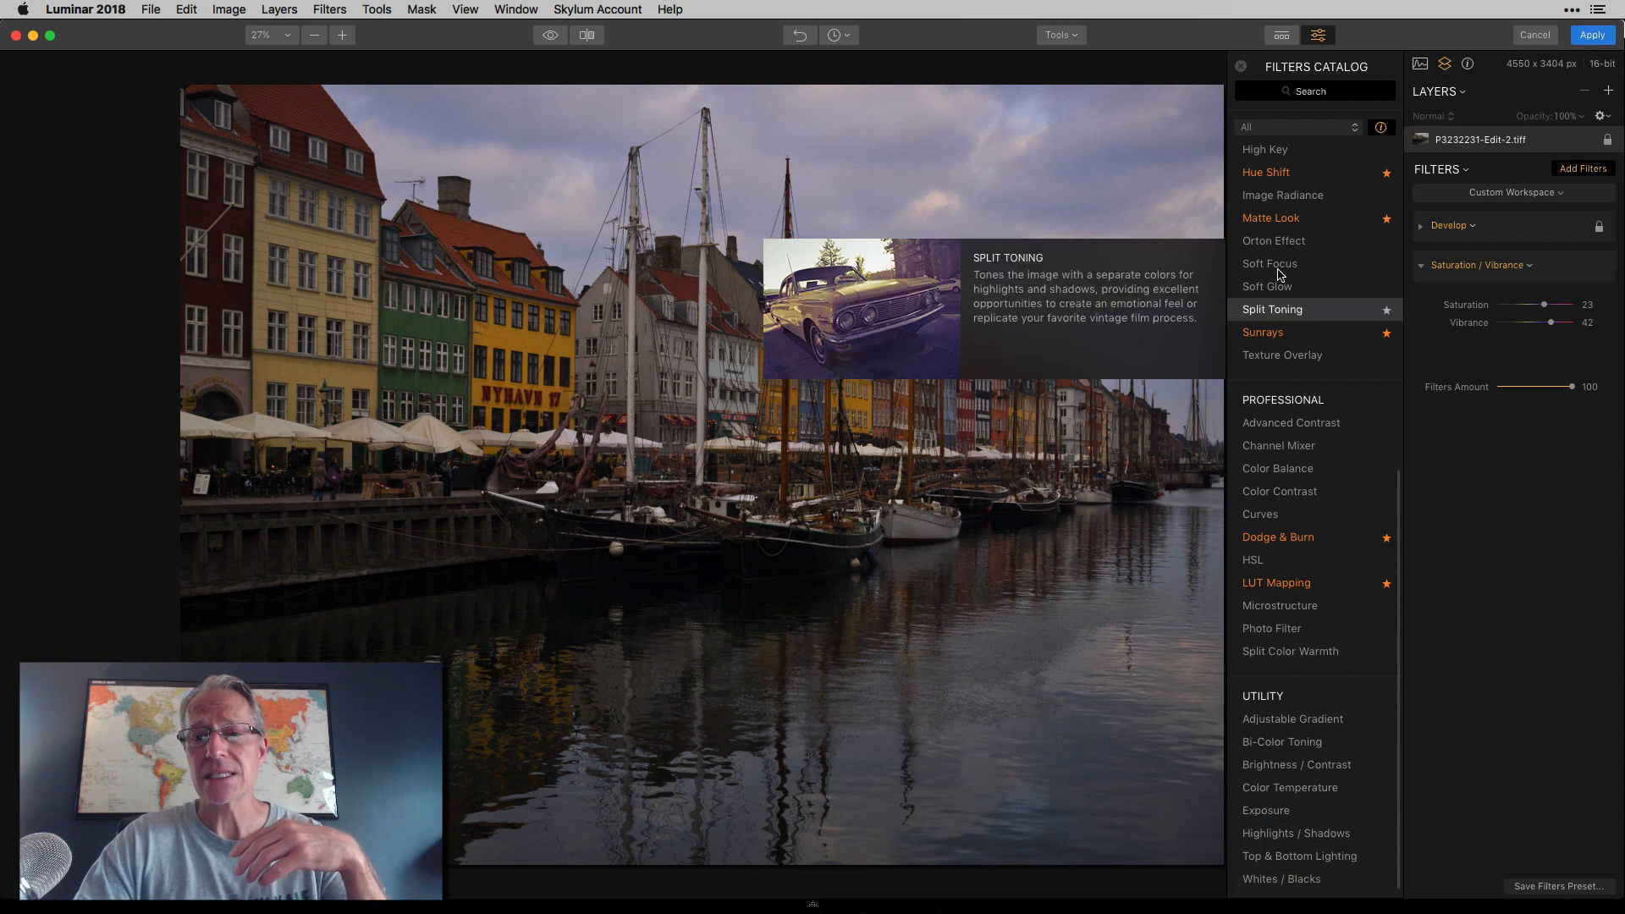
left_click(1239, 66)
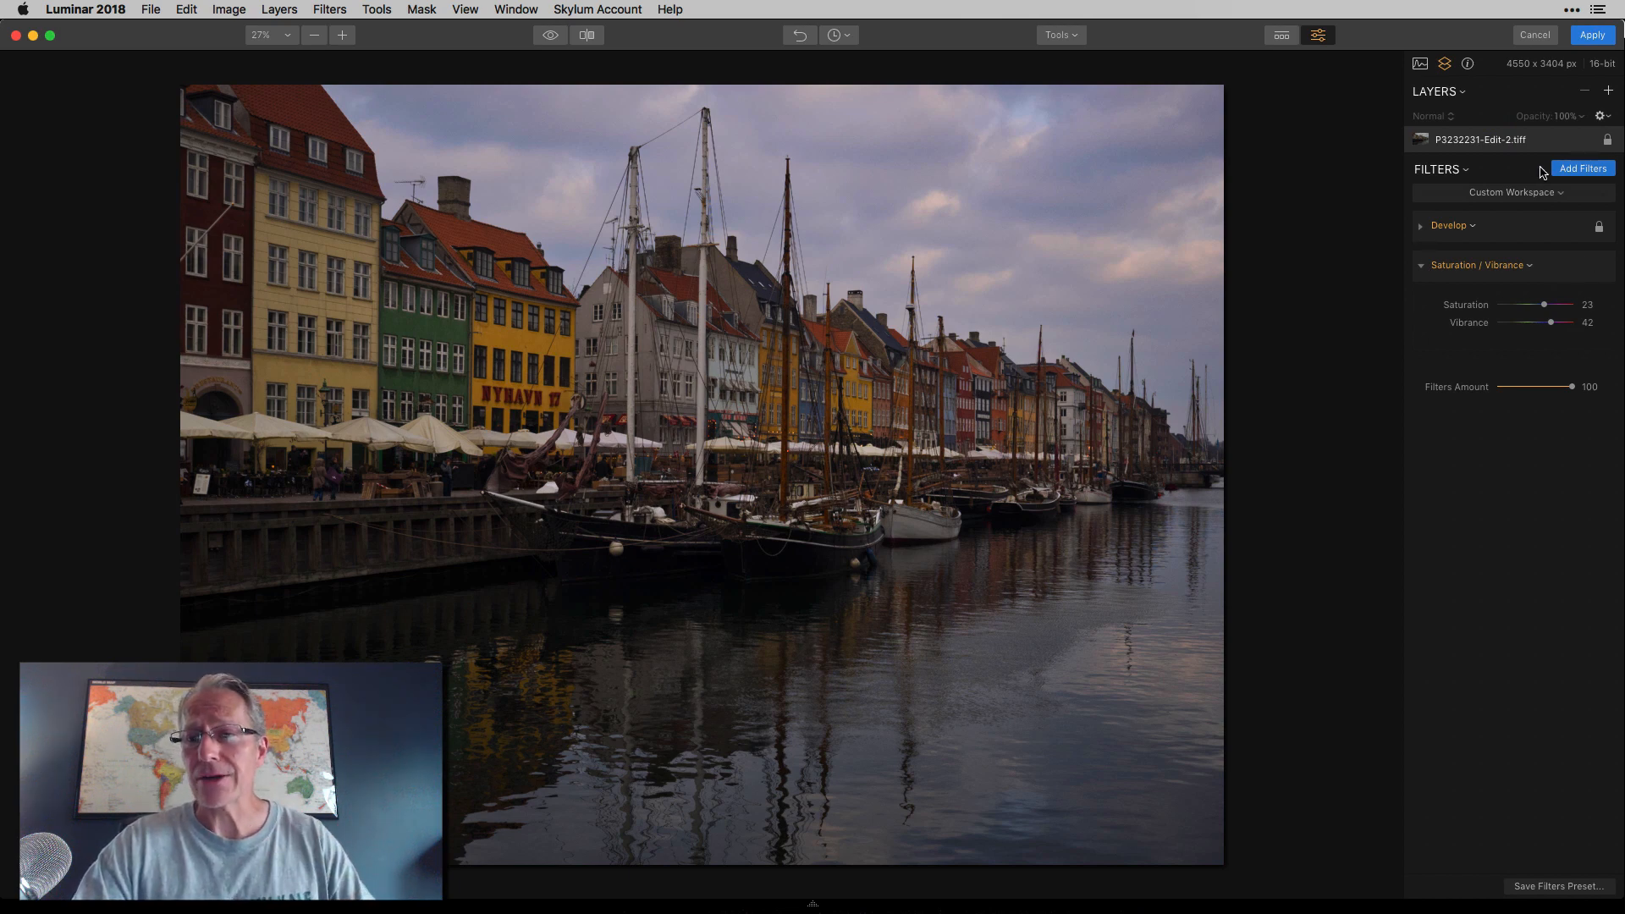
mouse_move(1609, 93)
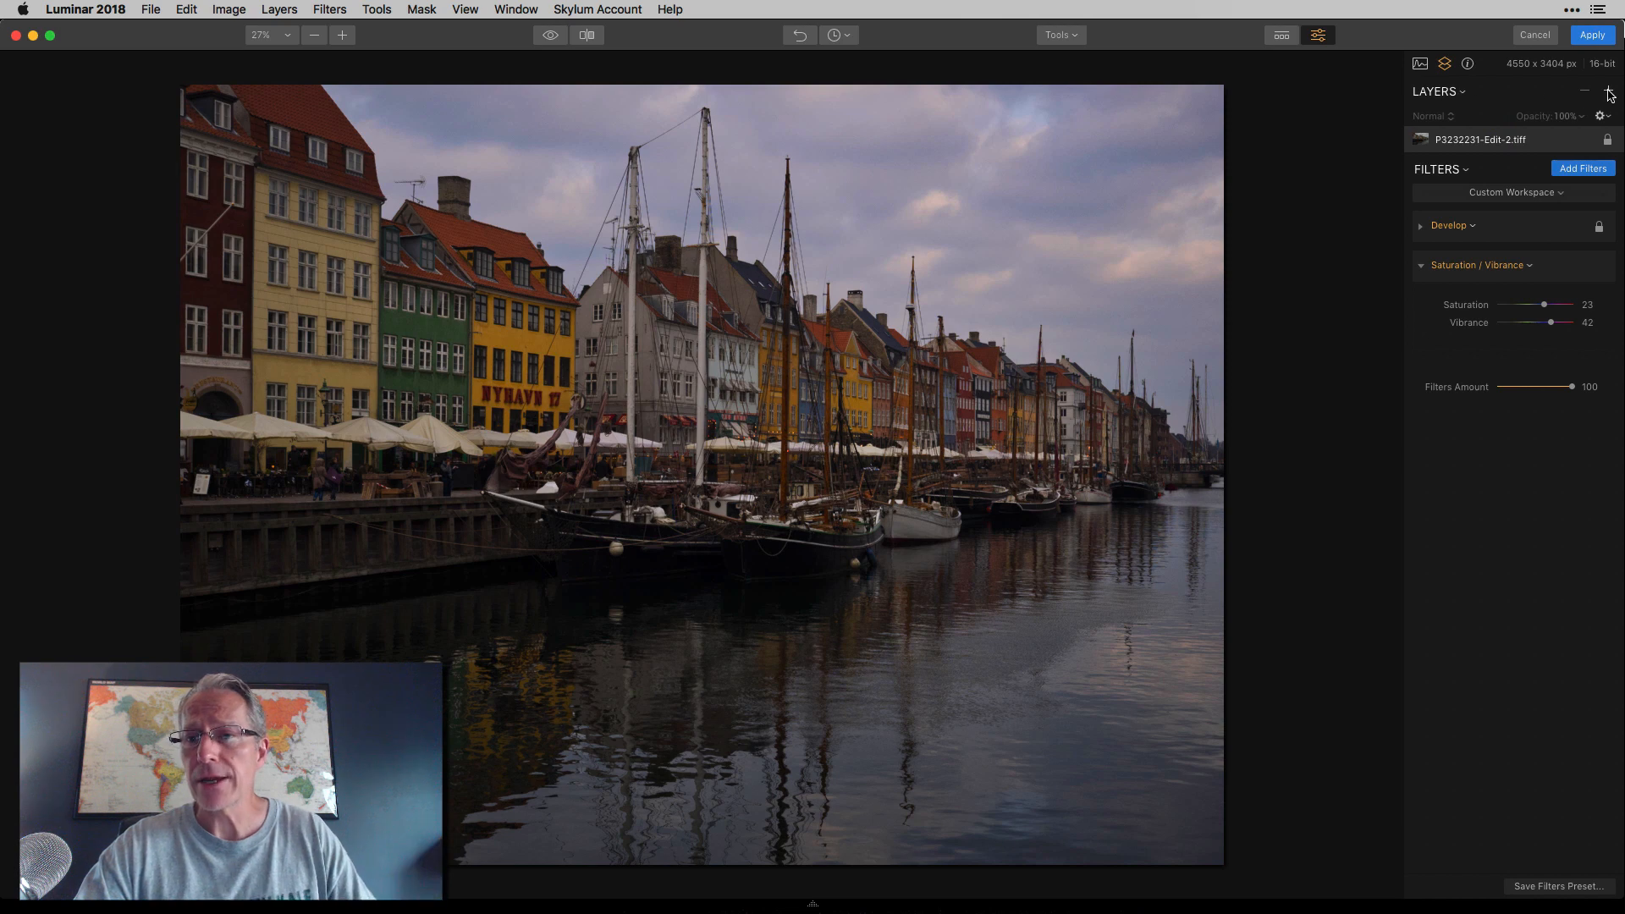
Show the add-layer choices: adjustment, image or stamped layer
left_click(1607, 92)
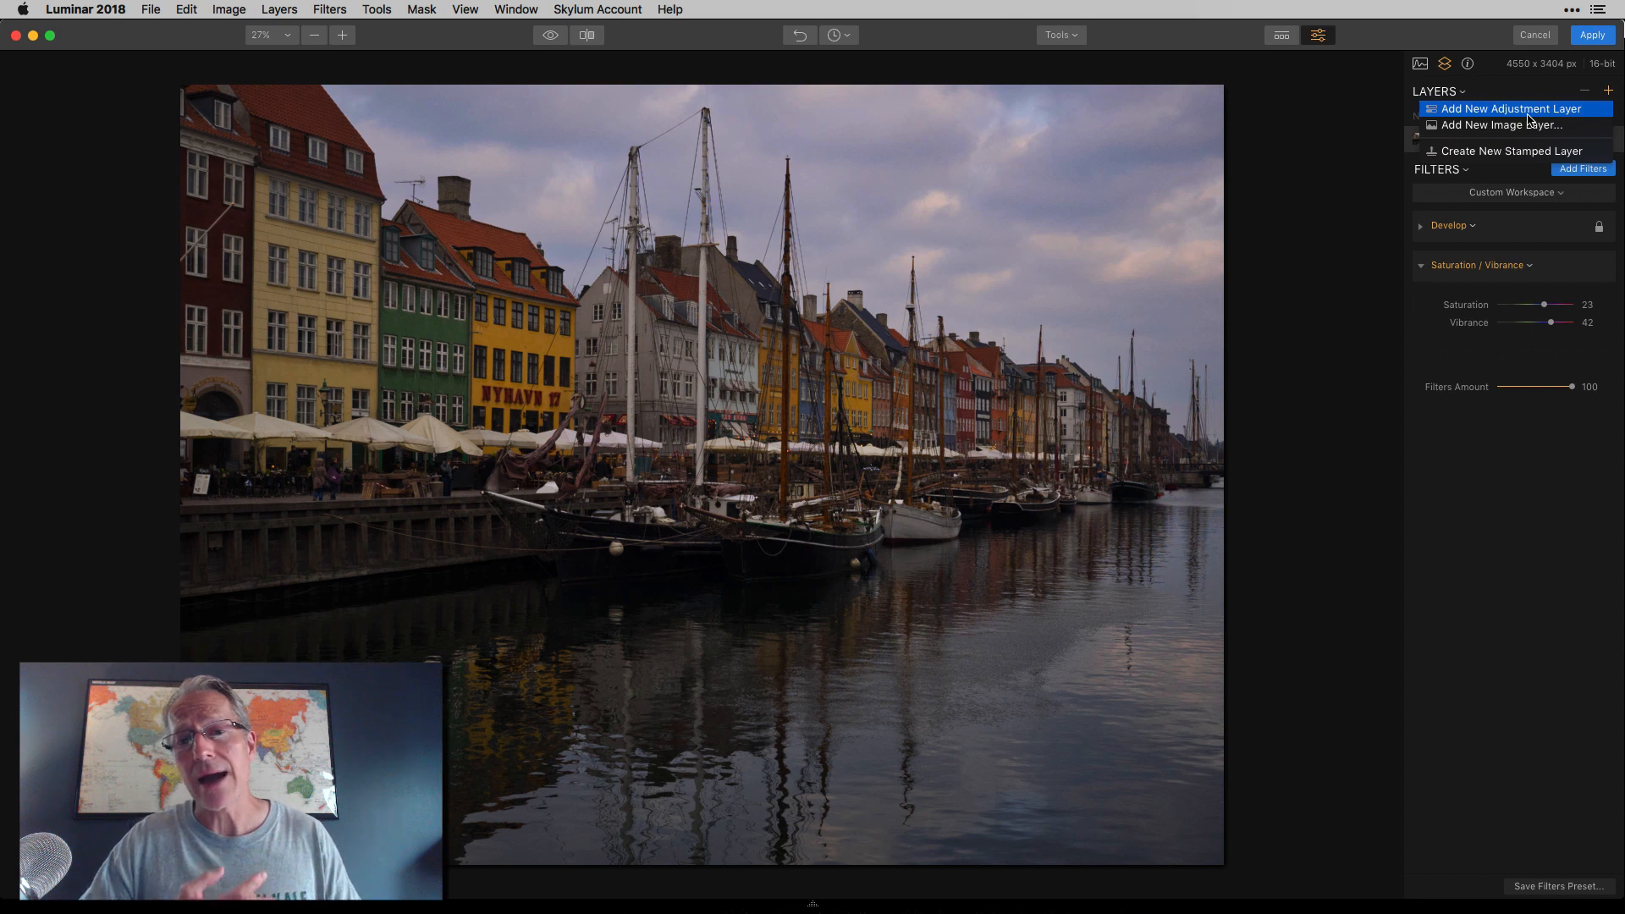
mouse_move(1499, 124)
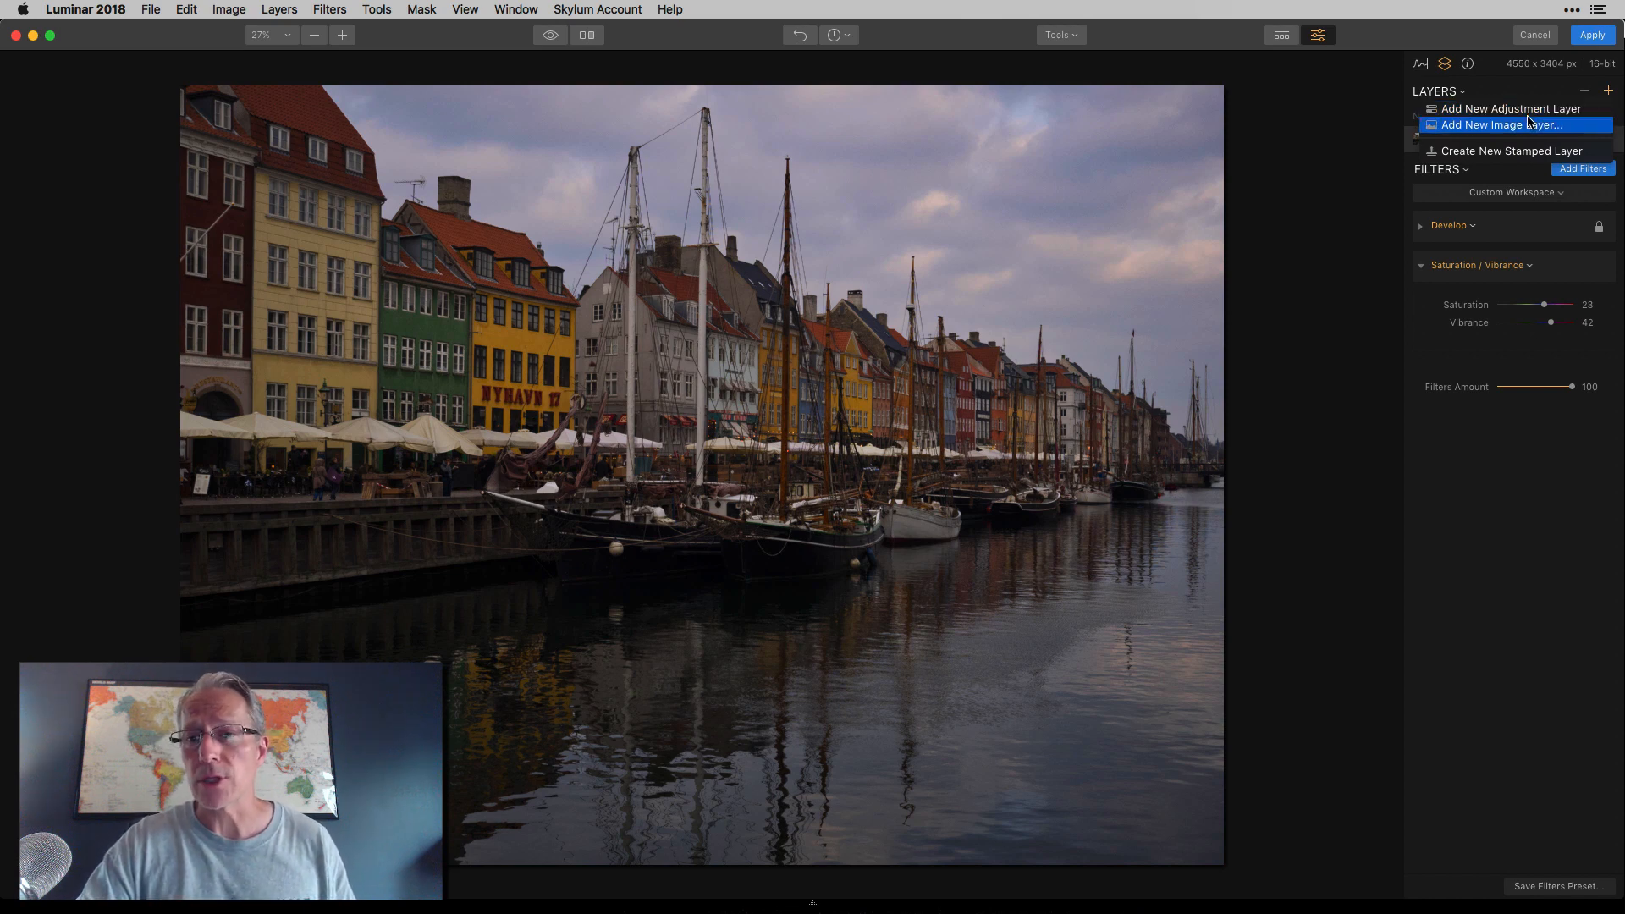
Start adding a new image layer, opening the file browser of cloud and sky photos
left_click(1503, 123)
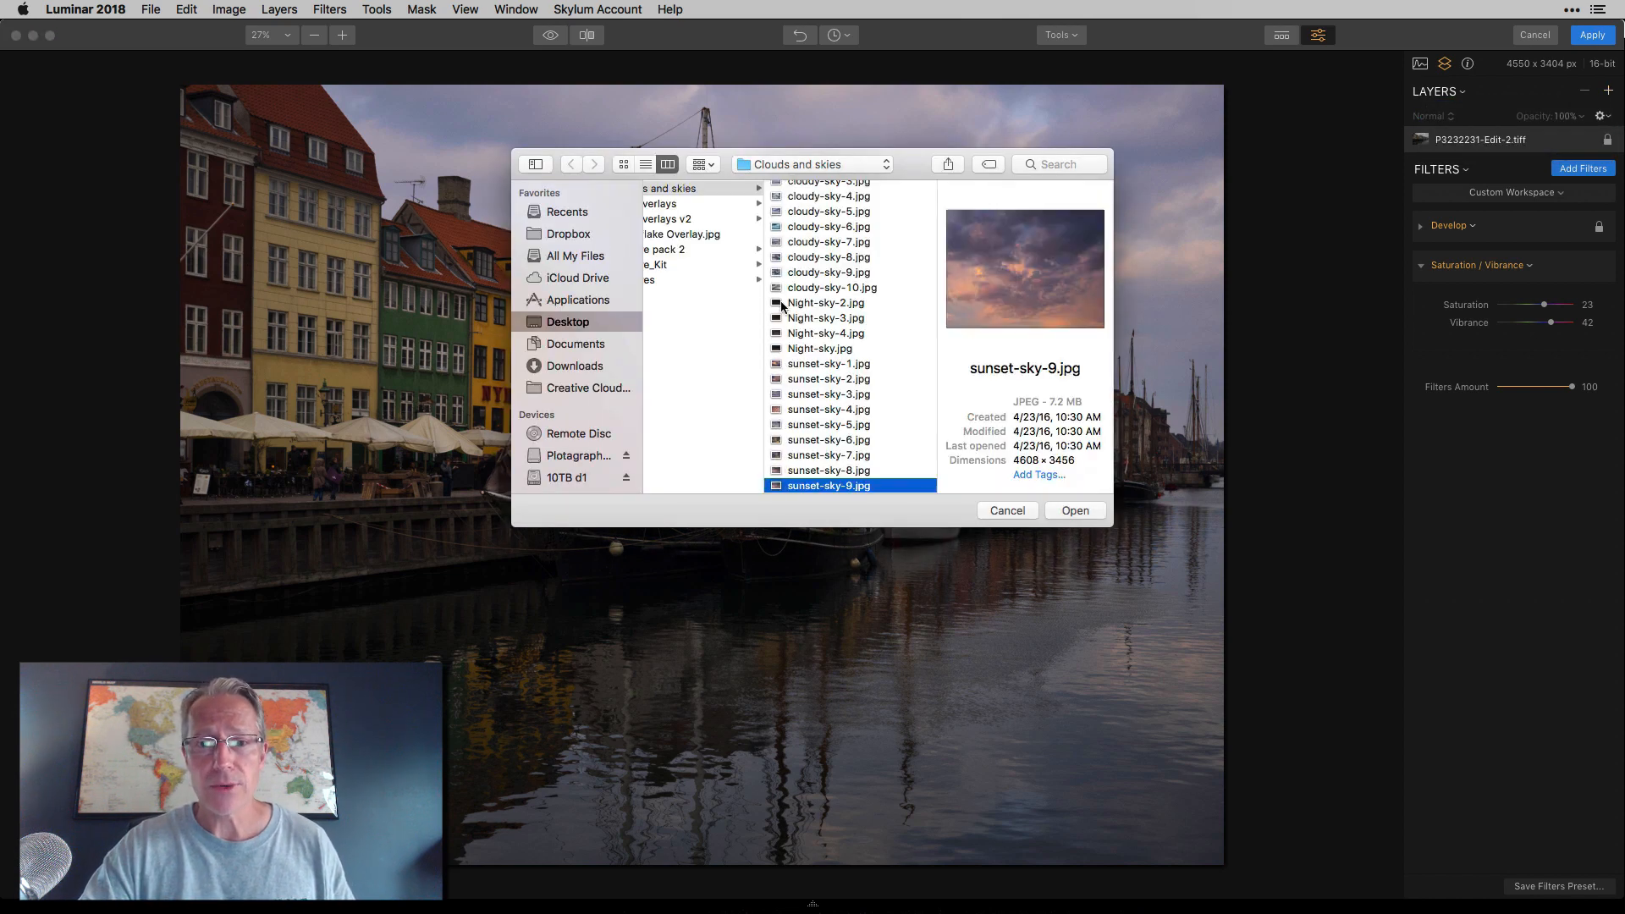
mouse_move(496, 206)
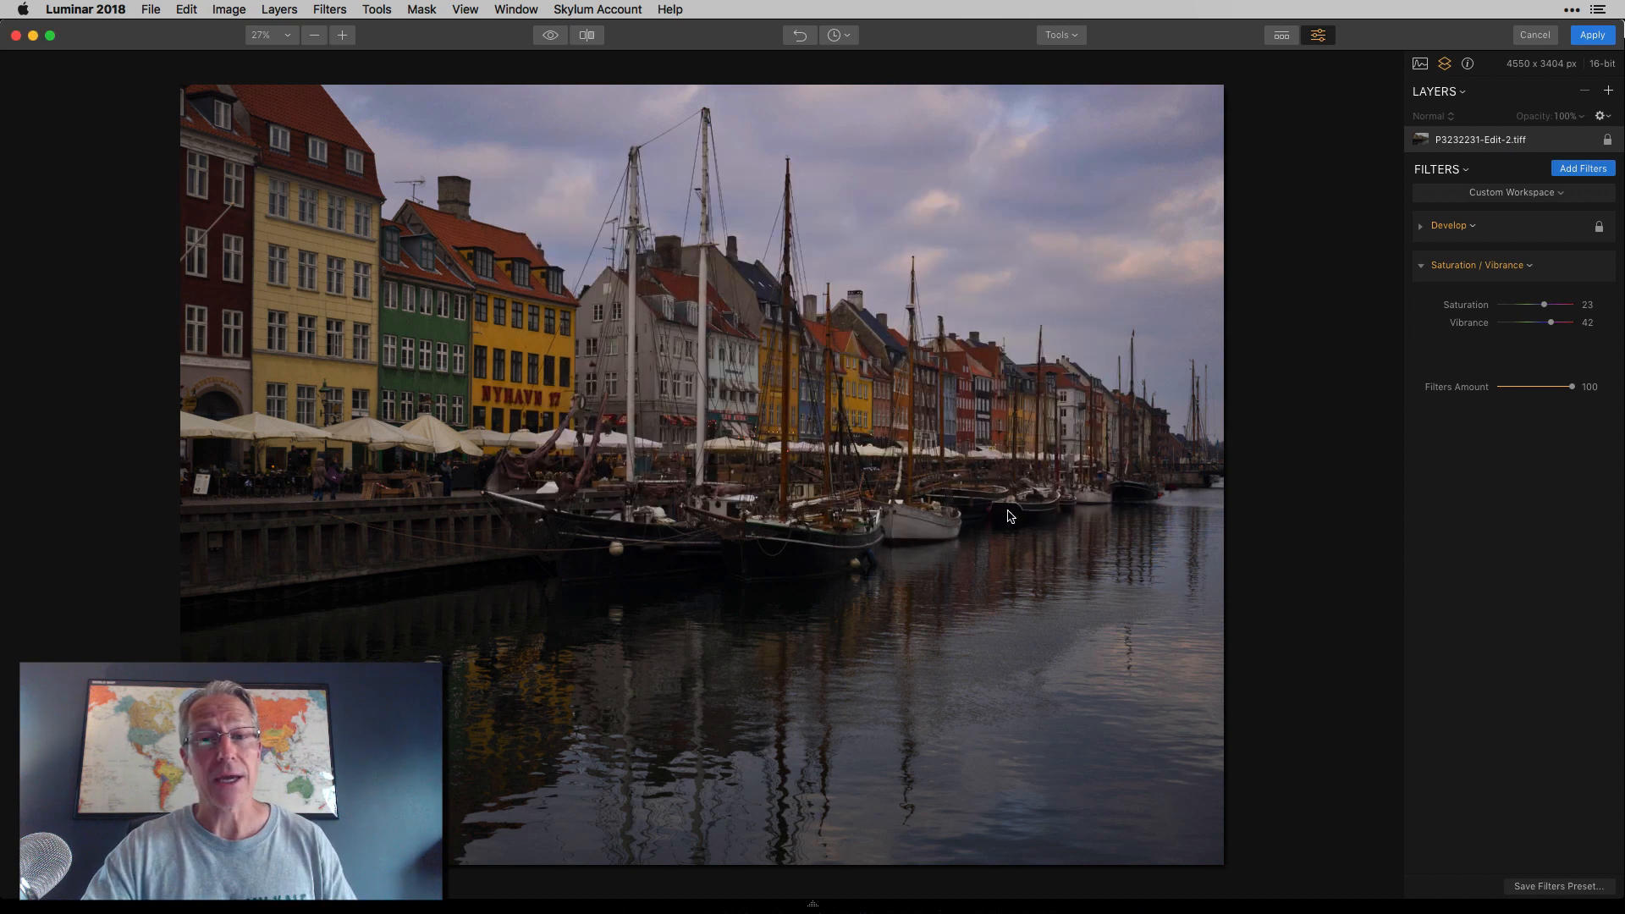
mouse_move(1379, 448)
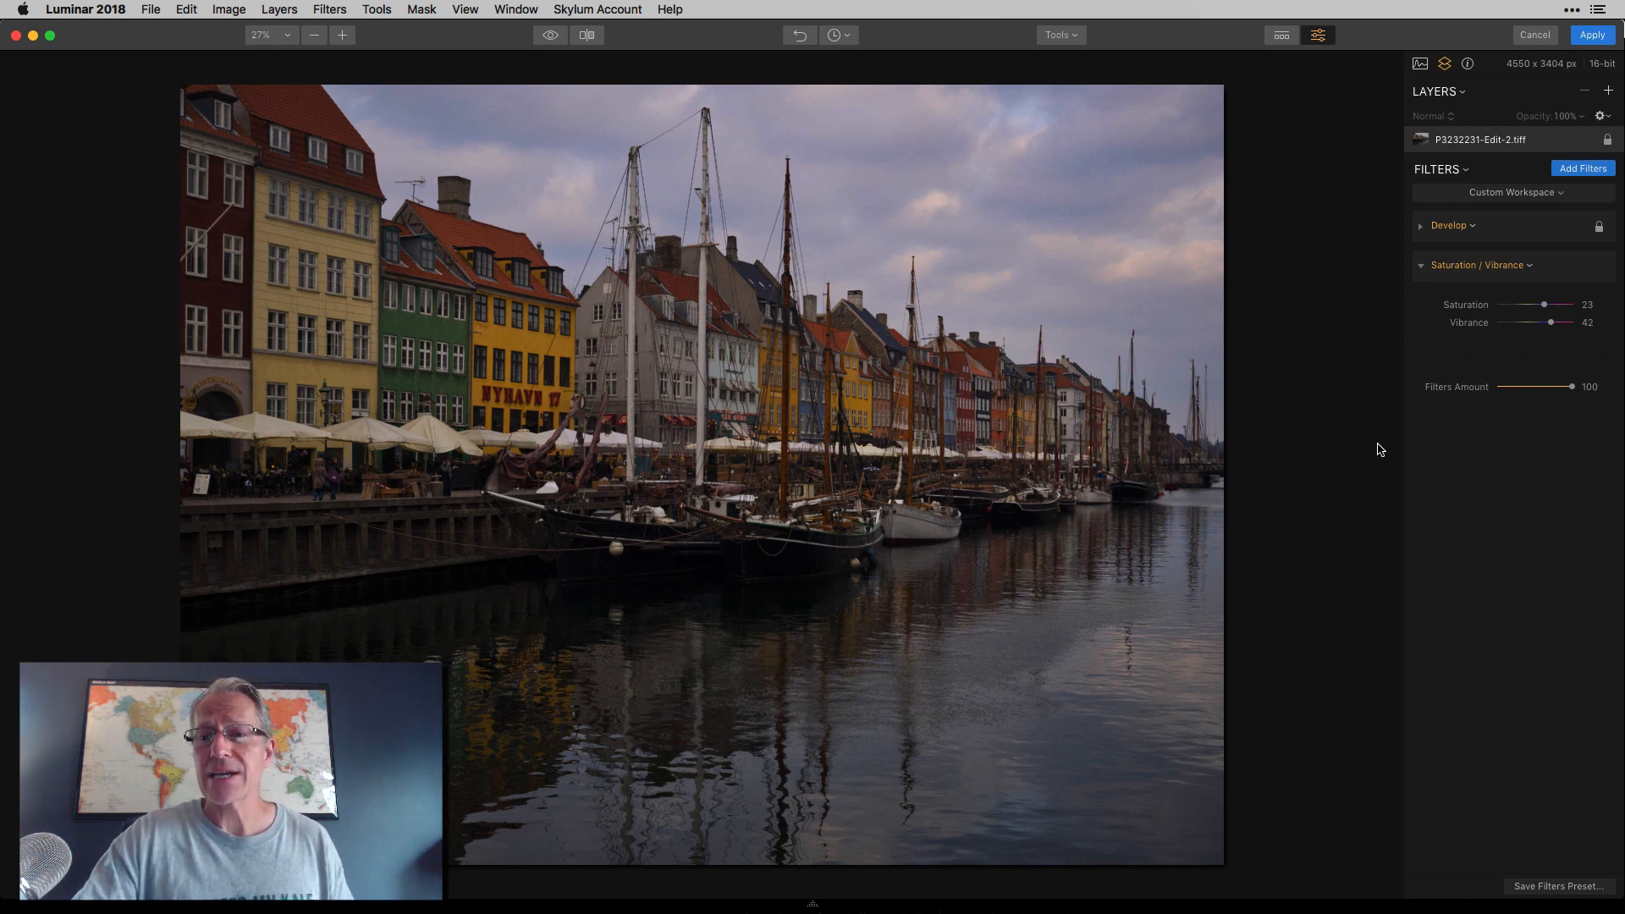
left_click(1609, 91)
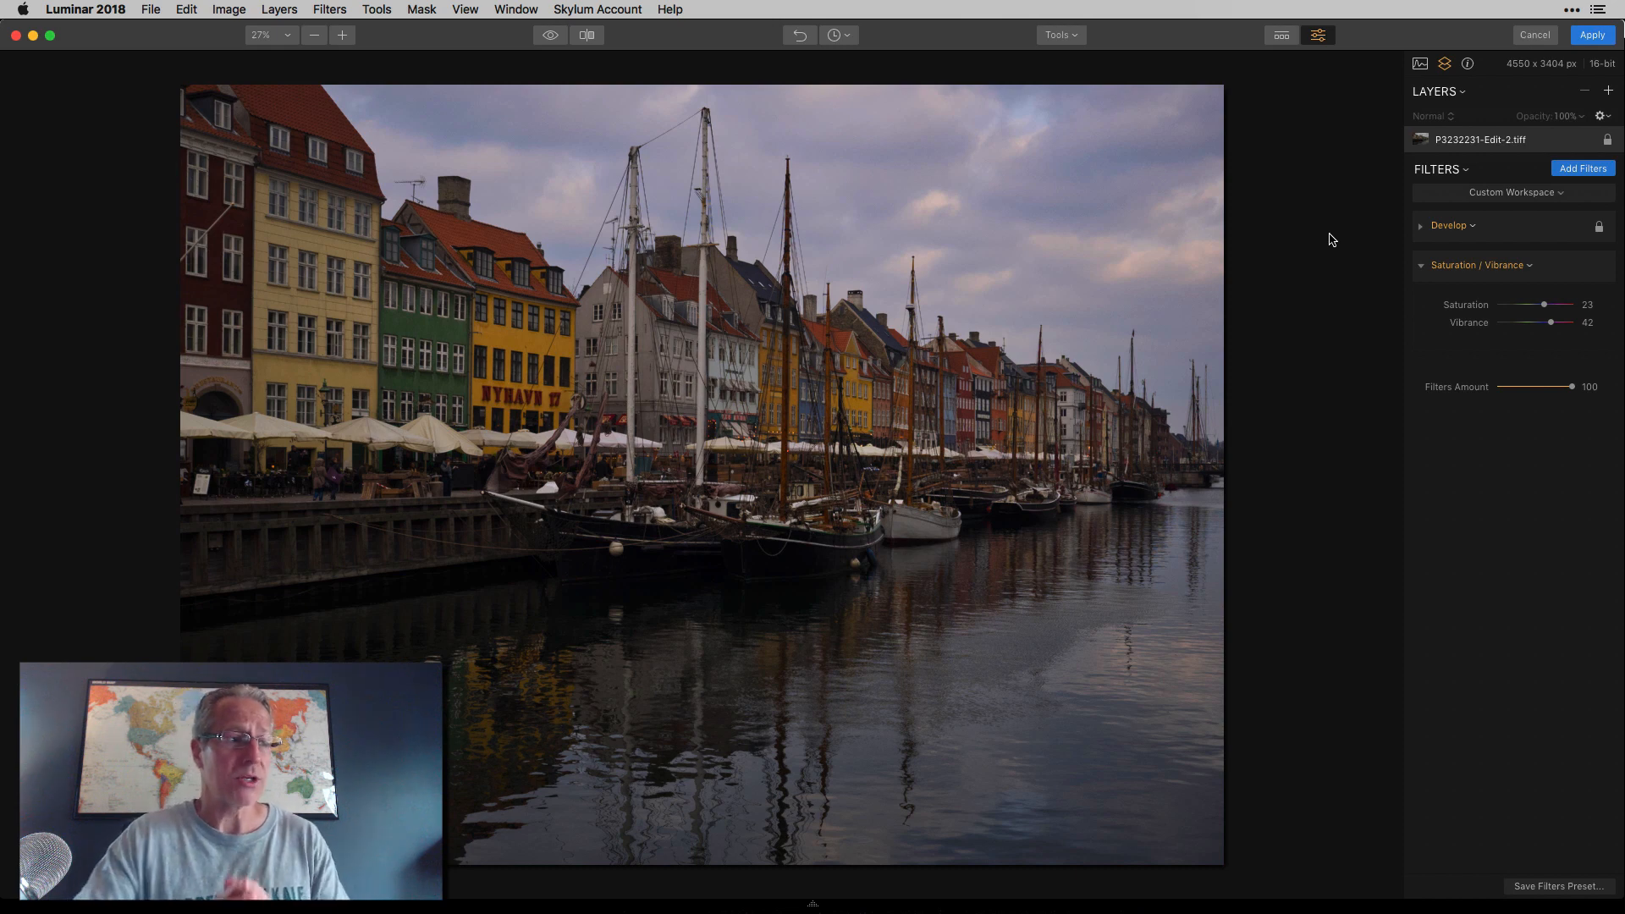
mouse_move(1519, 188)
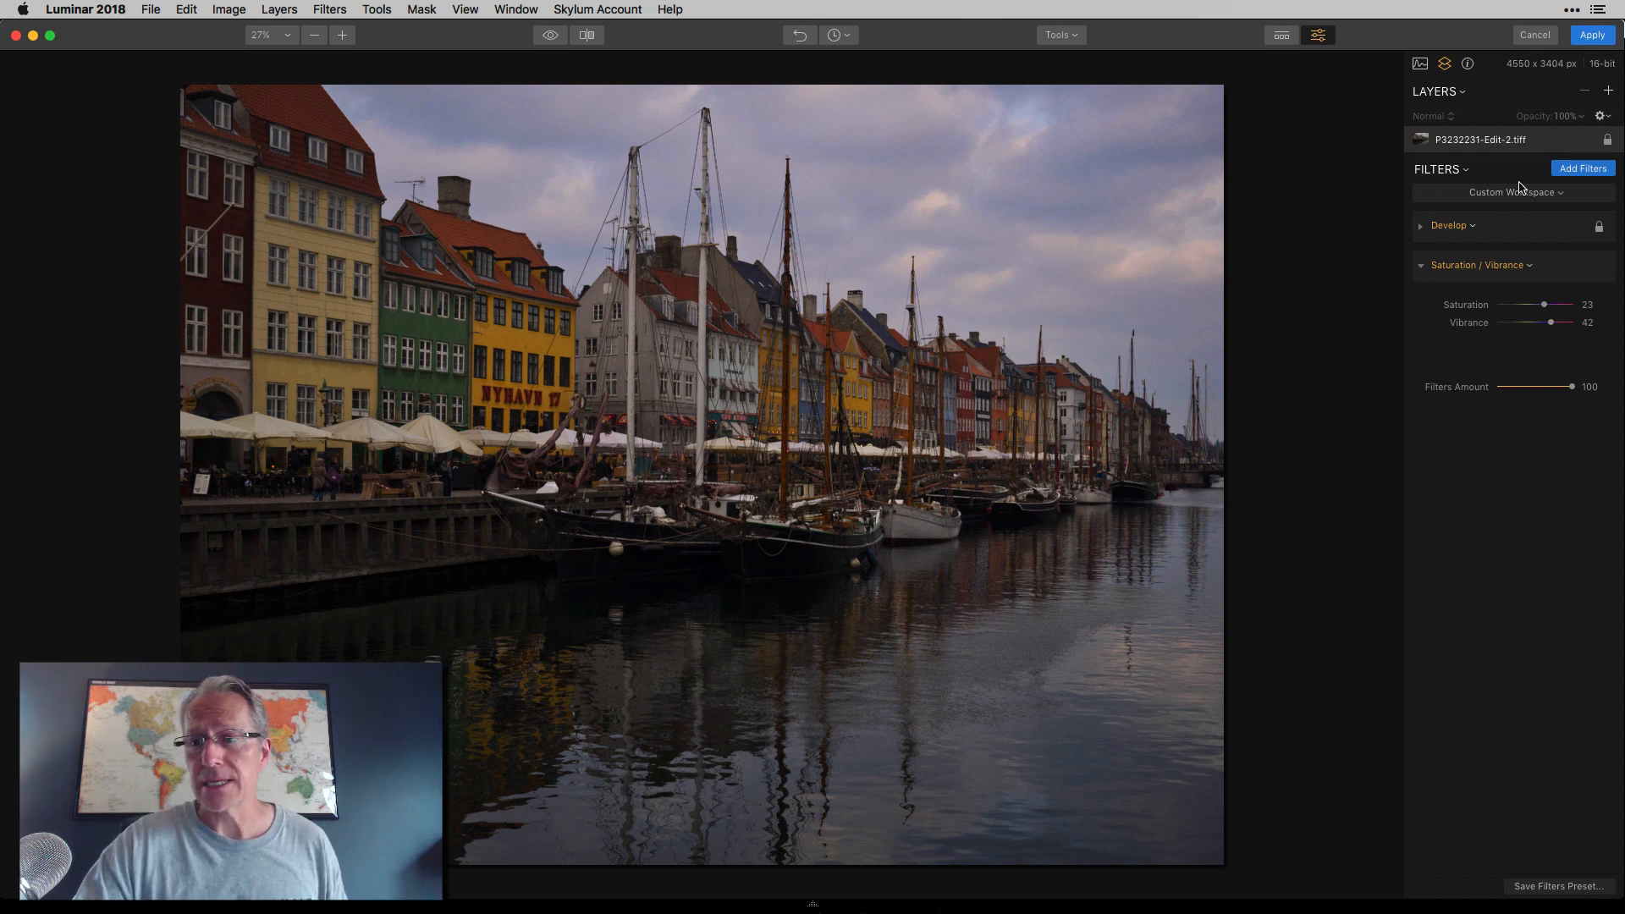
Show the filter workspace list with Professional, Landscape, Portrait and Street options
left_click(1508, 193)
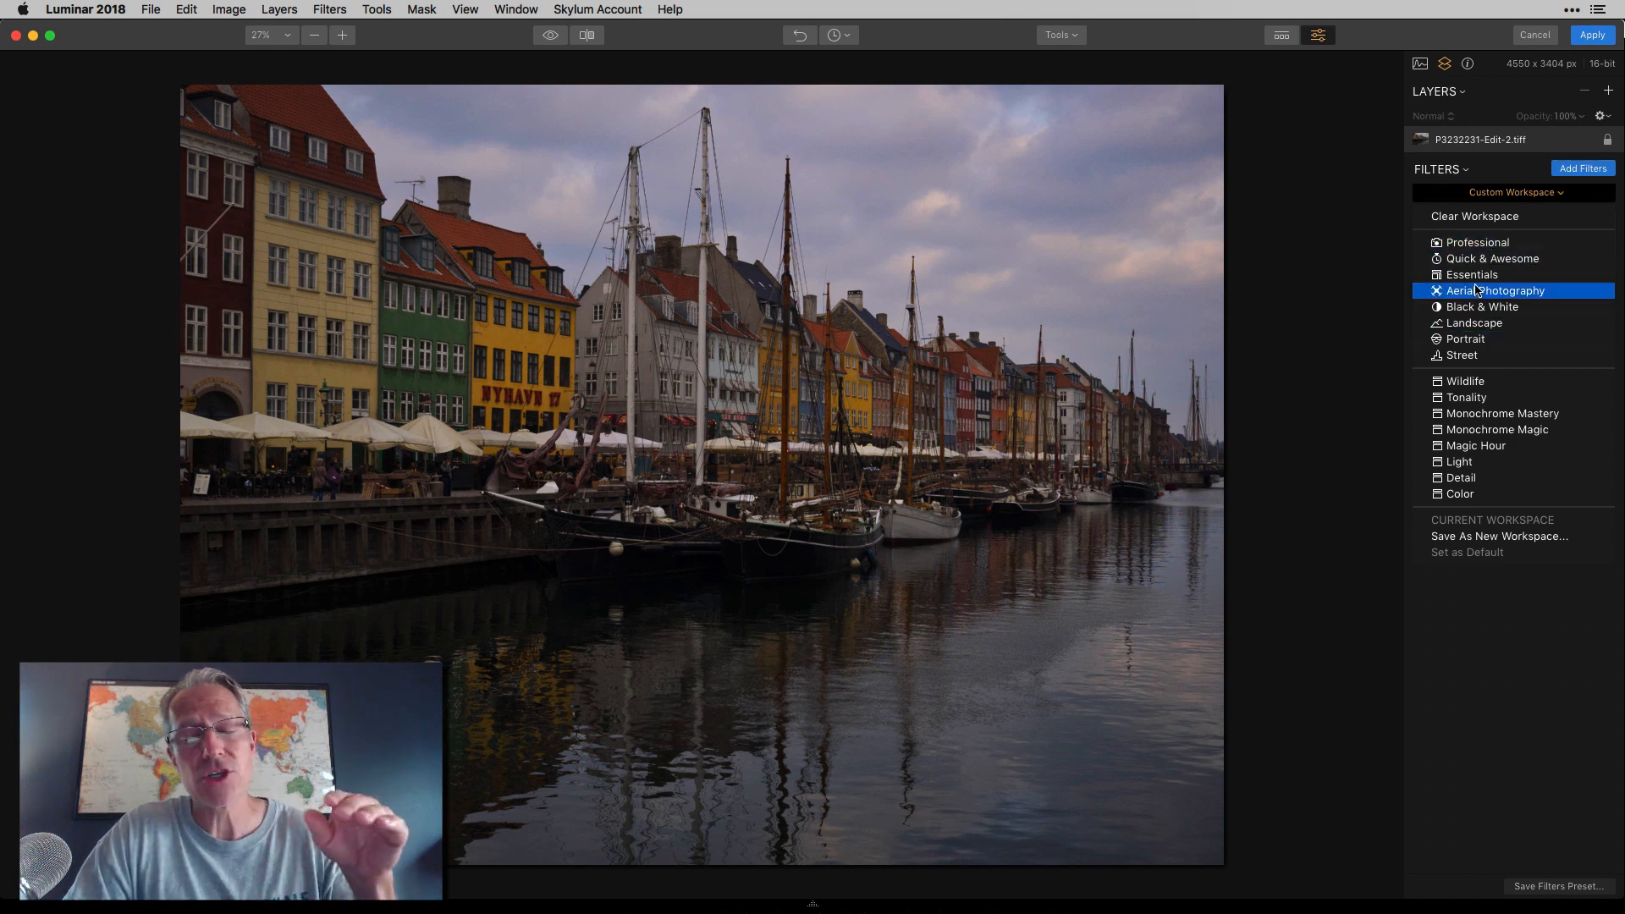
left_click(1492, 257)
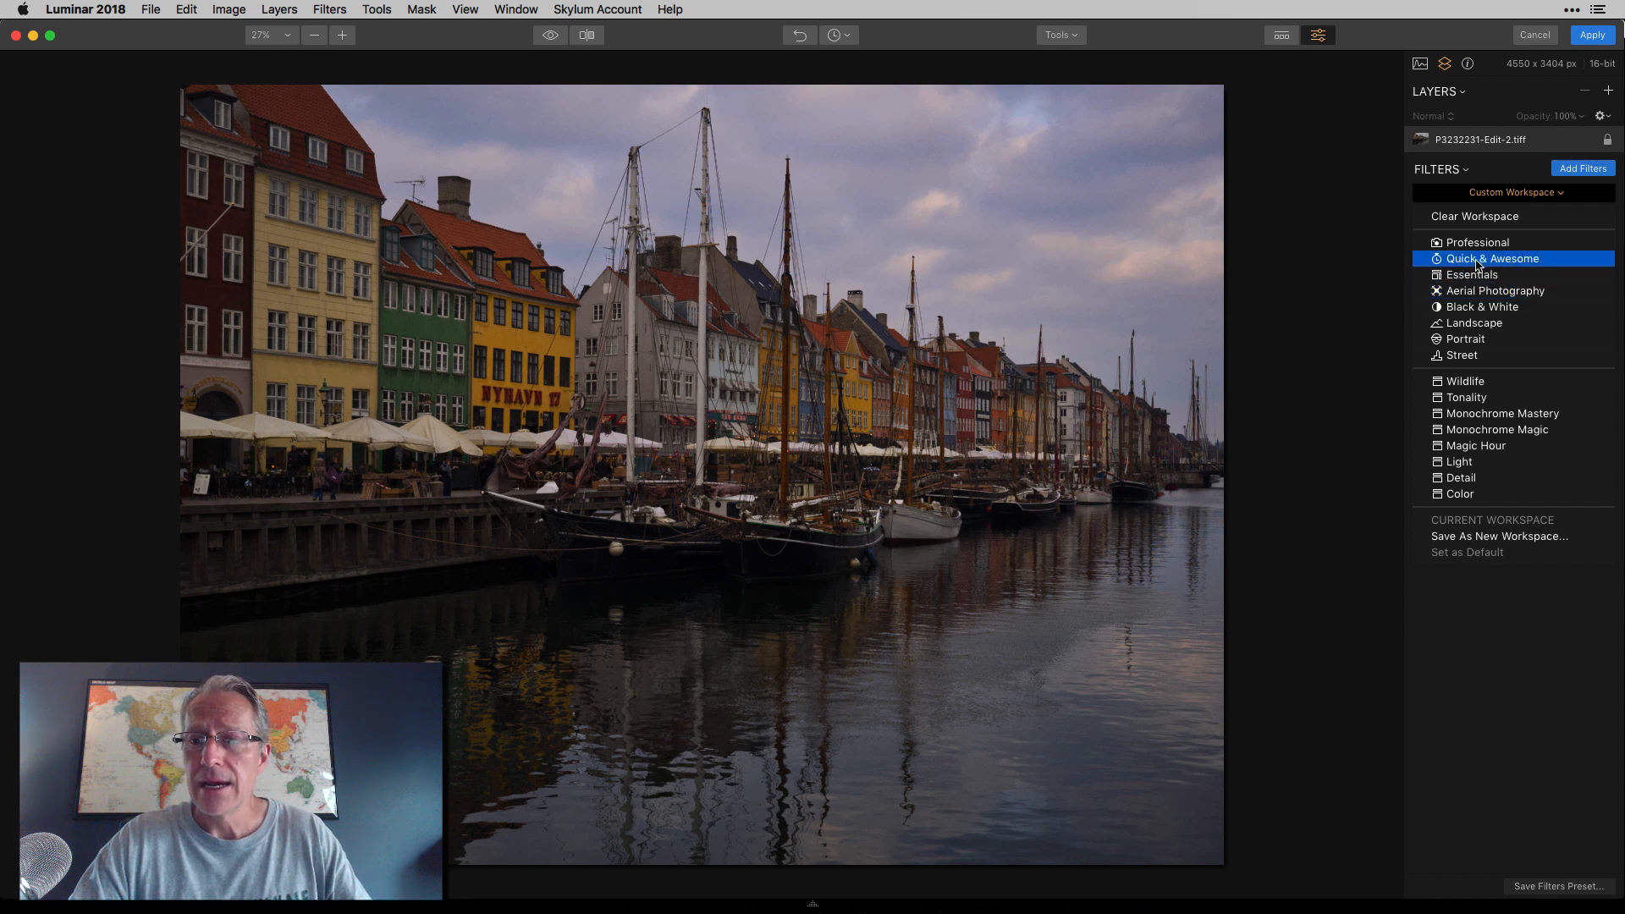
left_click(1471, 322)
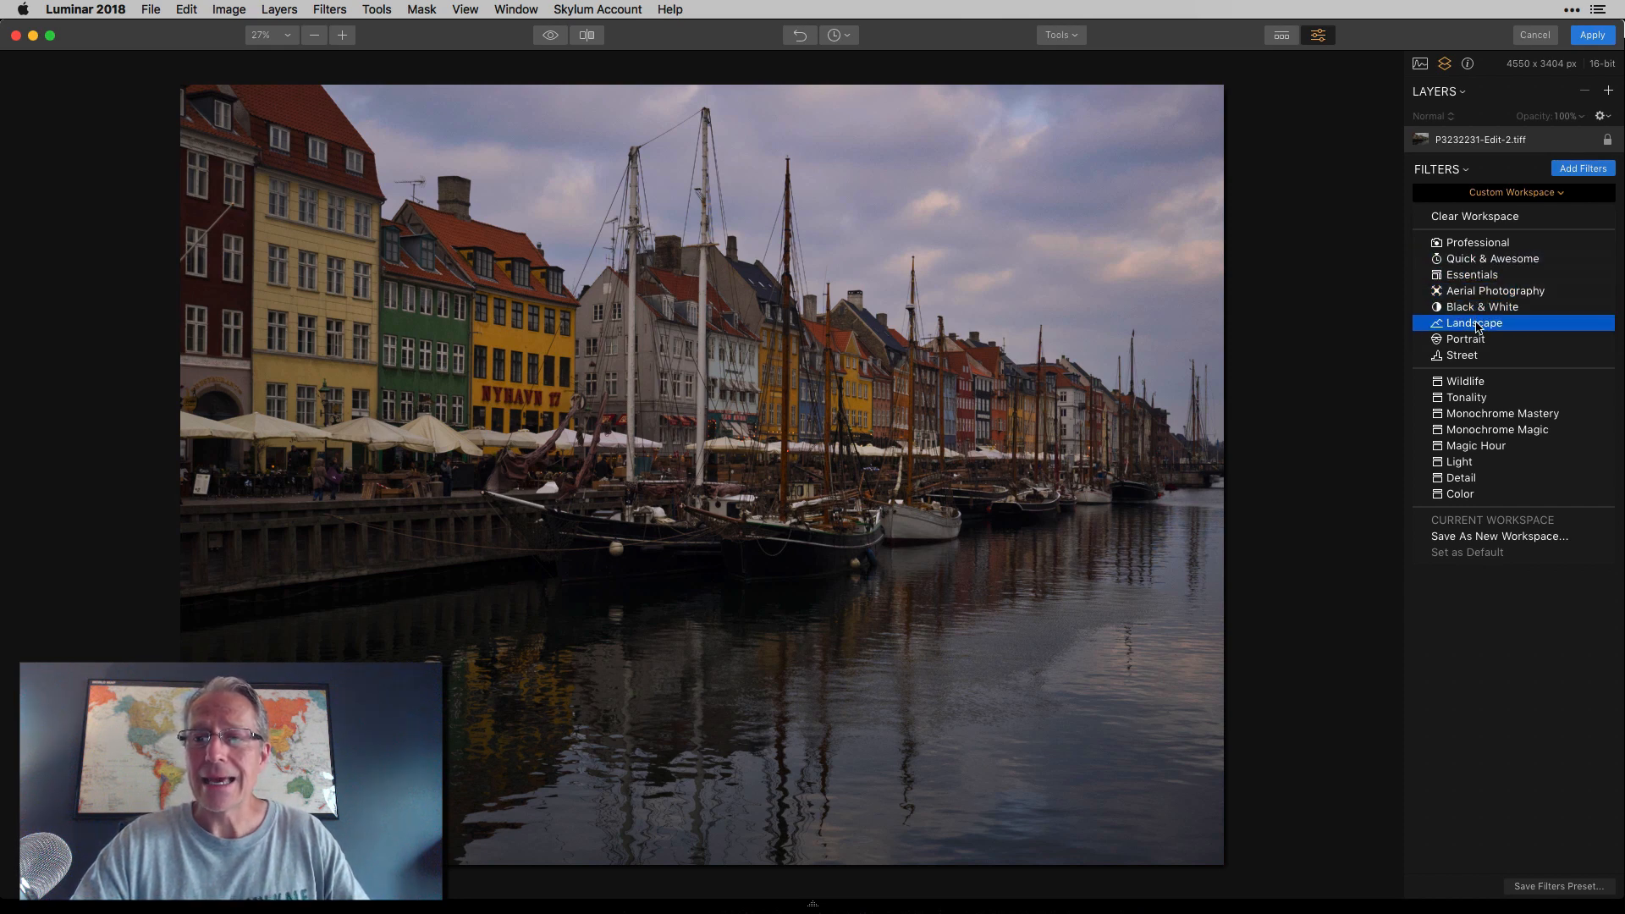
Apply the Landscape workspace and briefly expand the Develop filter to inspect it
left_click(1471, 322)
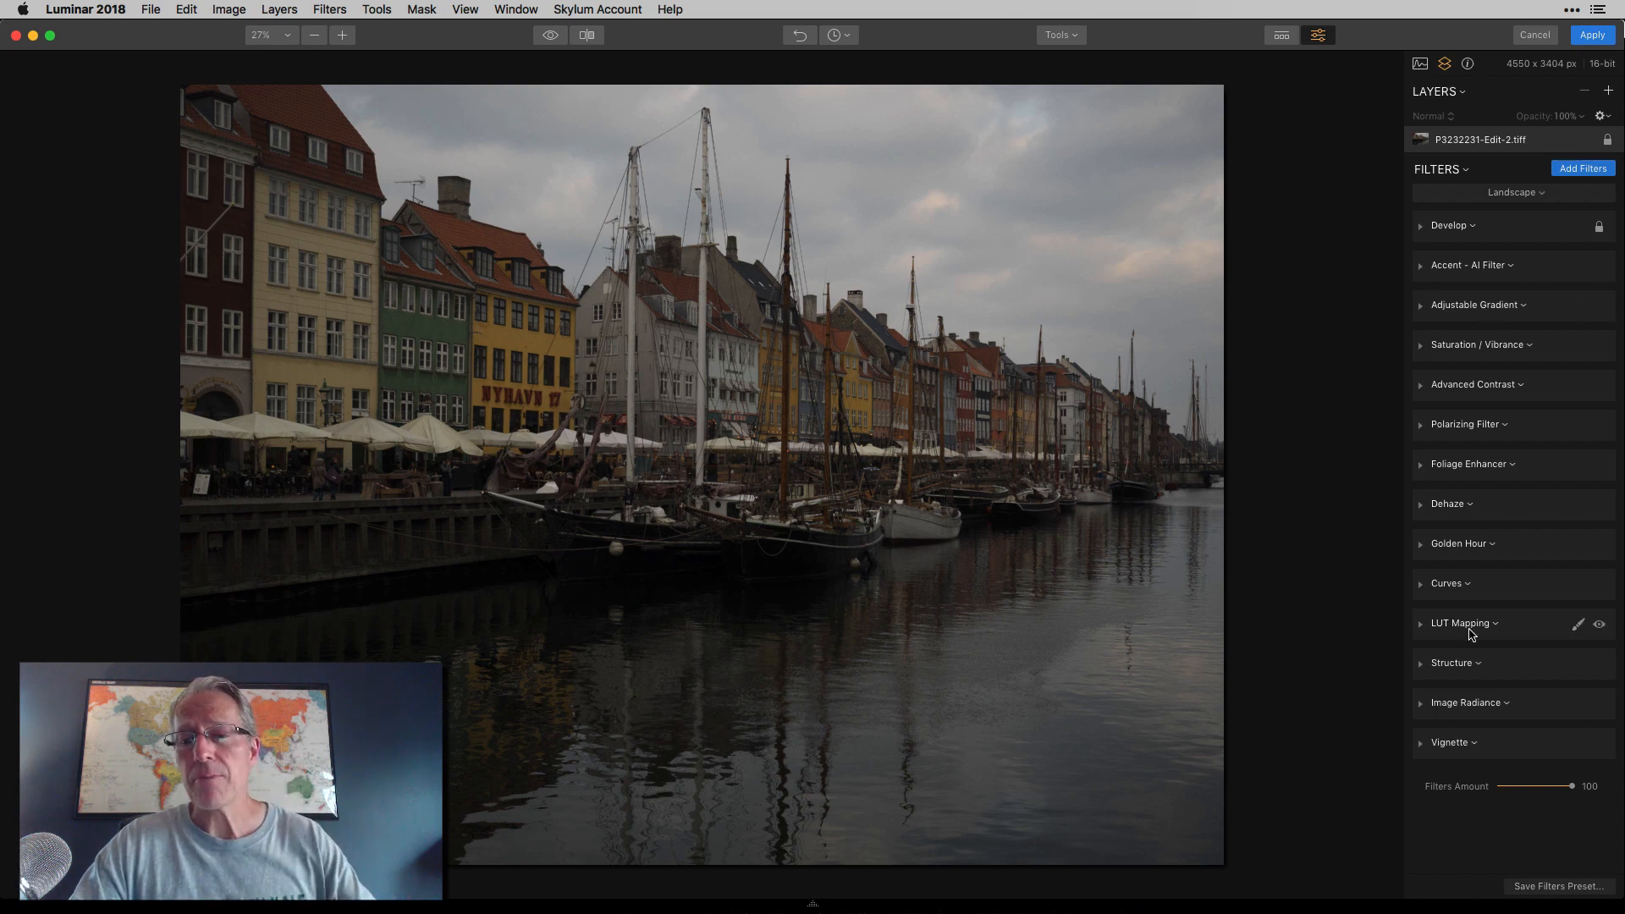
mouse_move(1465, 489)
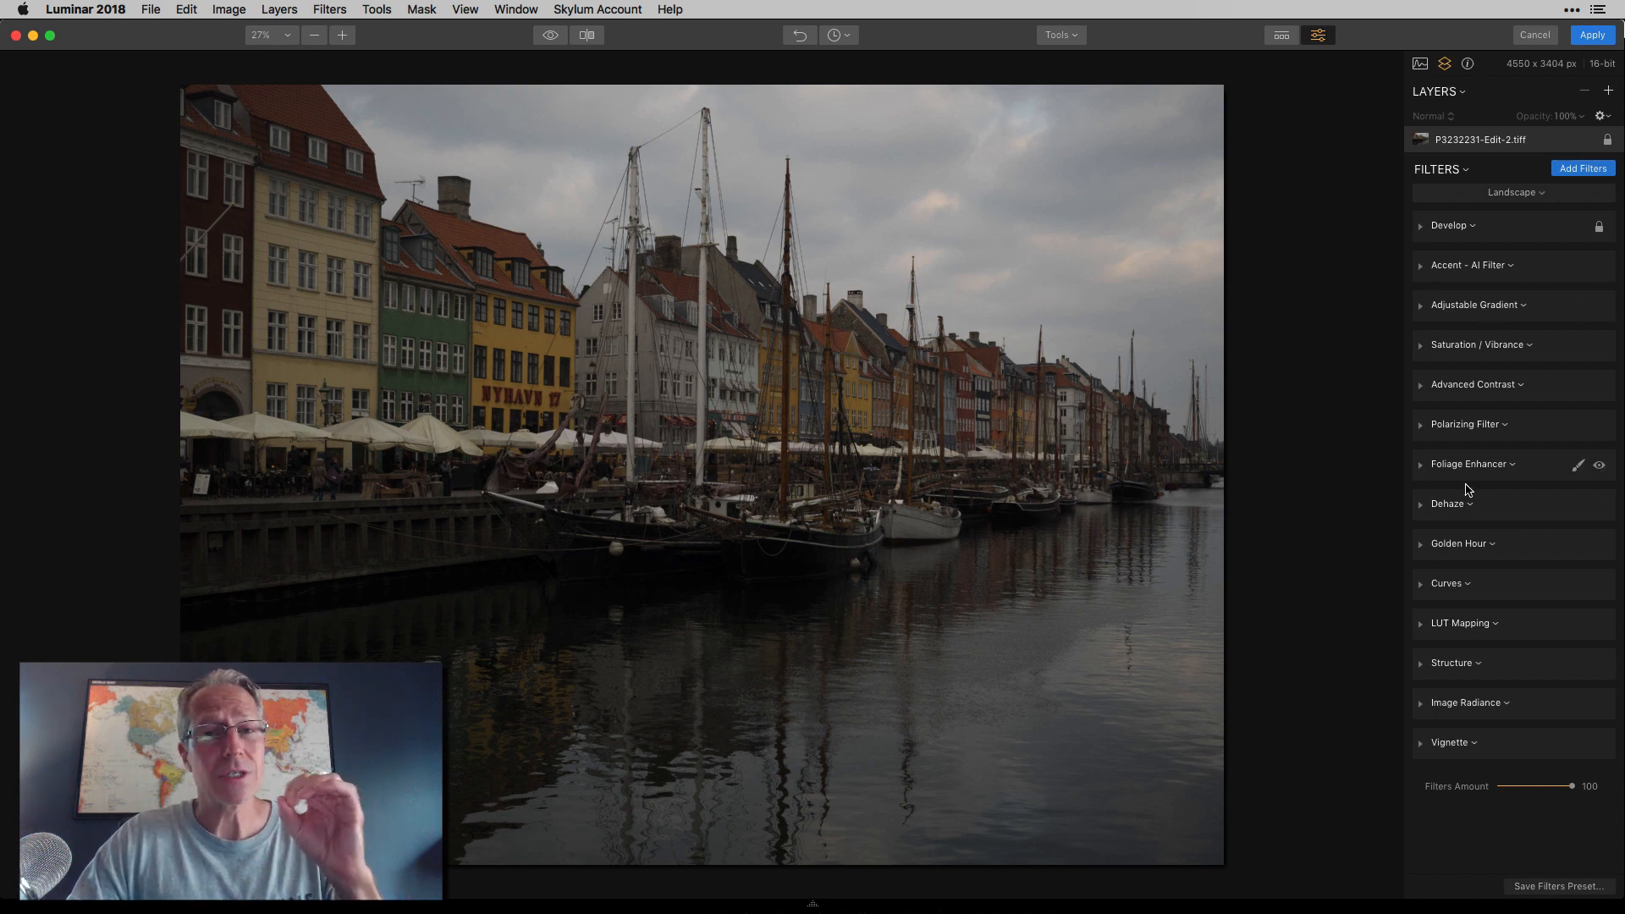
left_click(1422, 225)
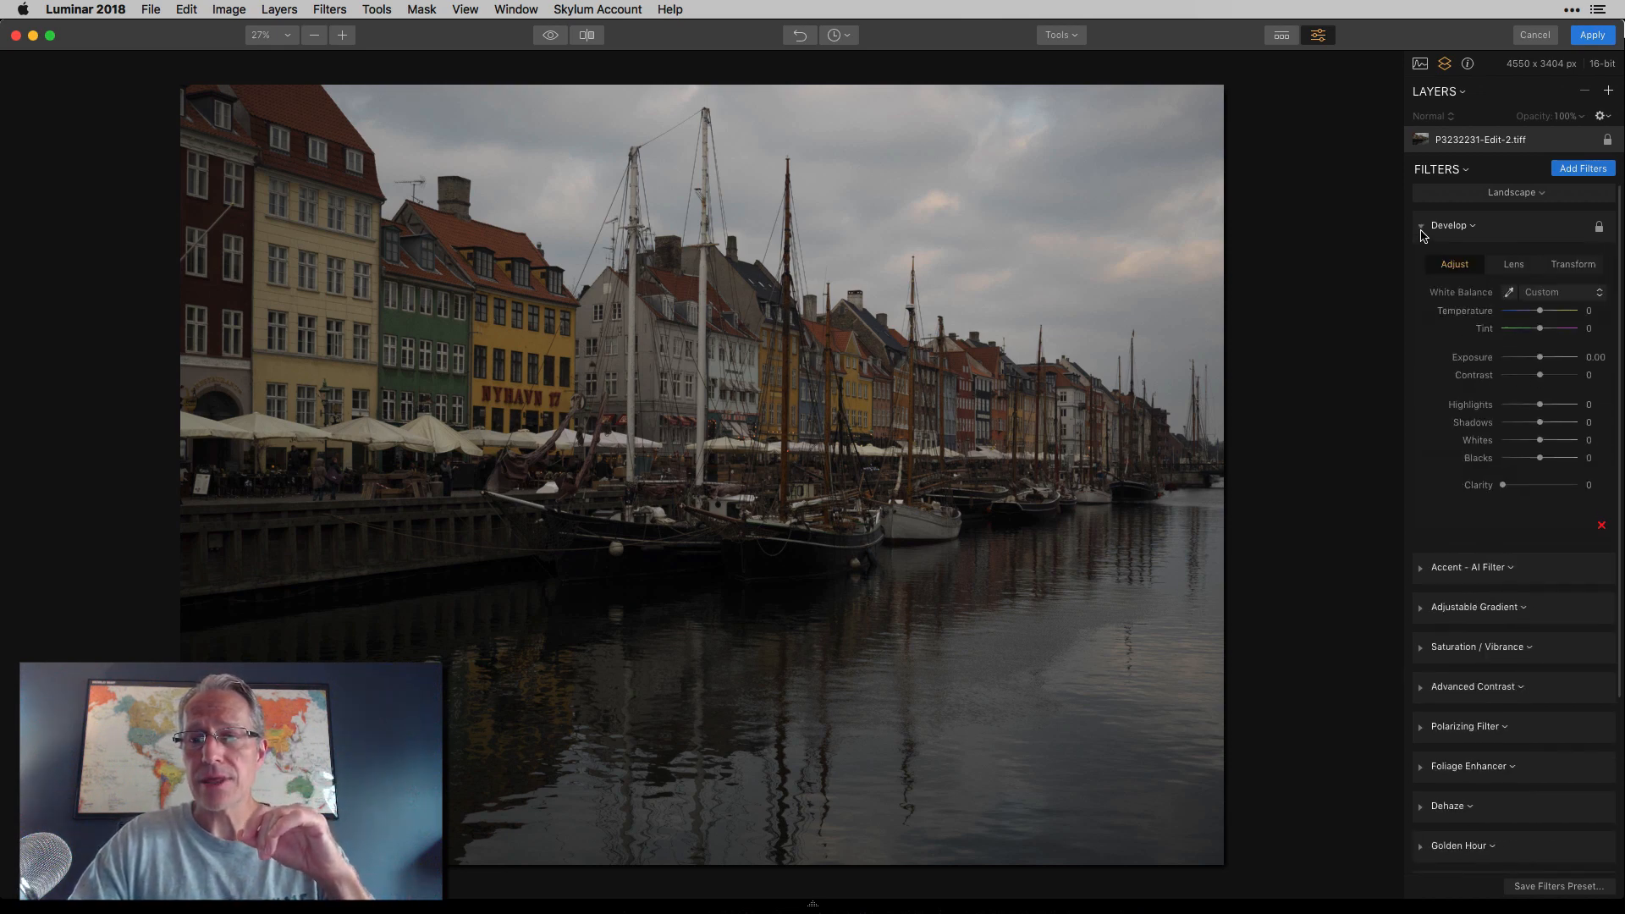
left_click(1420, 225)
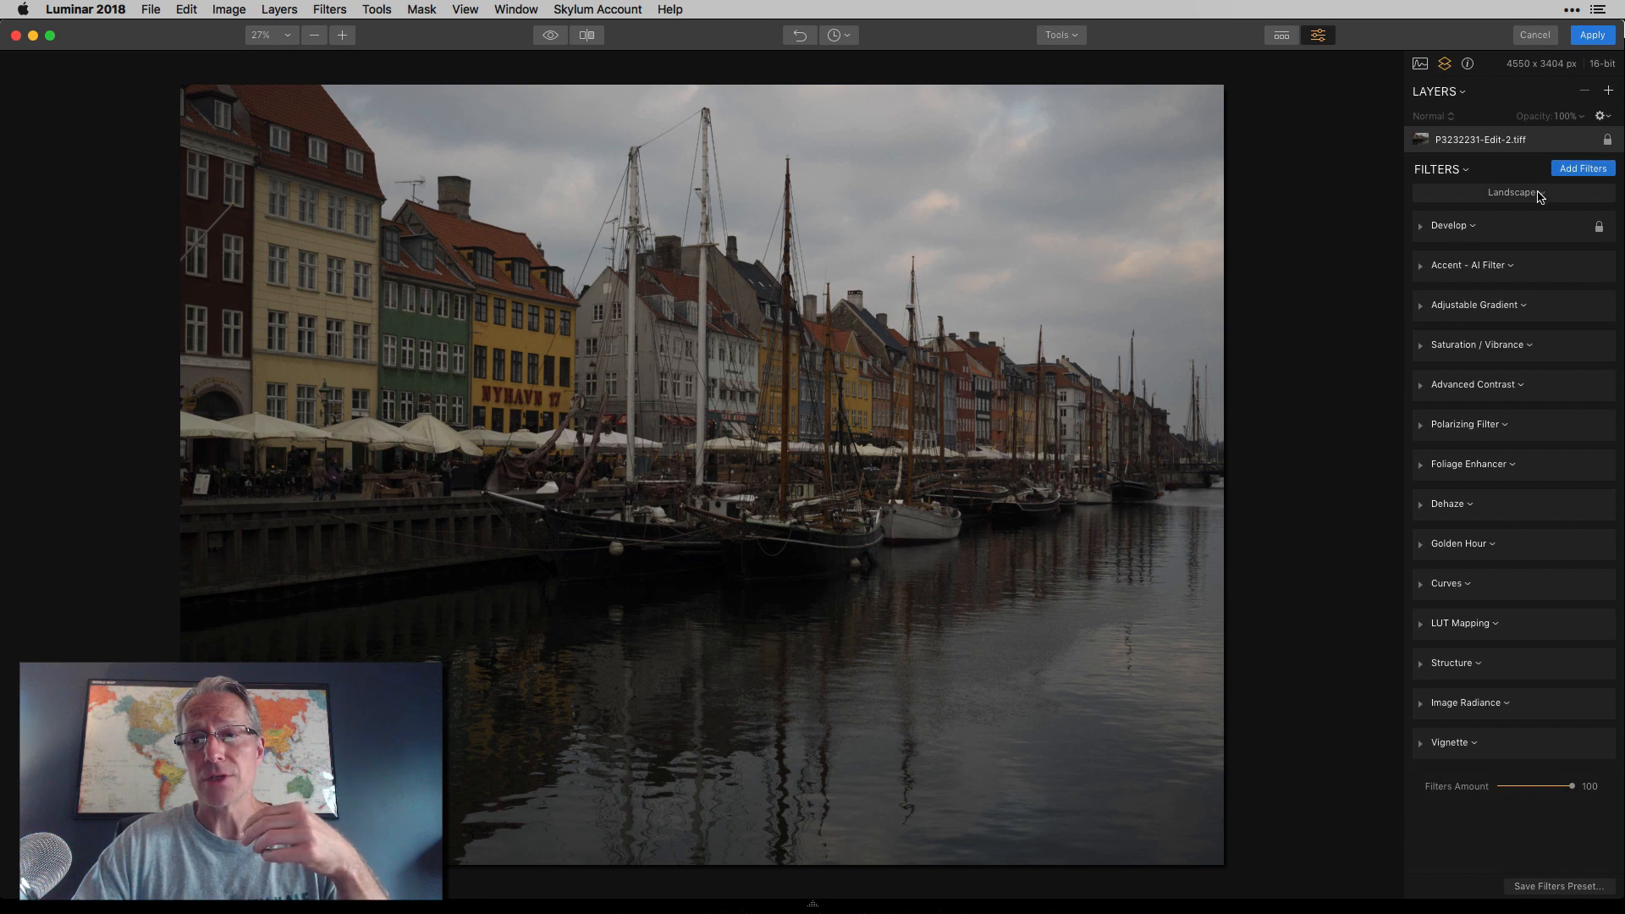
Reopen the workspace list with Landscape checked as current
left_click(1511, 193)
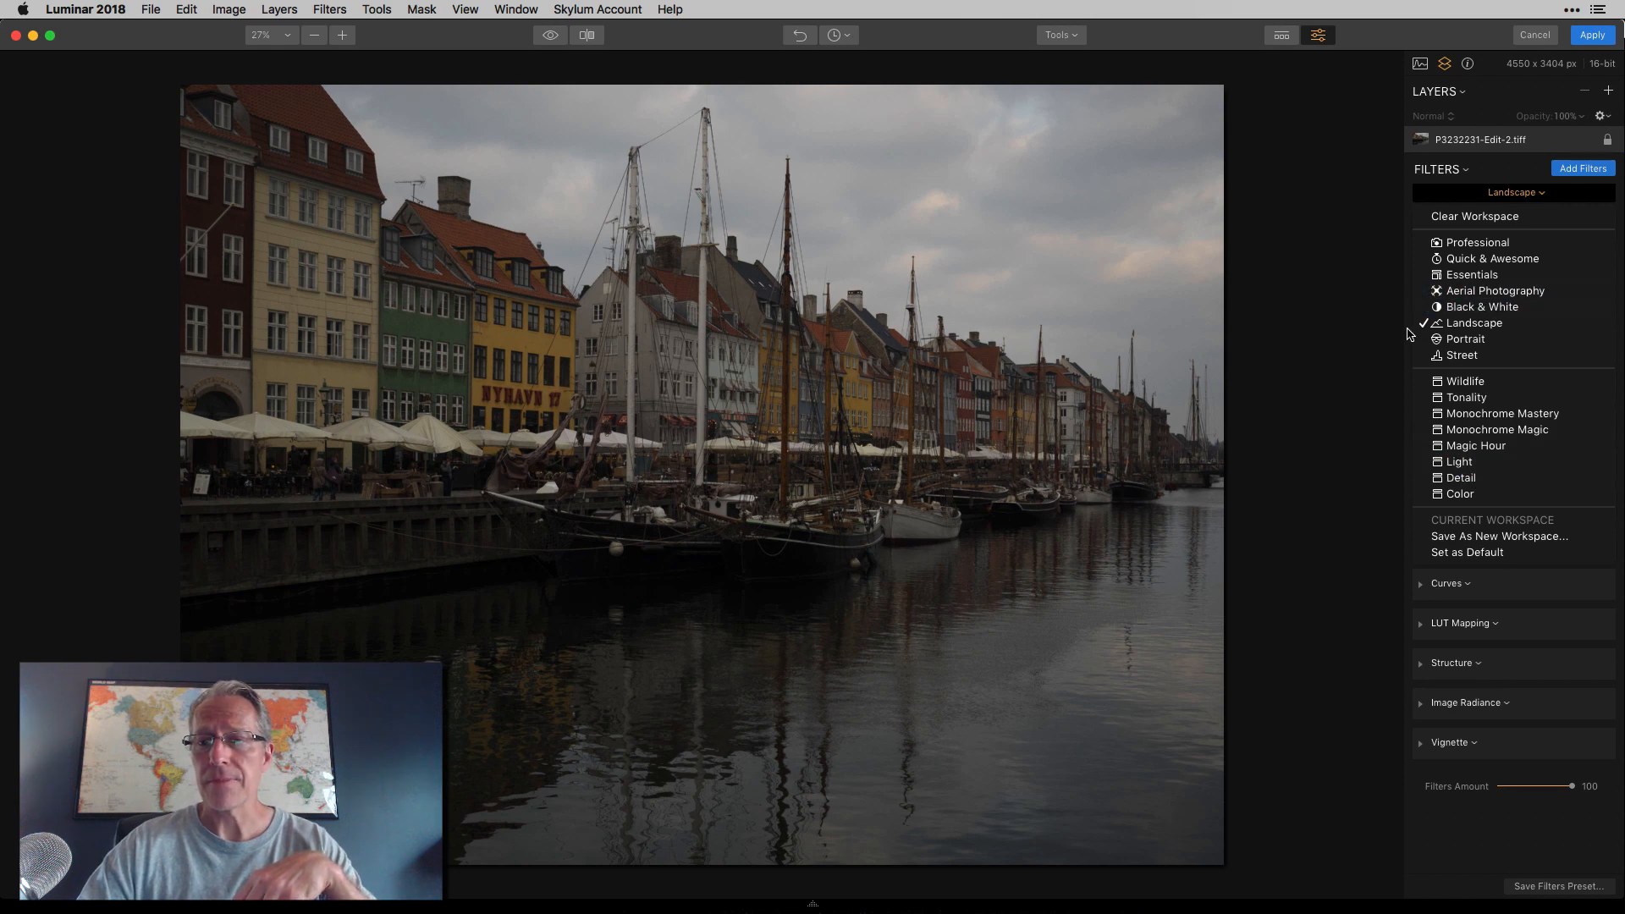
left_click(1472, 322)
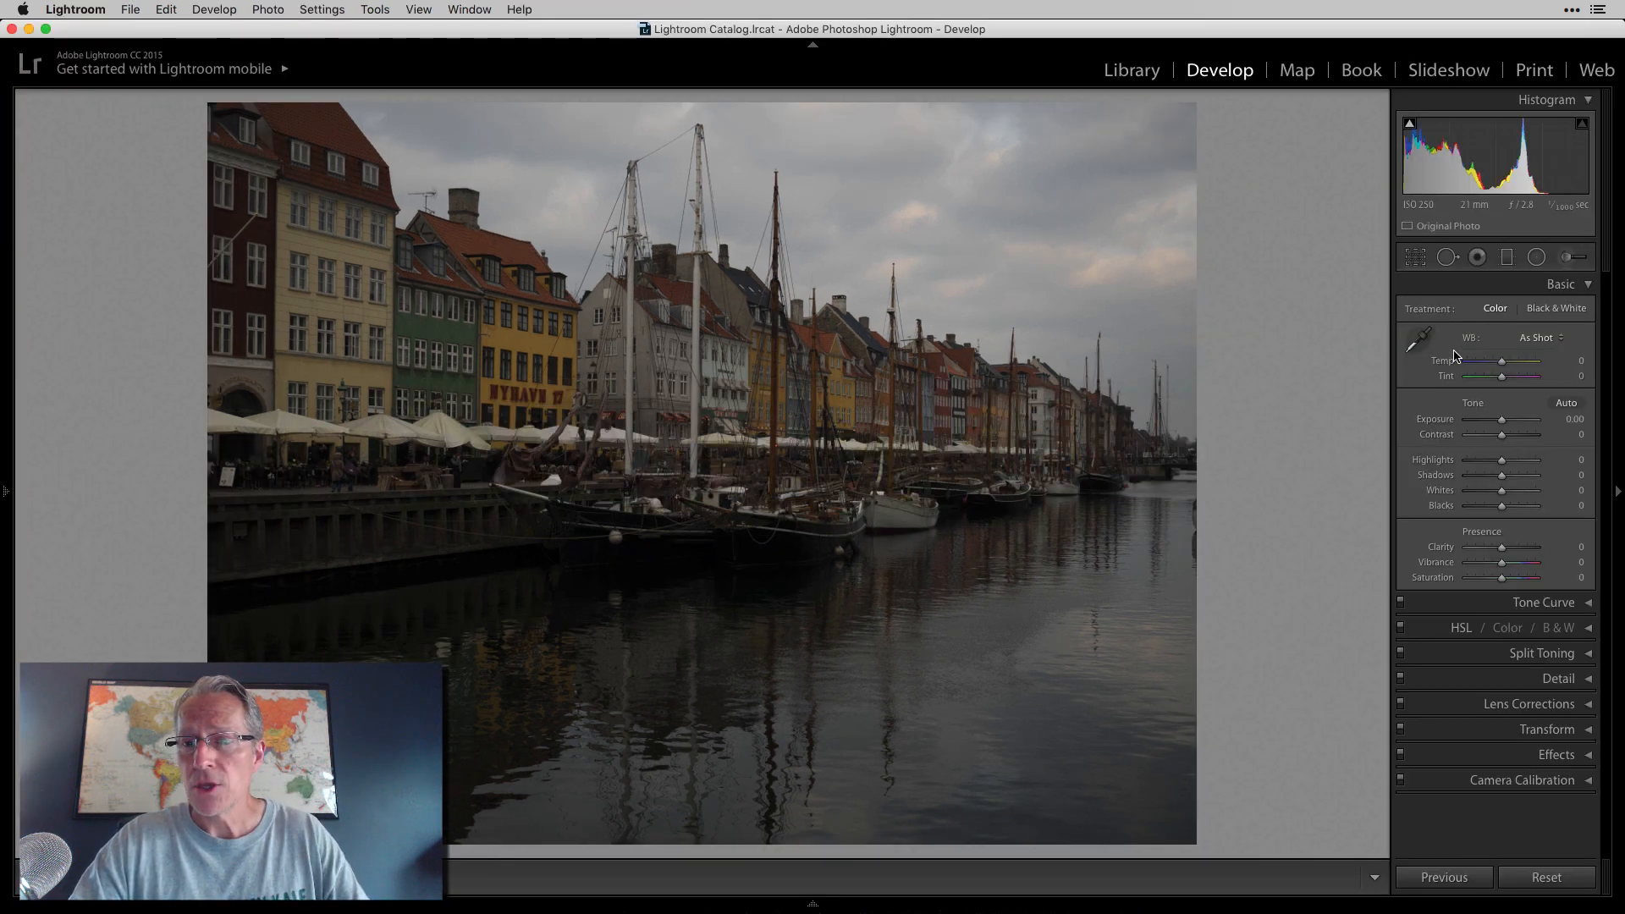
Collapse the Basic panel so all Develop adjustment groups are folded away
left_click(1558, 284)
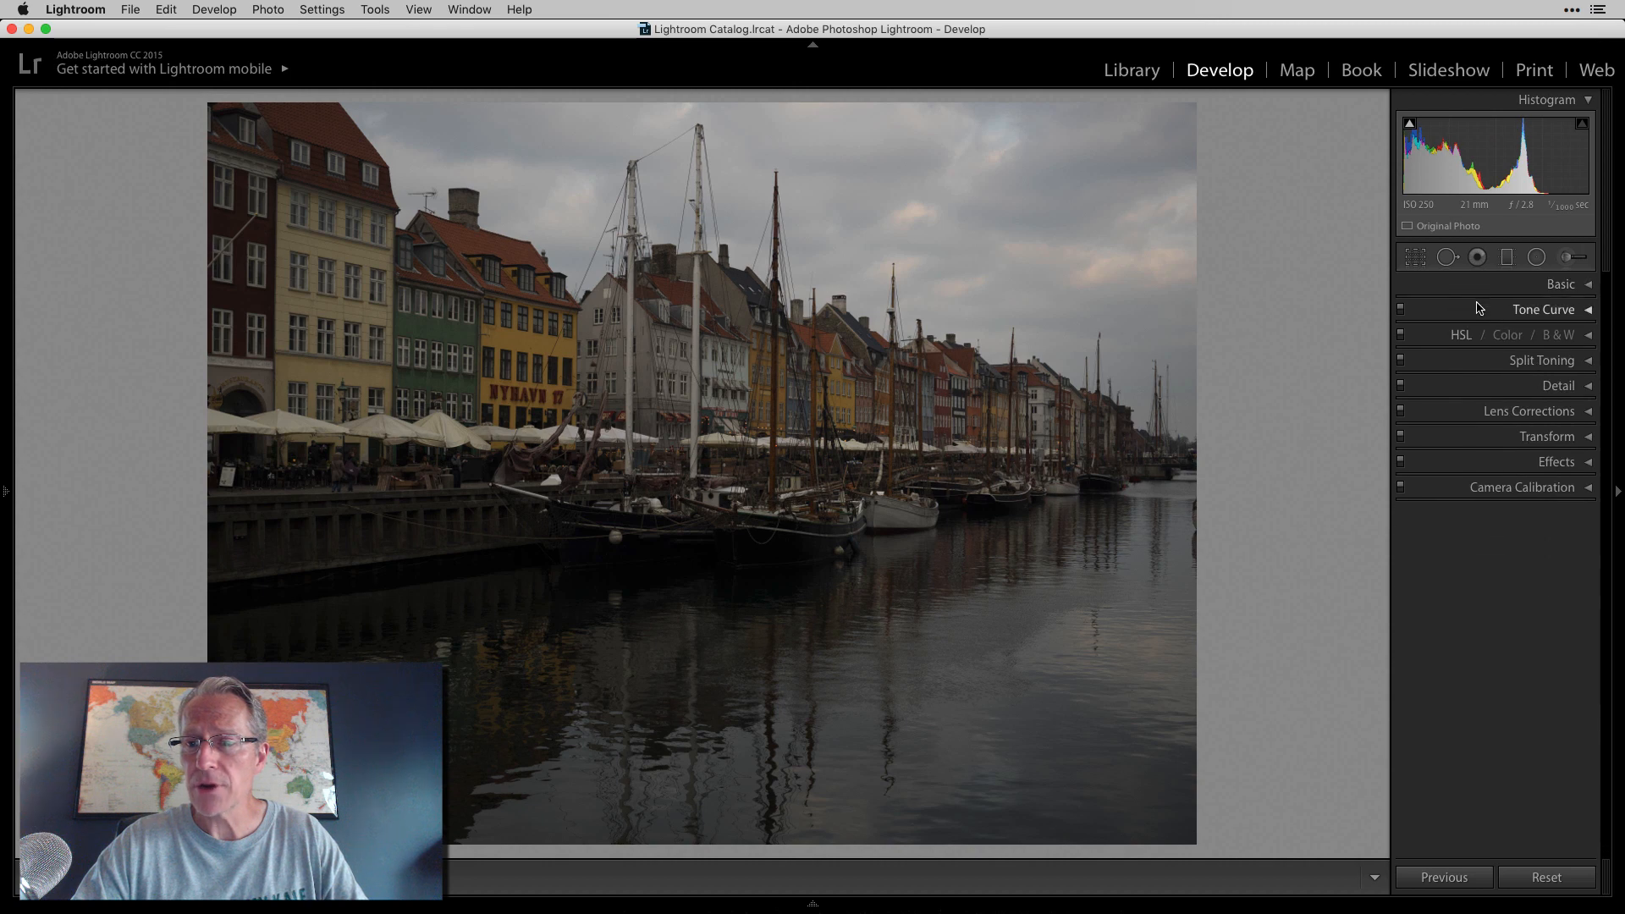
mouse_move(1455, 399)
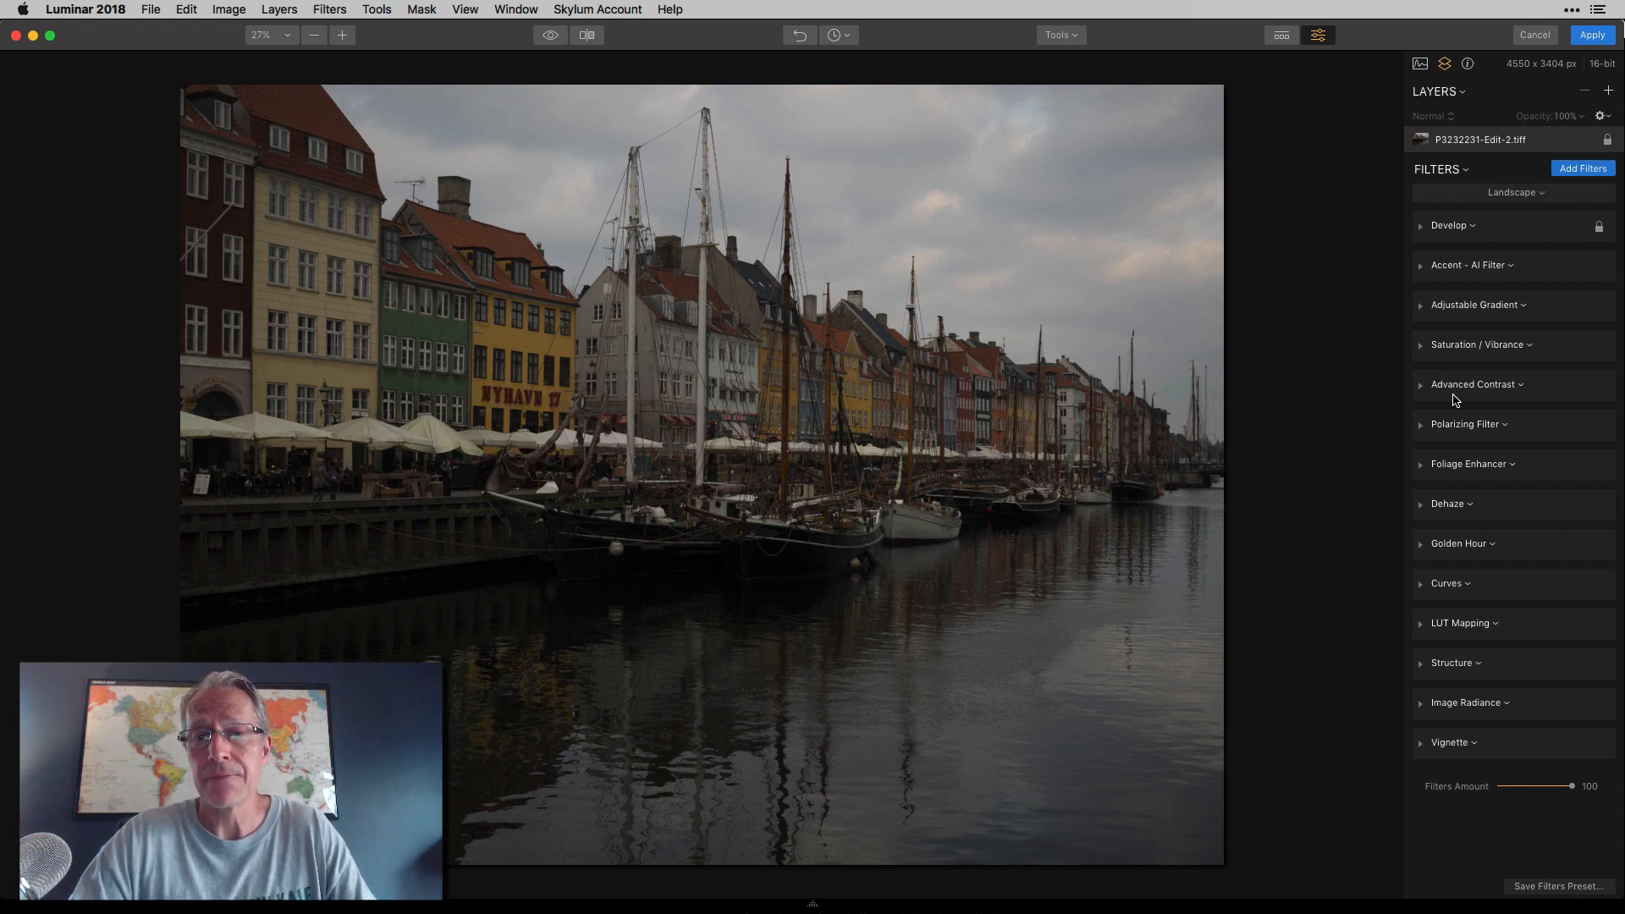
mouse_move(1290, 403)
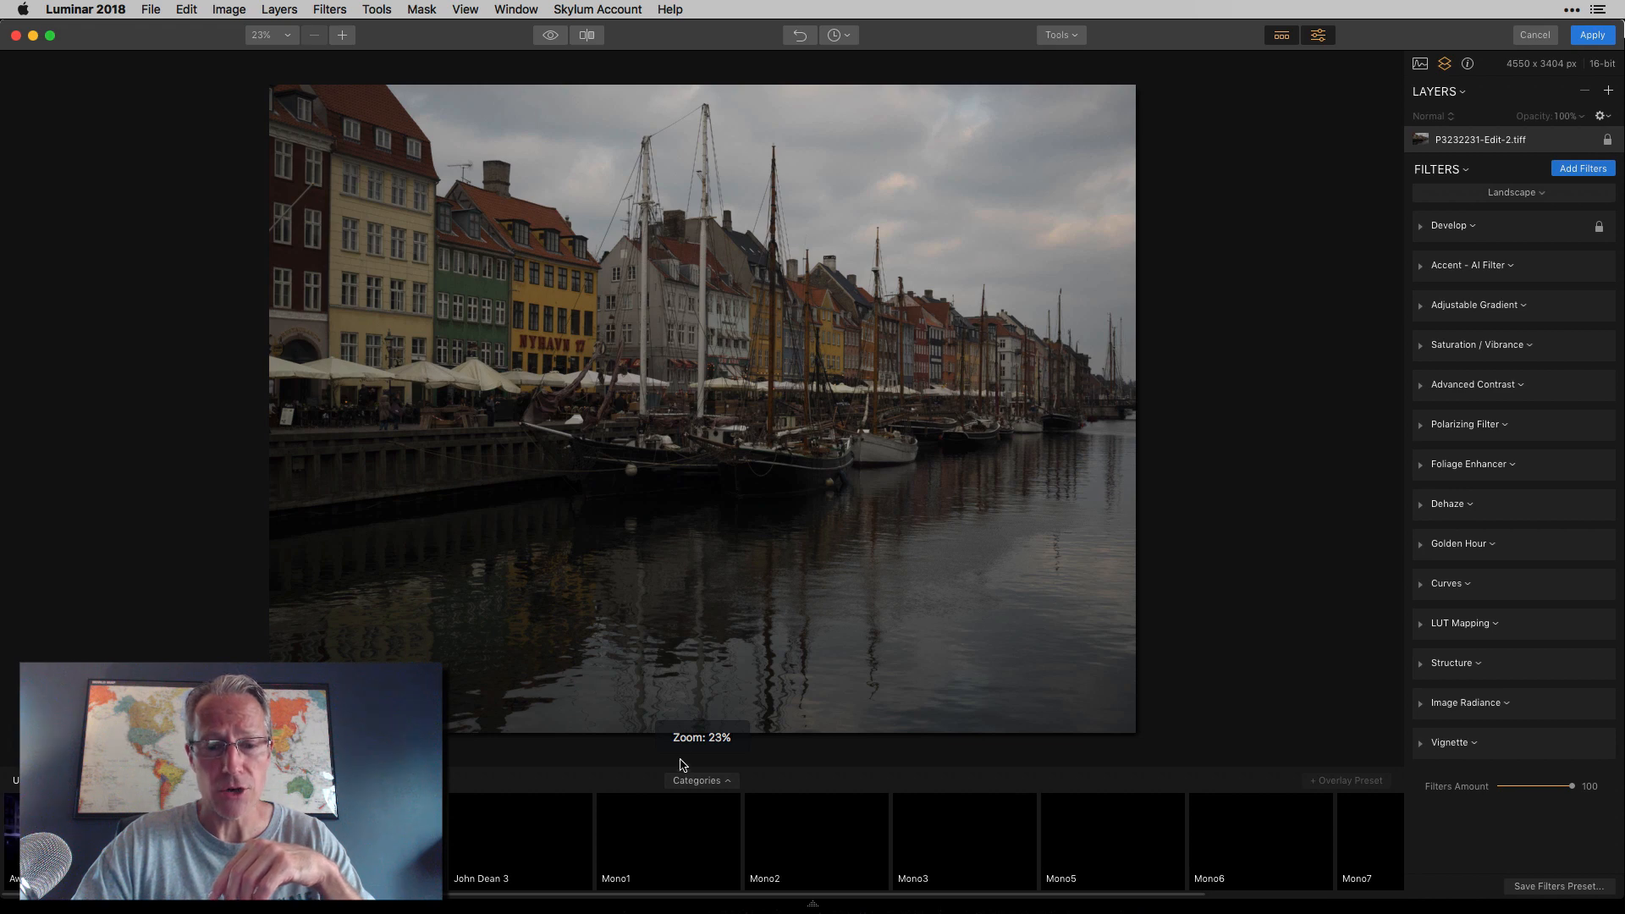
Show the Presets Categories overview from Basic and Street to All Presets
left_click(701, 780)
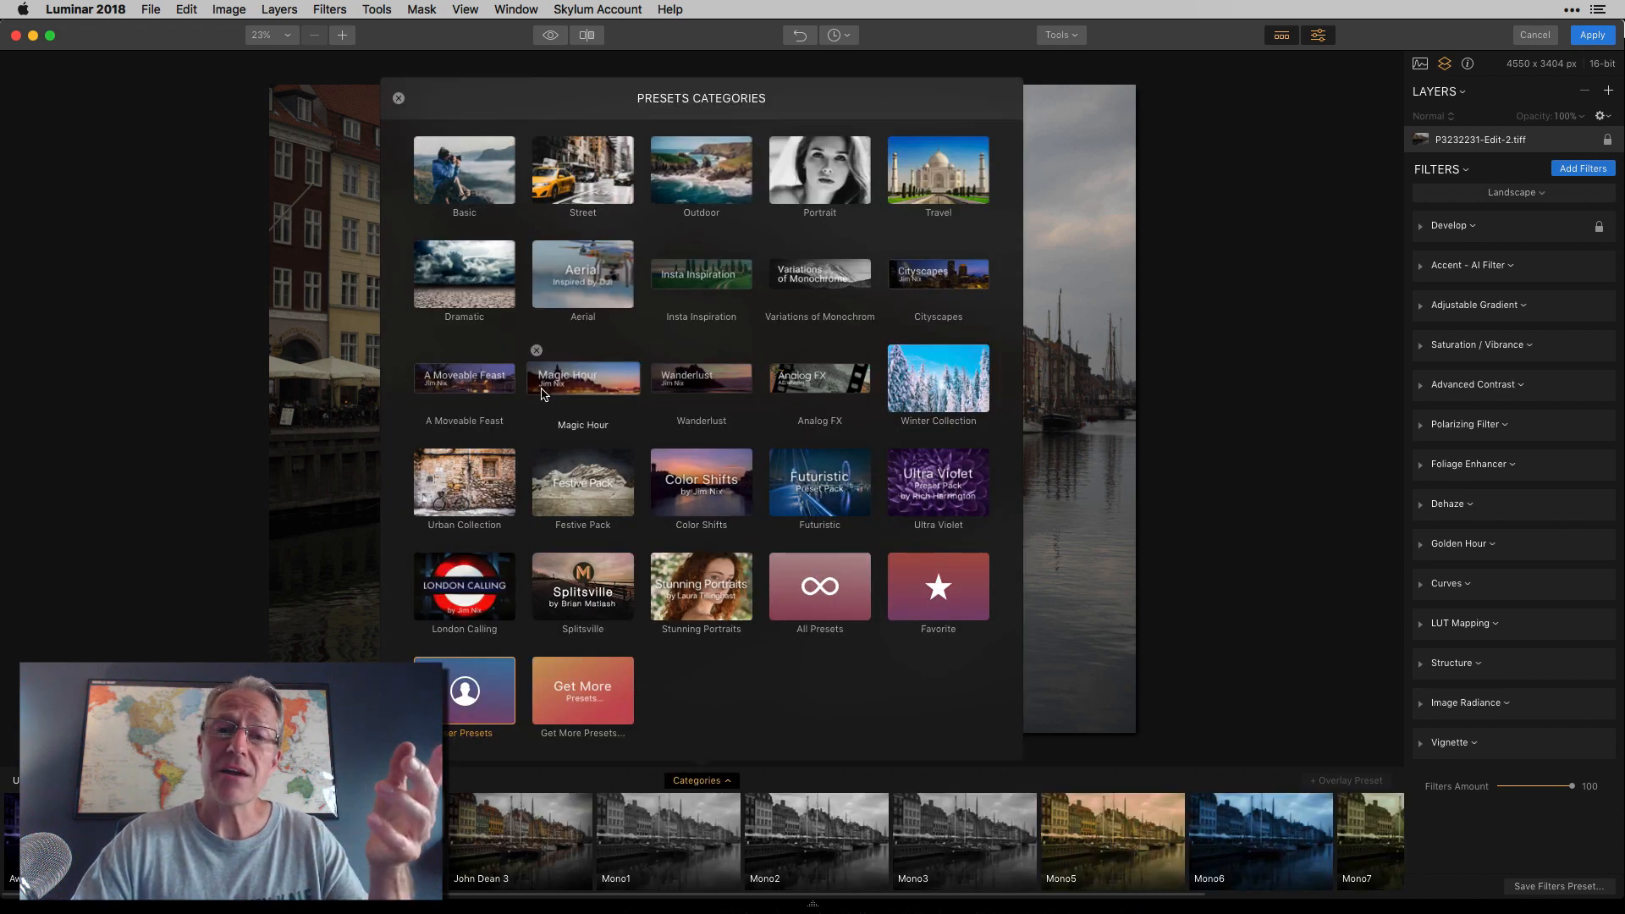
mouse_move(701, 586)
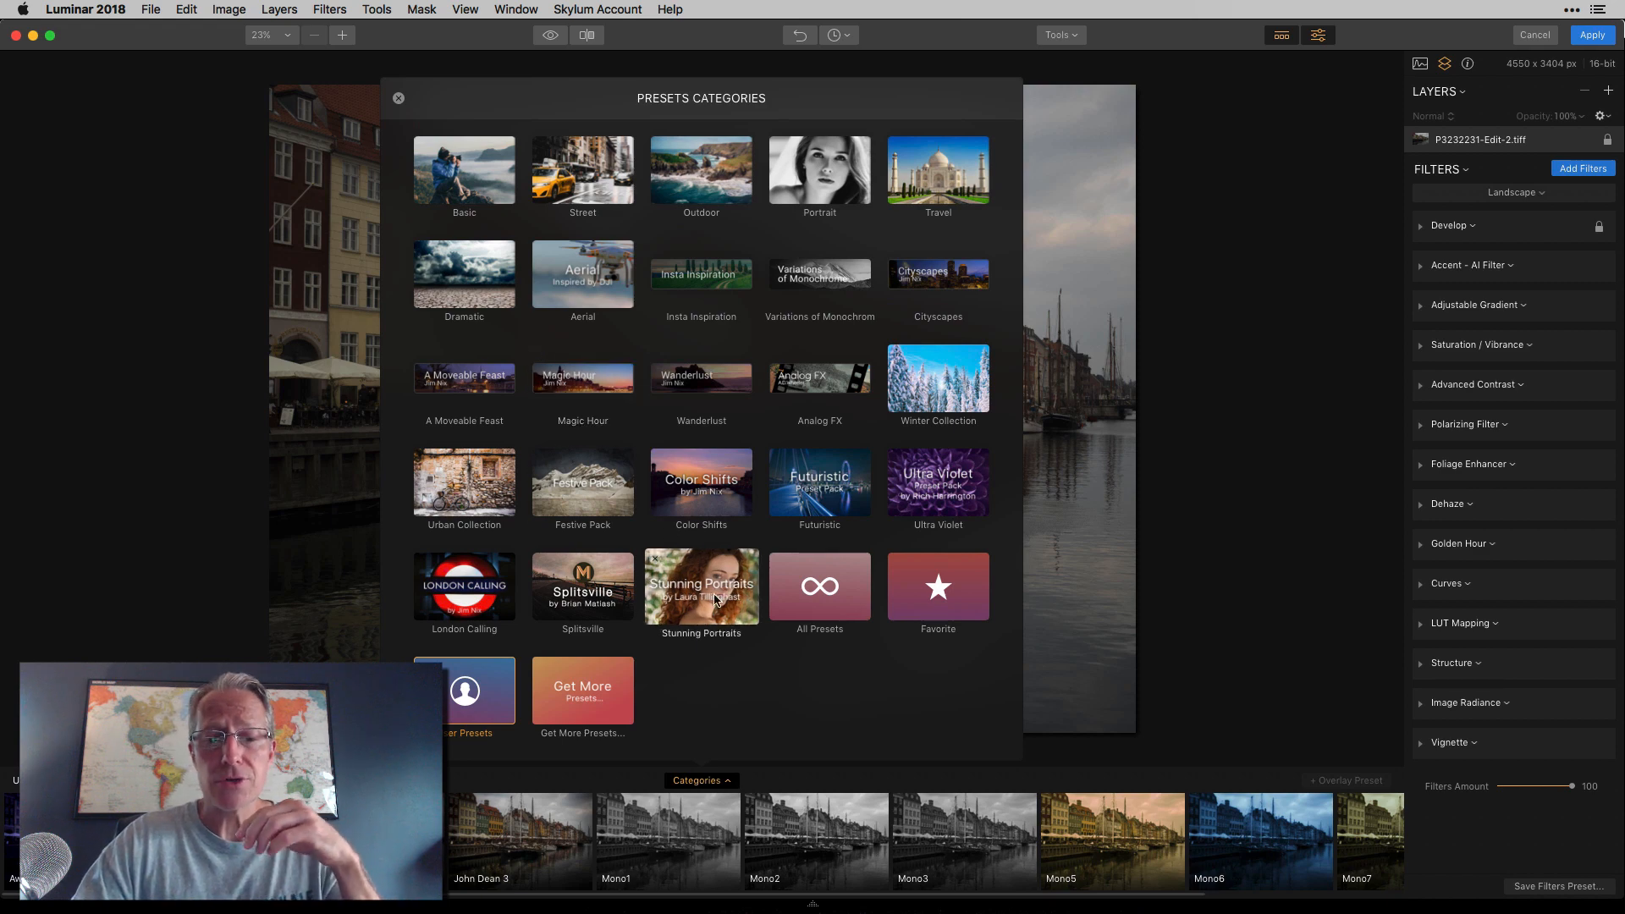
mouse_move(807, 664)
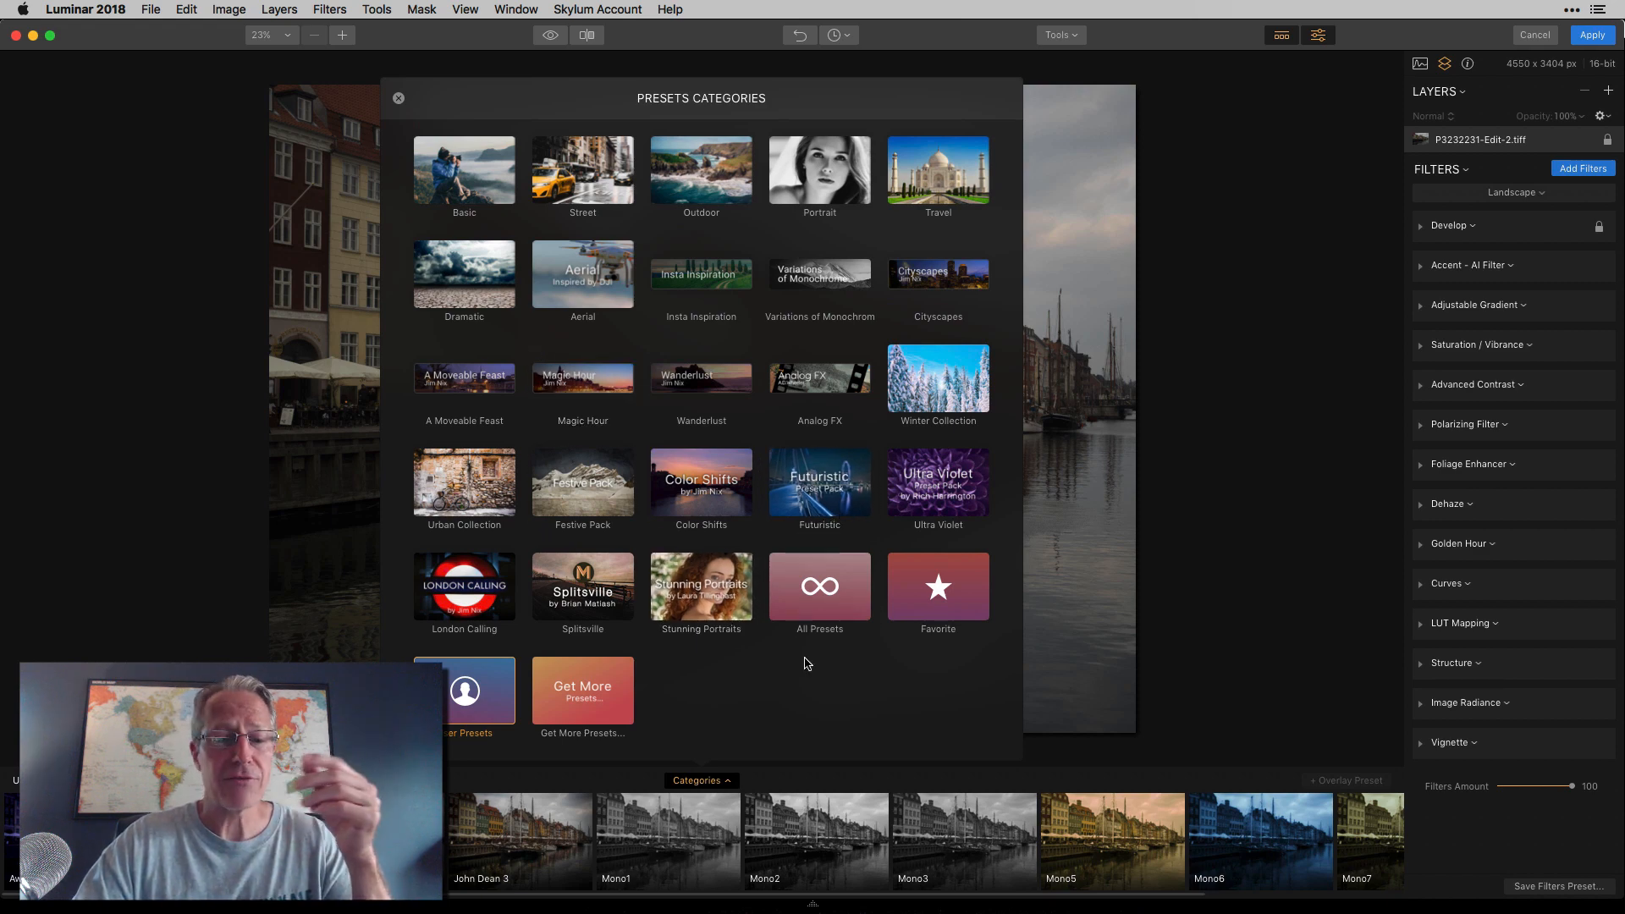
Try London Calling presets and apply Scotney Castle to the harbour photo
left_click(398, 98)
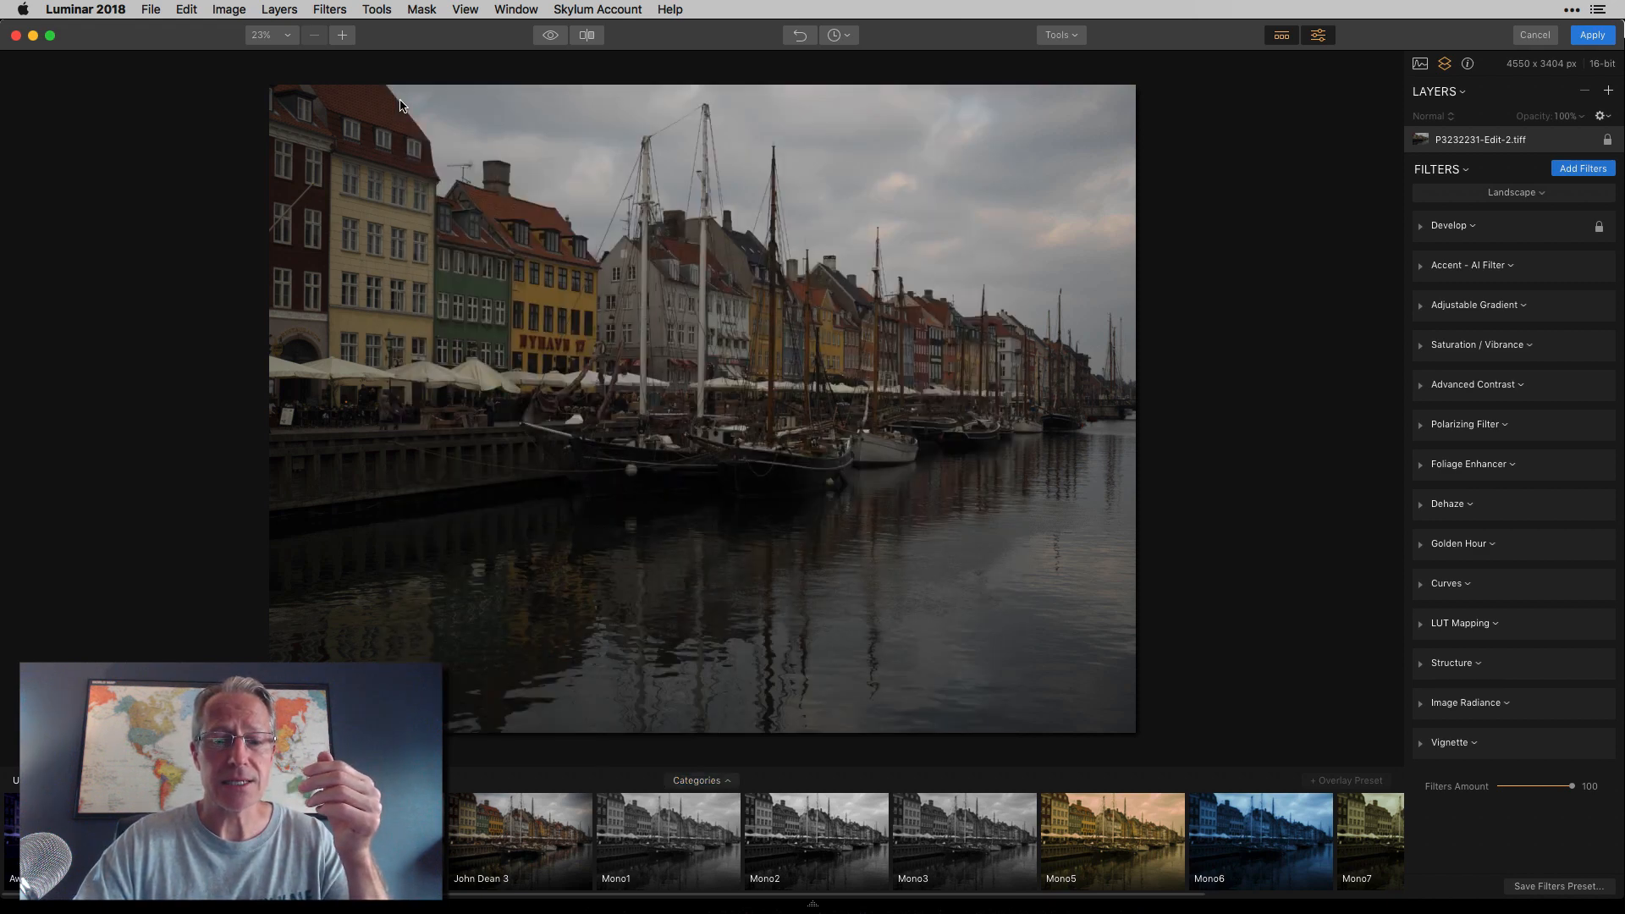
left_click(701, 780)
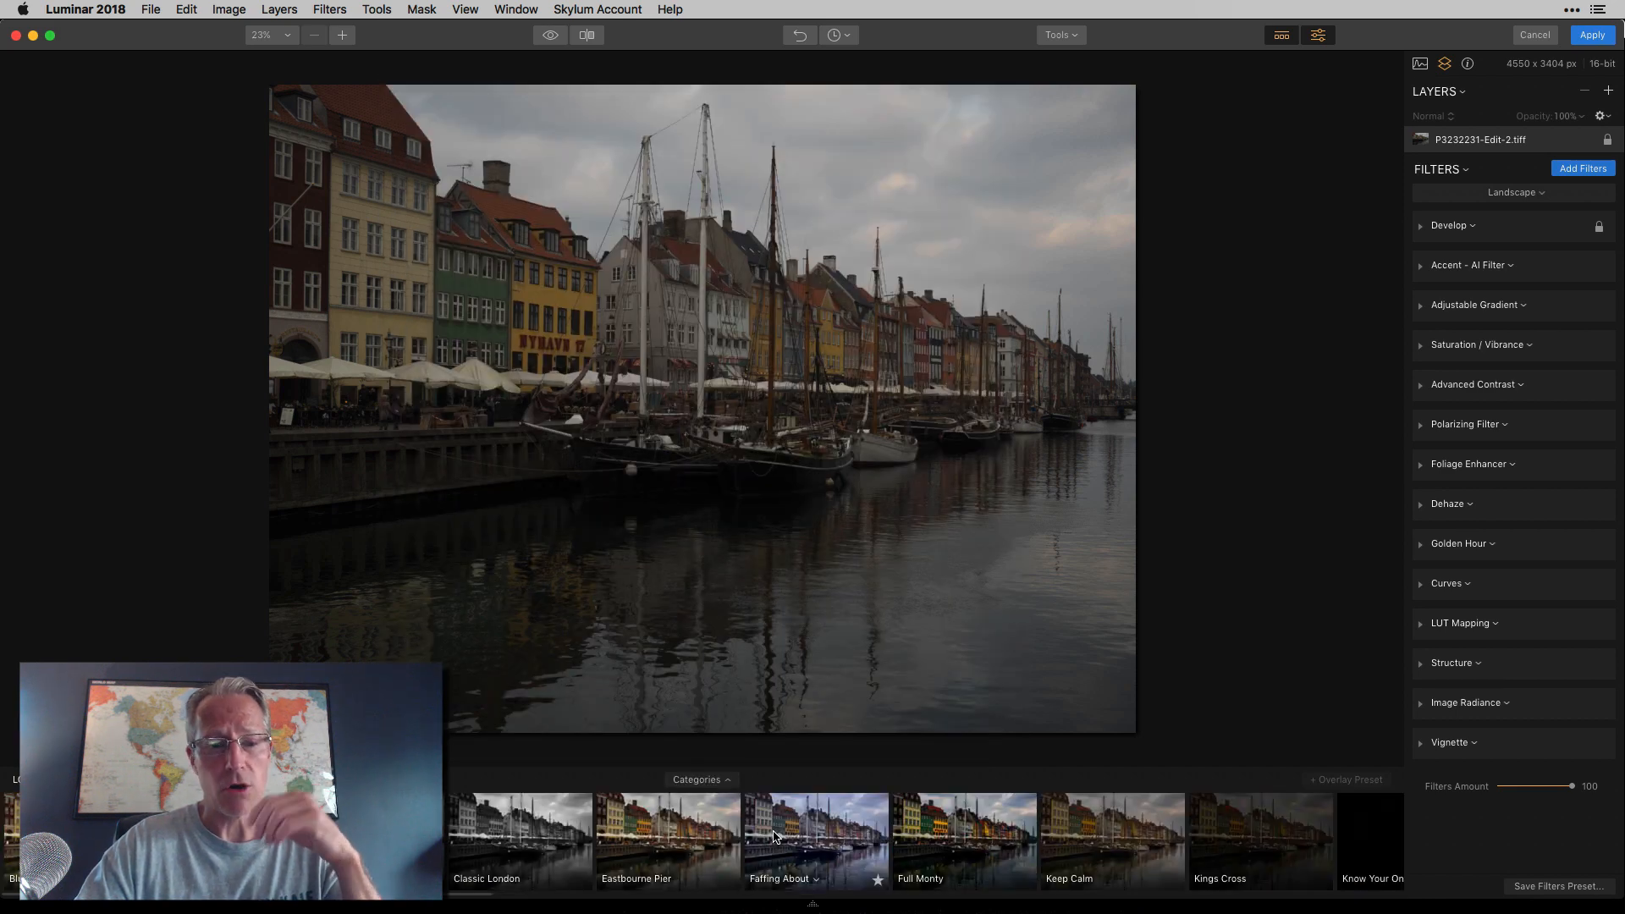
left_click(665, 832)
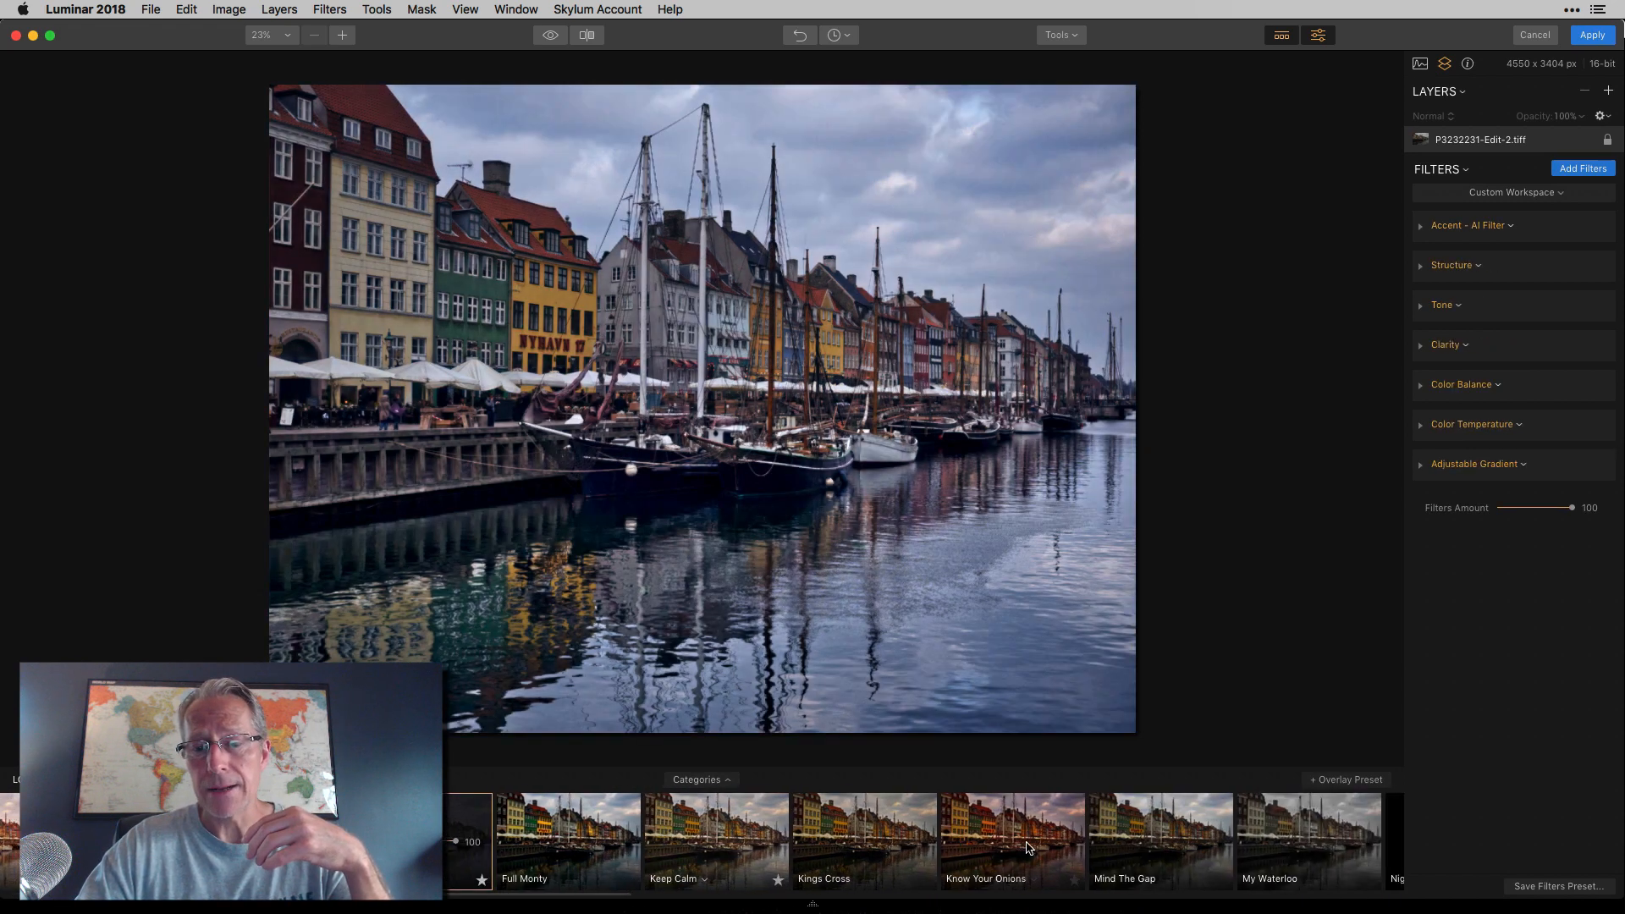
scroll("right", 3)
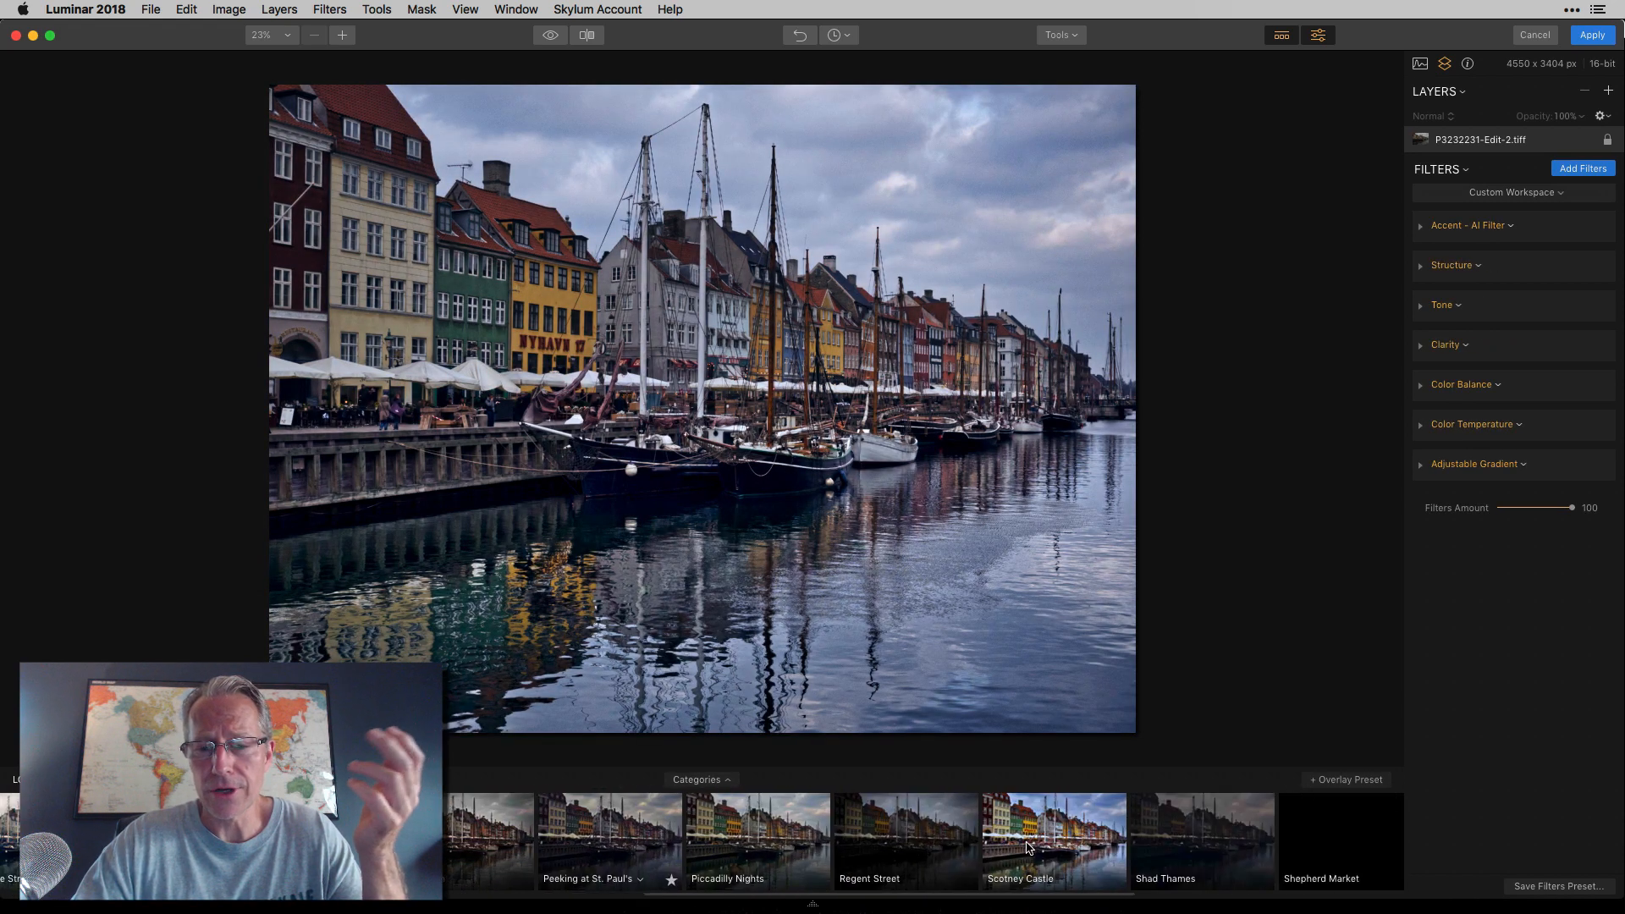
left_click(1054, 840)
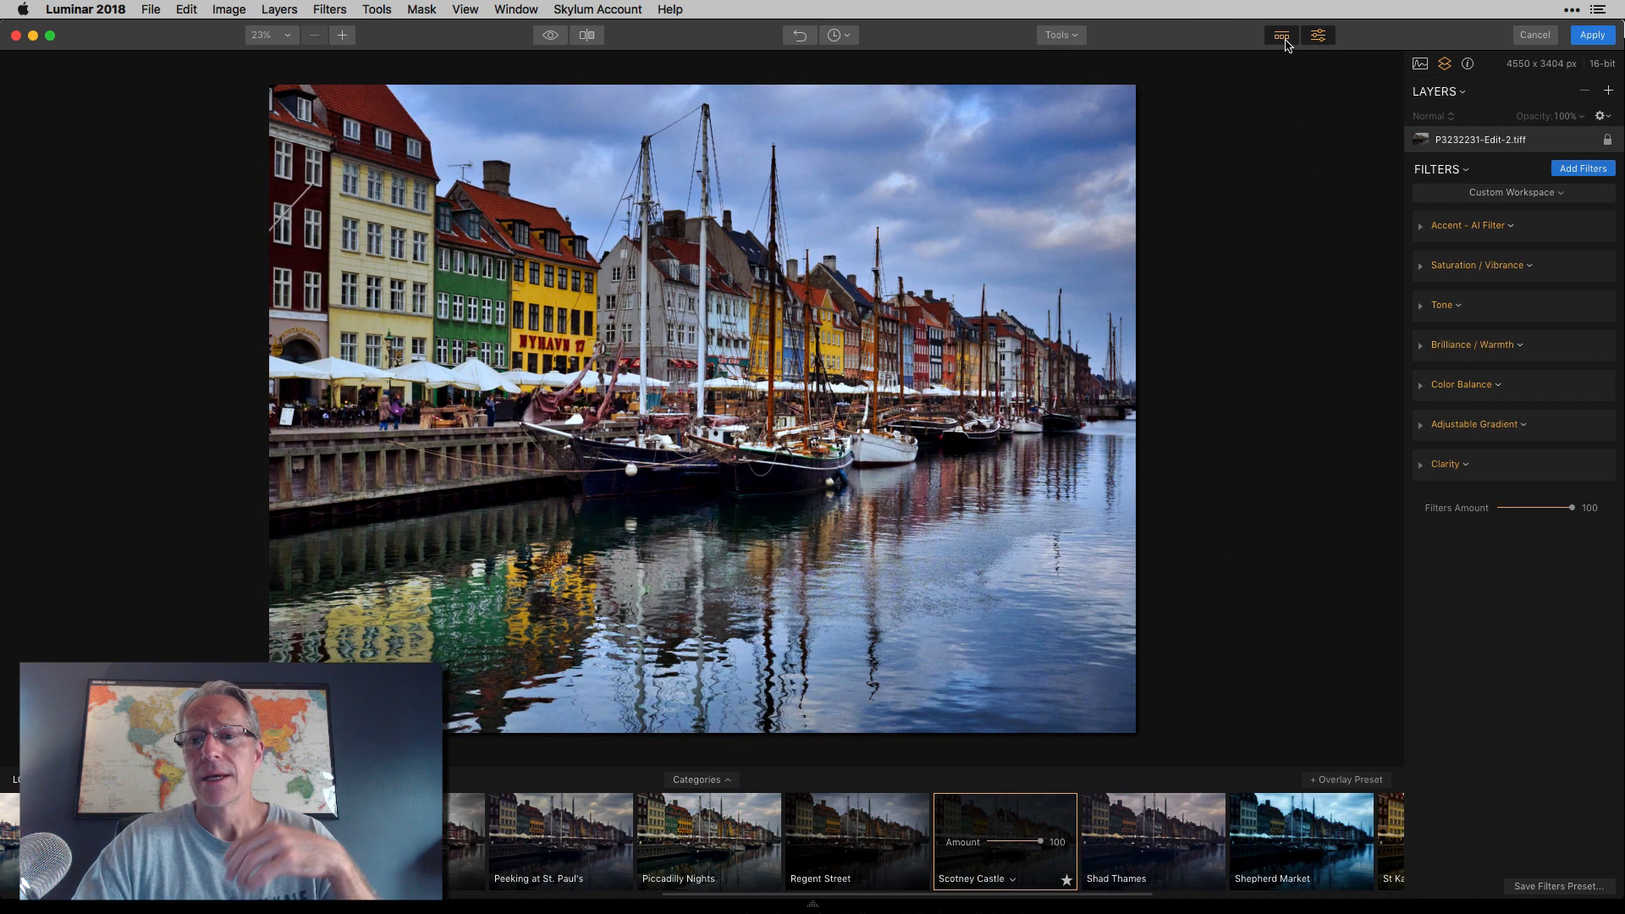
mouse_move(1288, 70)
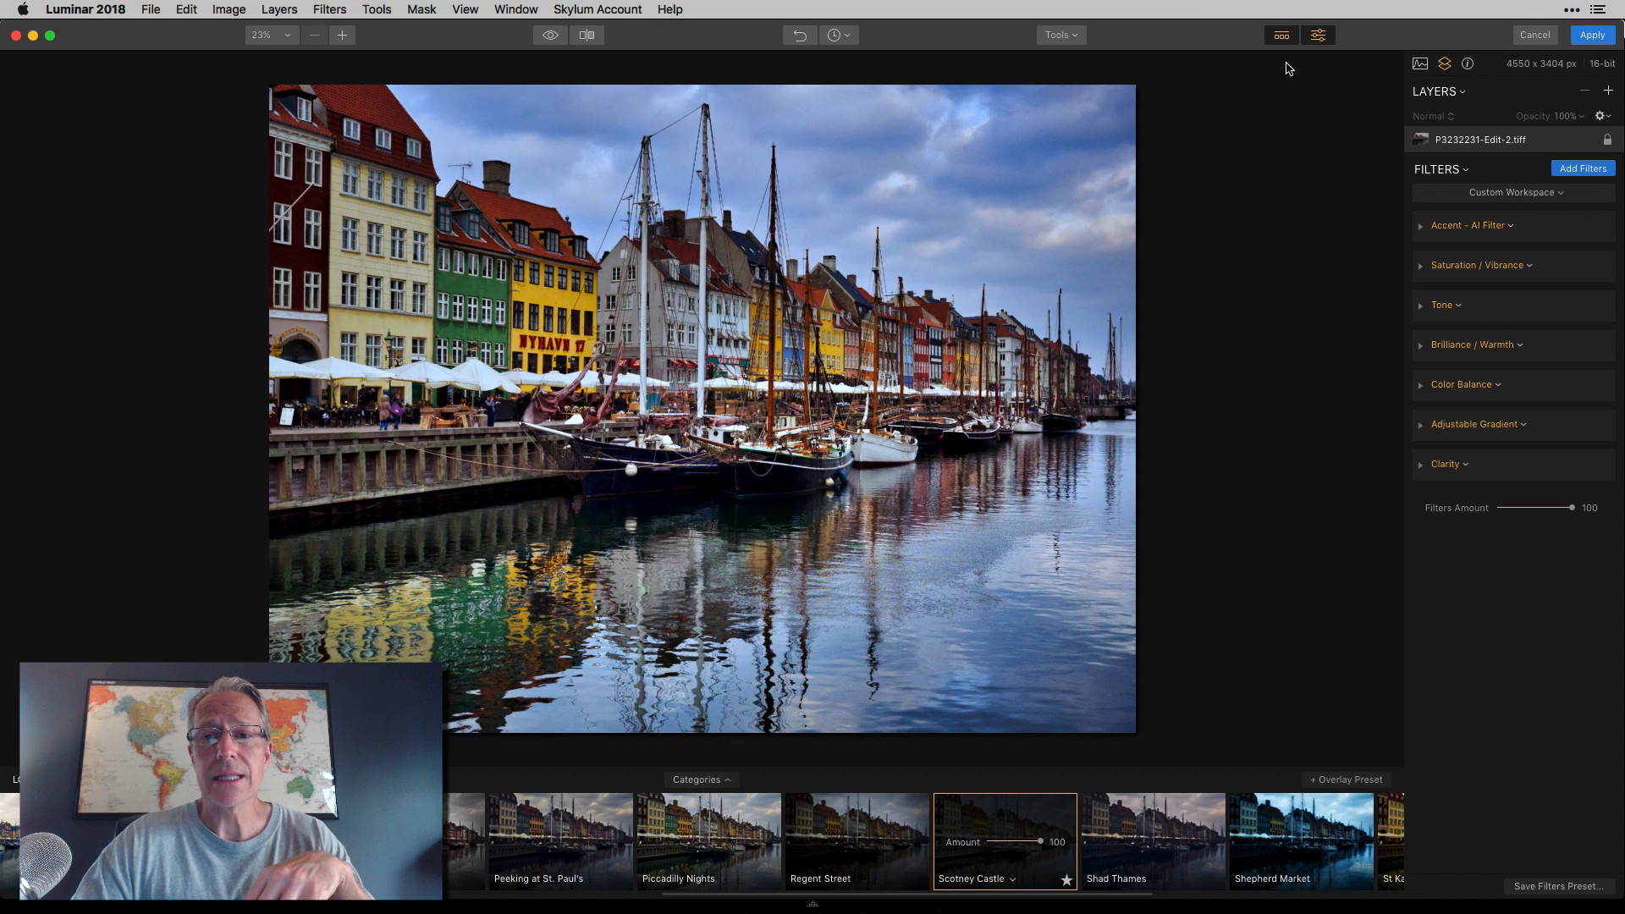
left_click(340, 35)
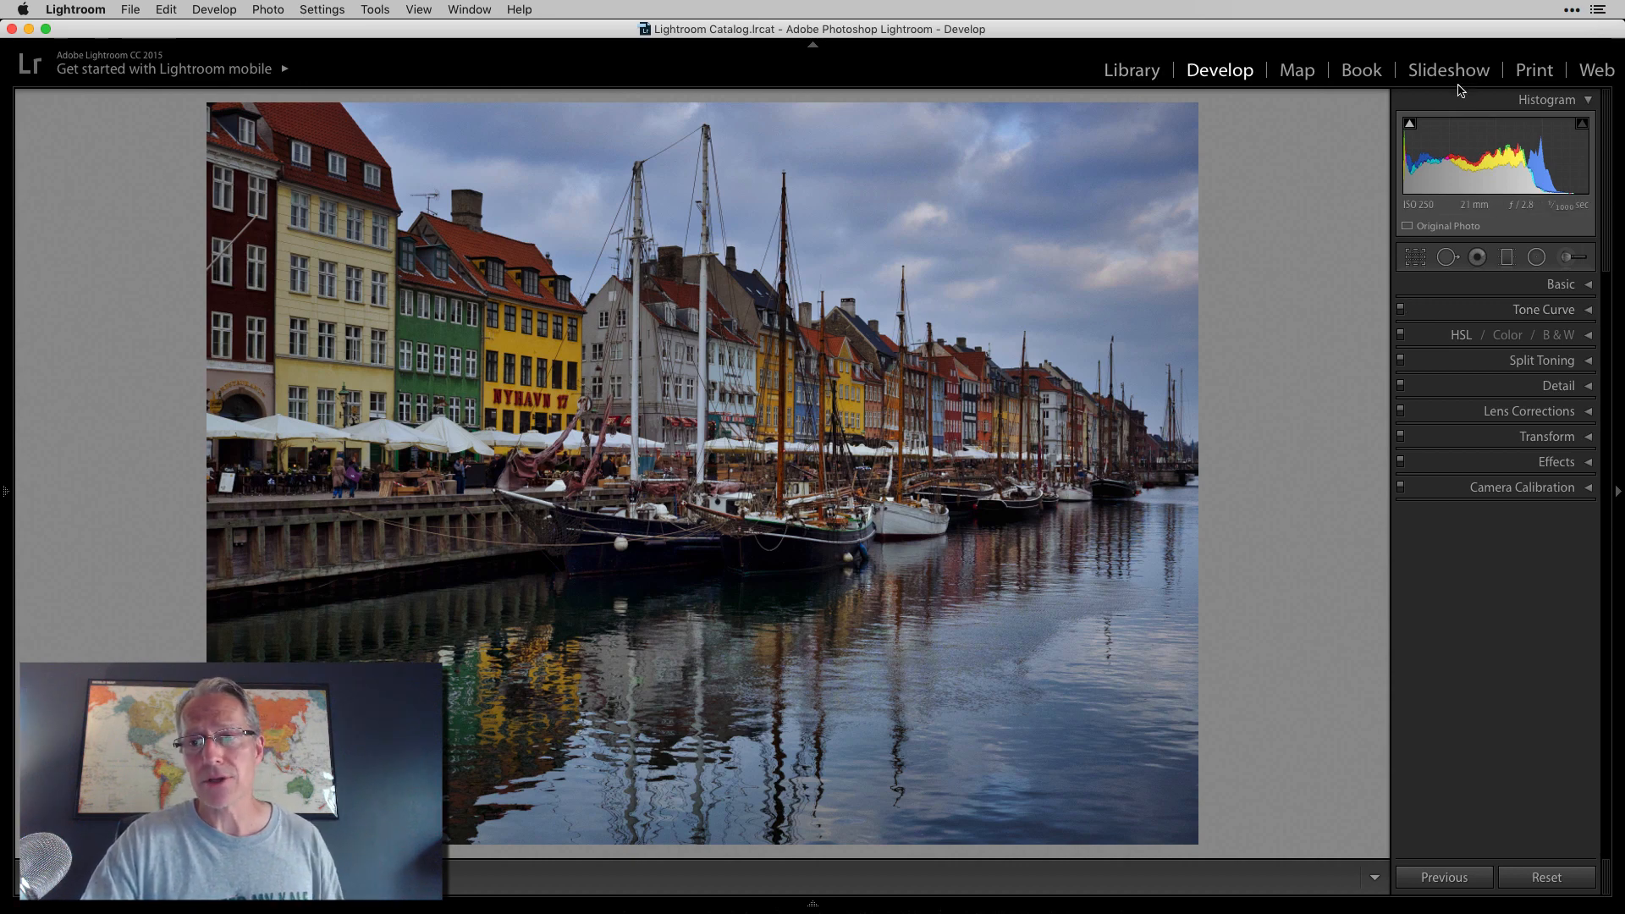
mouse_move(1374, 279)
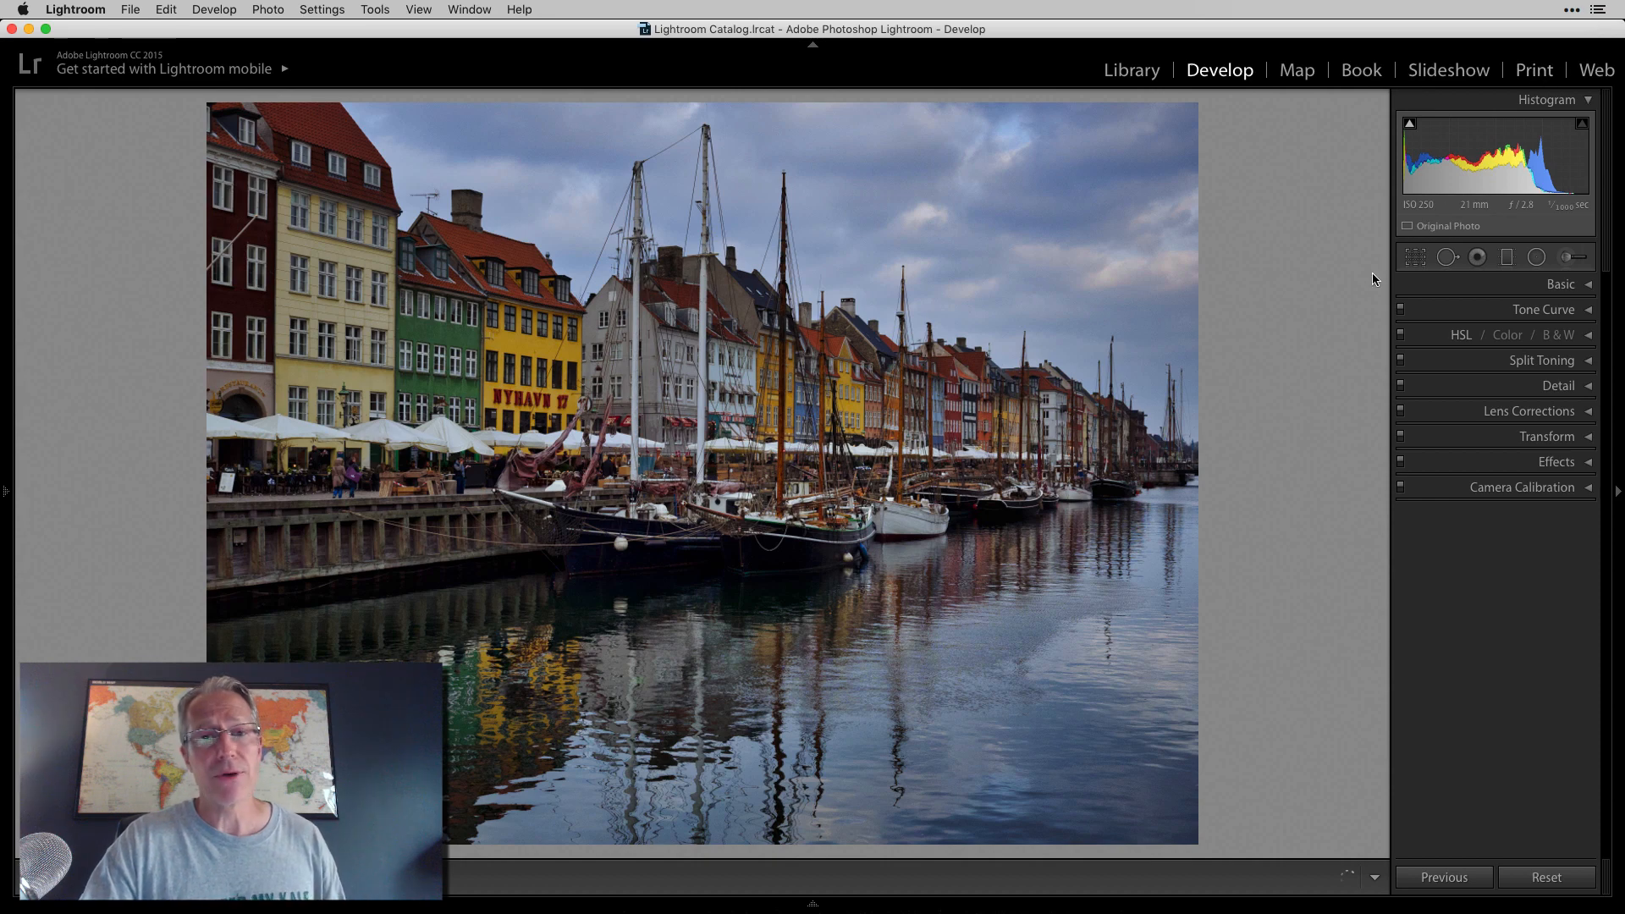
mouse_move(1359, 313)
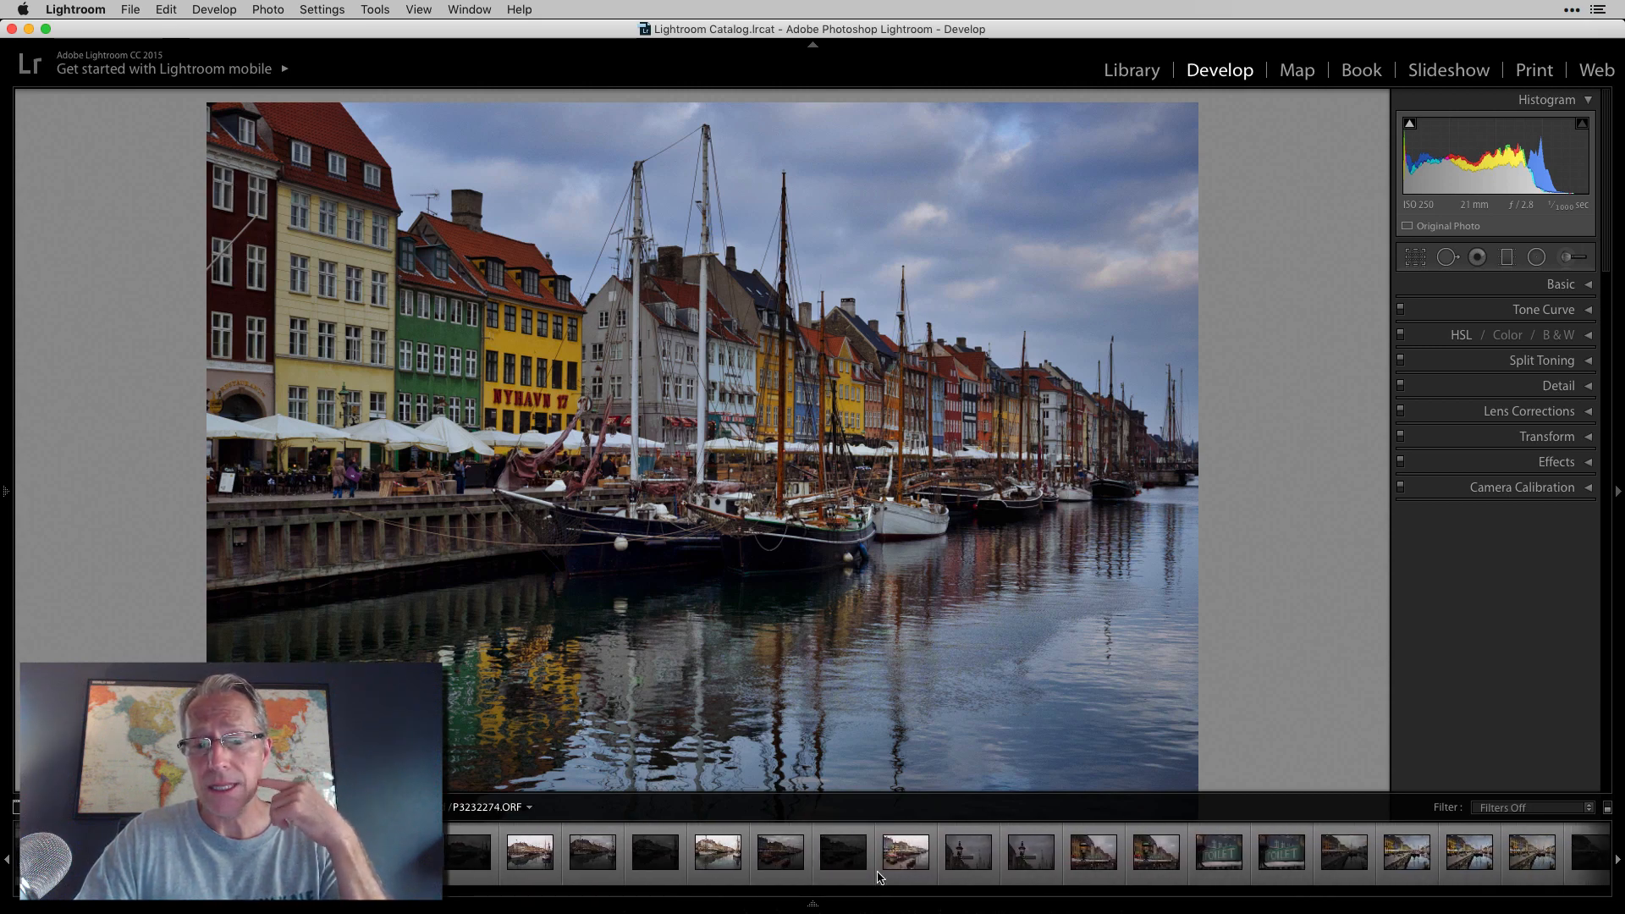
Scroll through the Filmstrip of catalog photos beneath the harbour edit
scroll("right", 3)
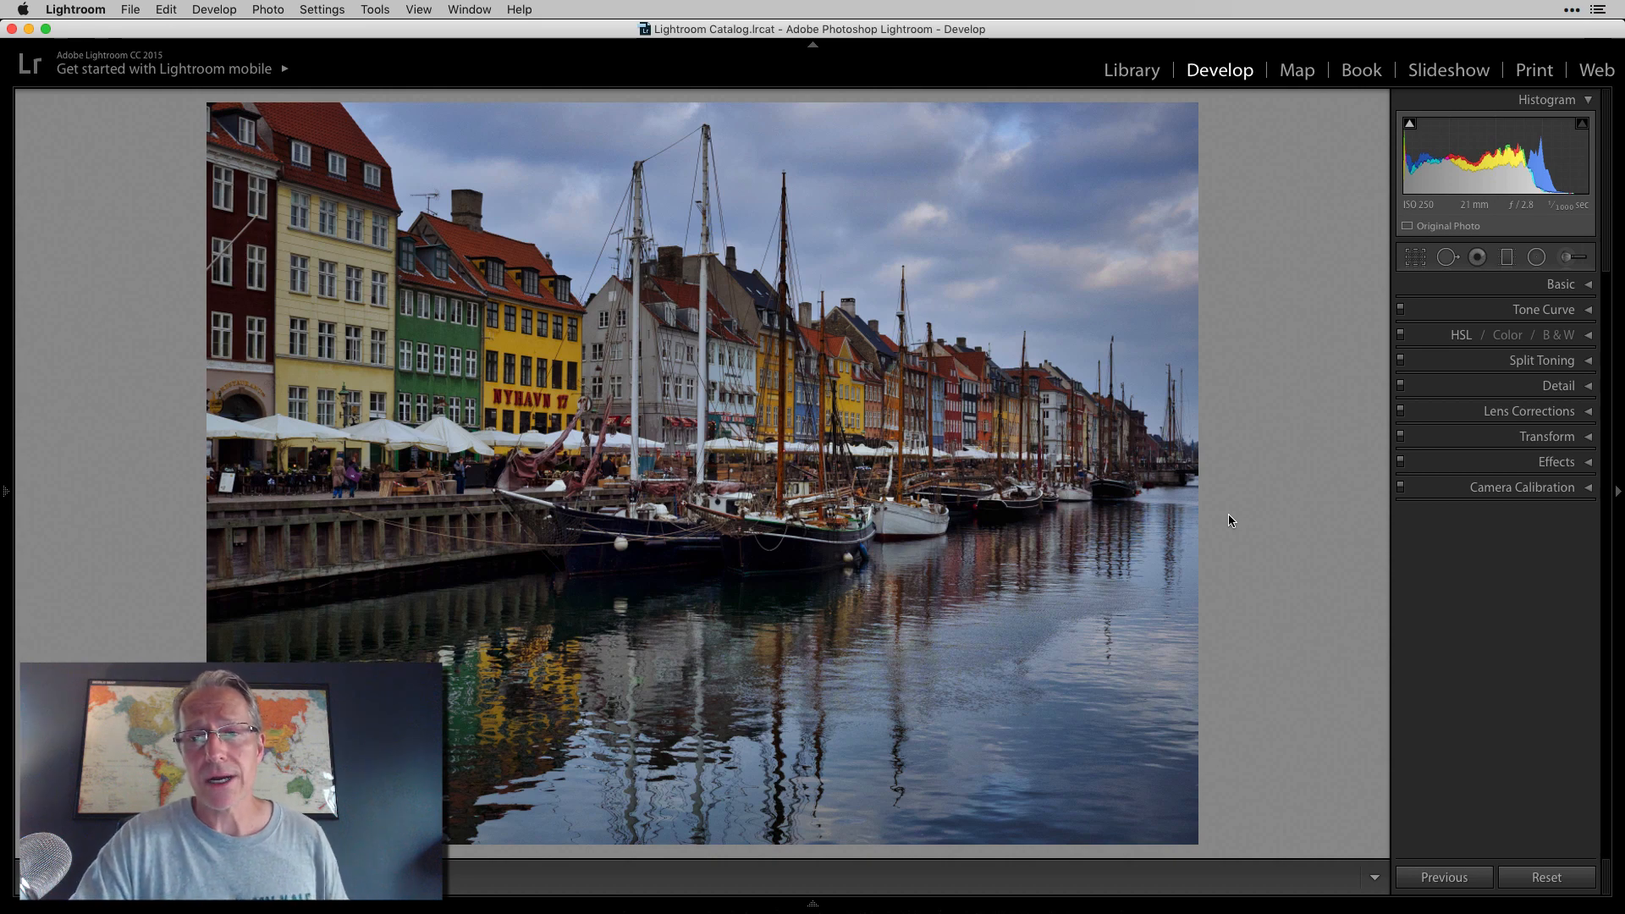
left_click(1128, 69)
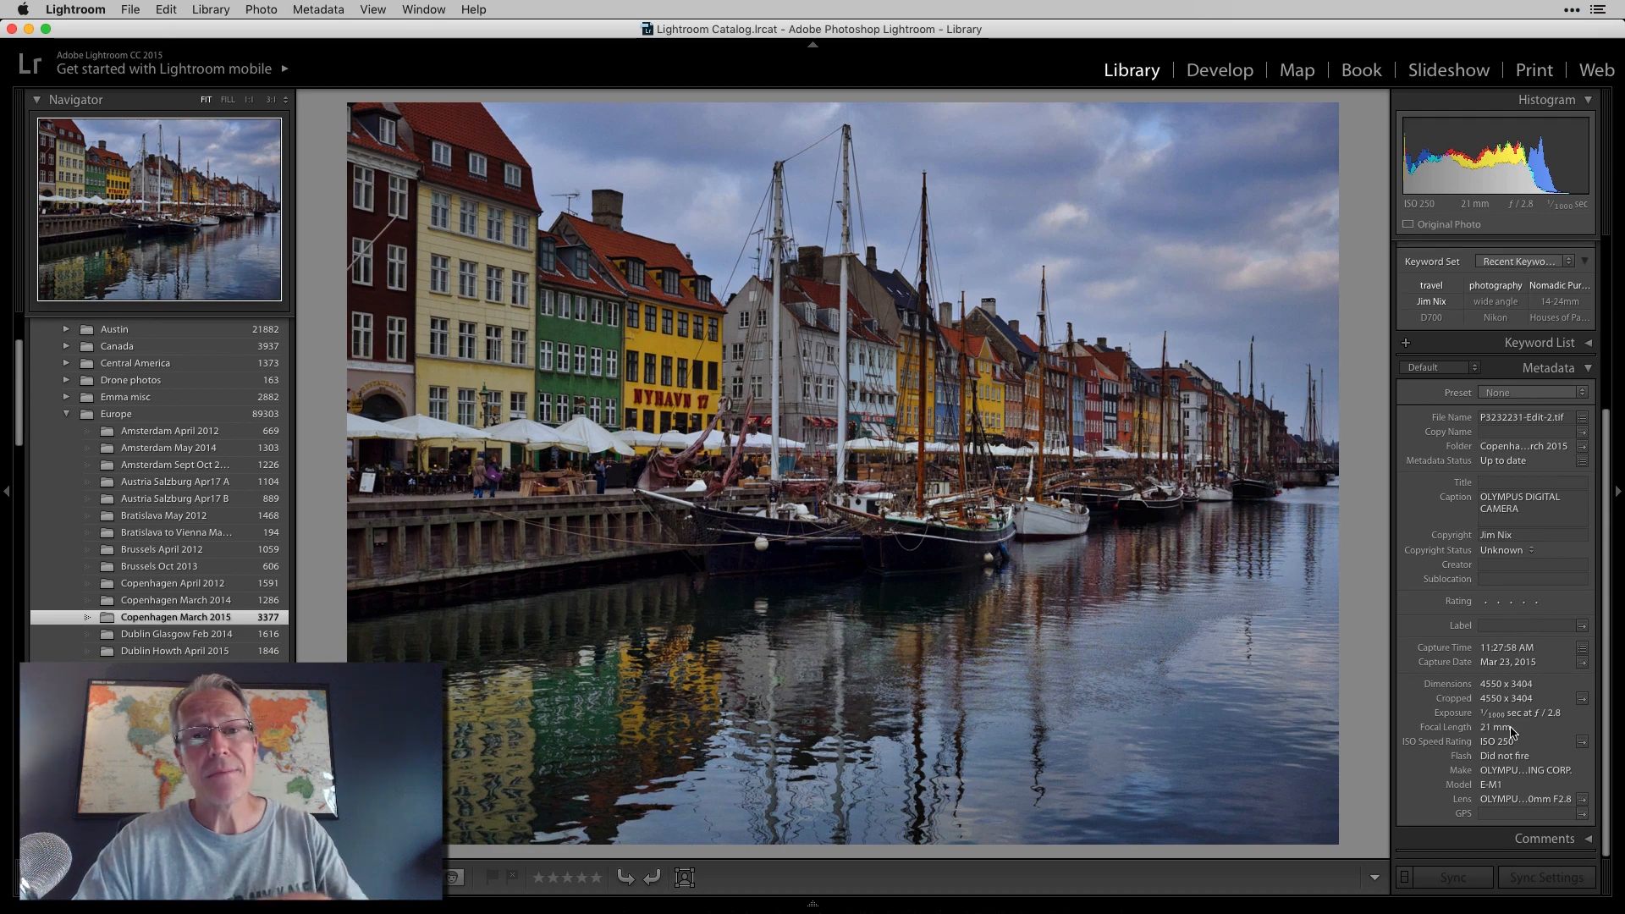
left_click(1543, 271)
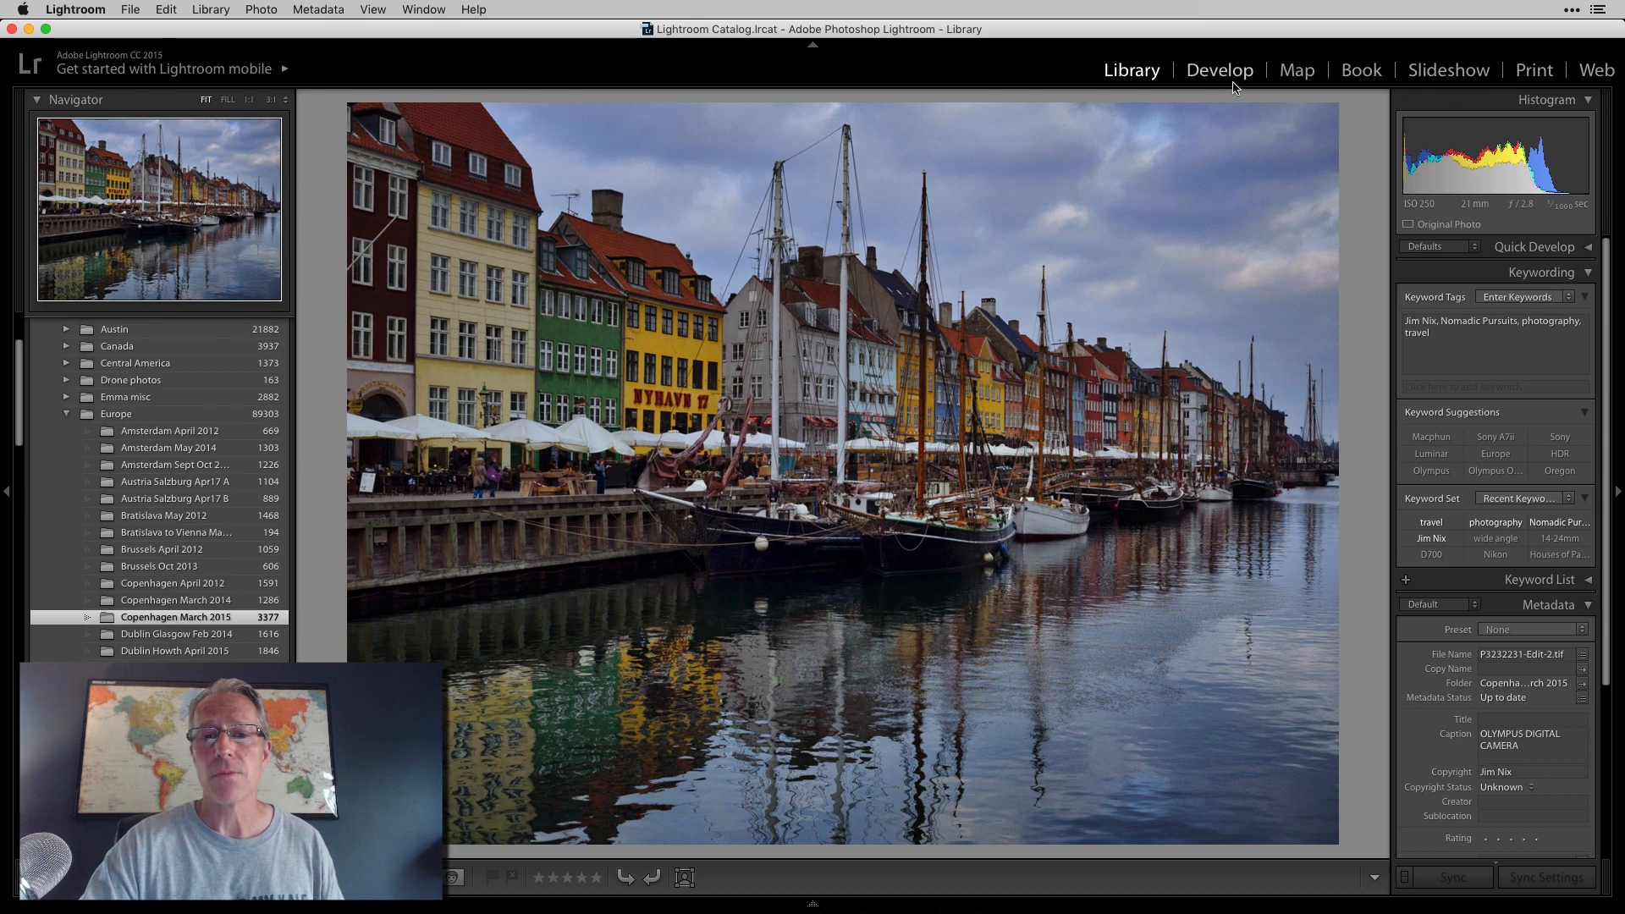
left_click(1219, 70)
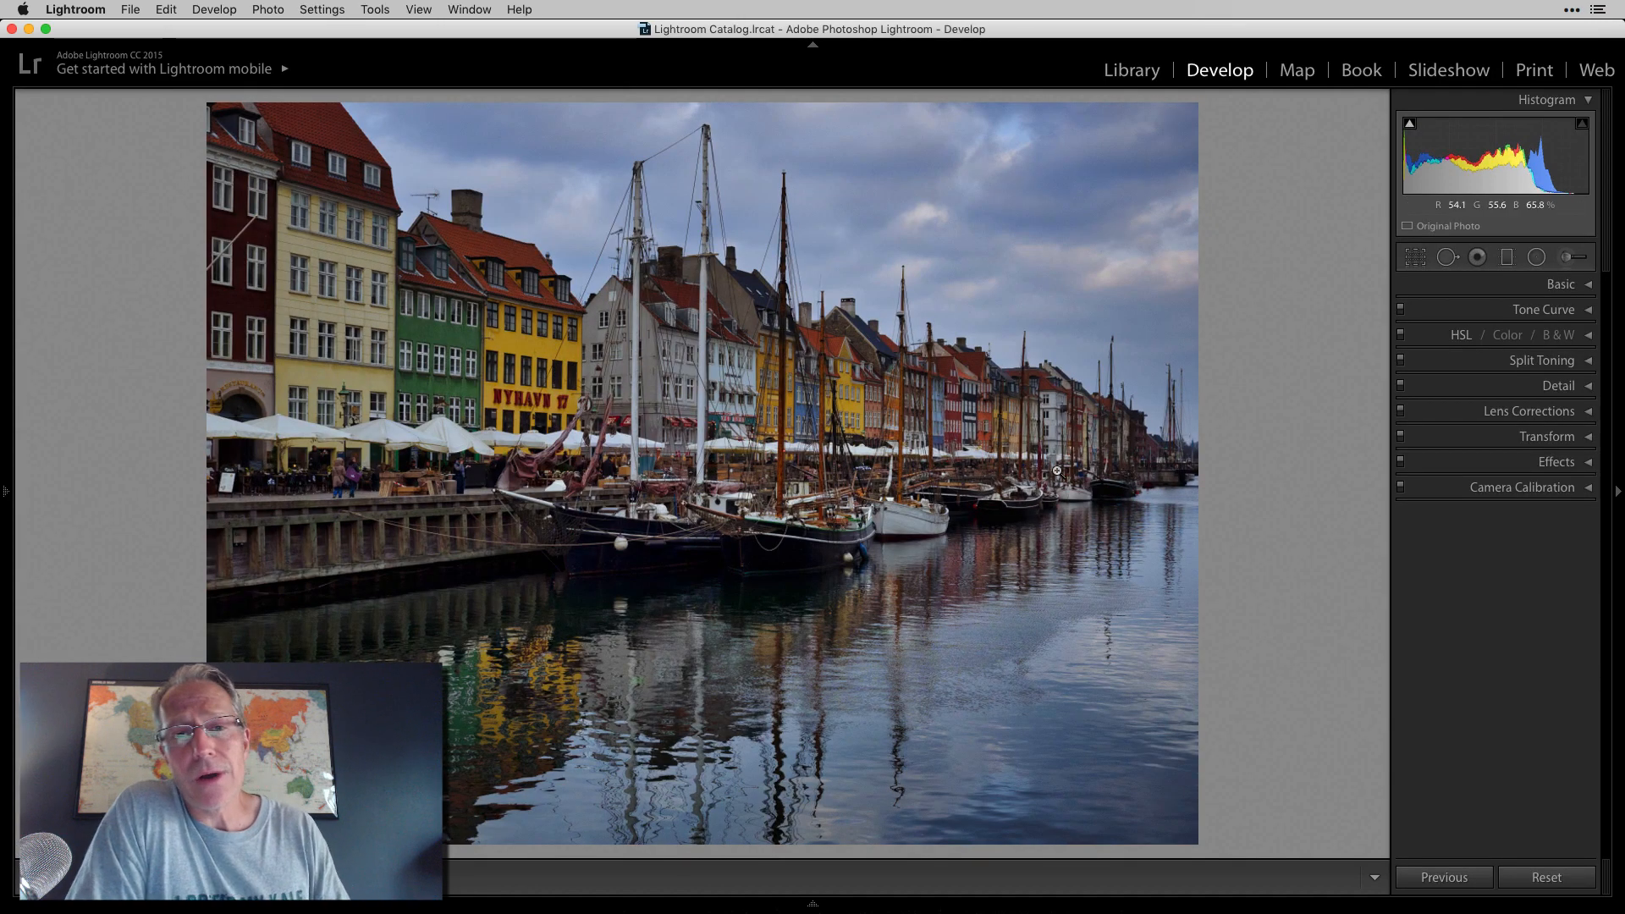